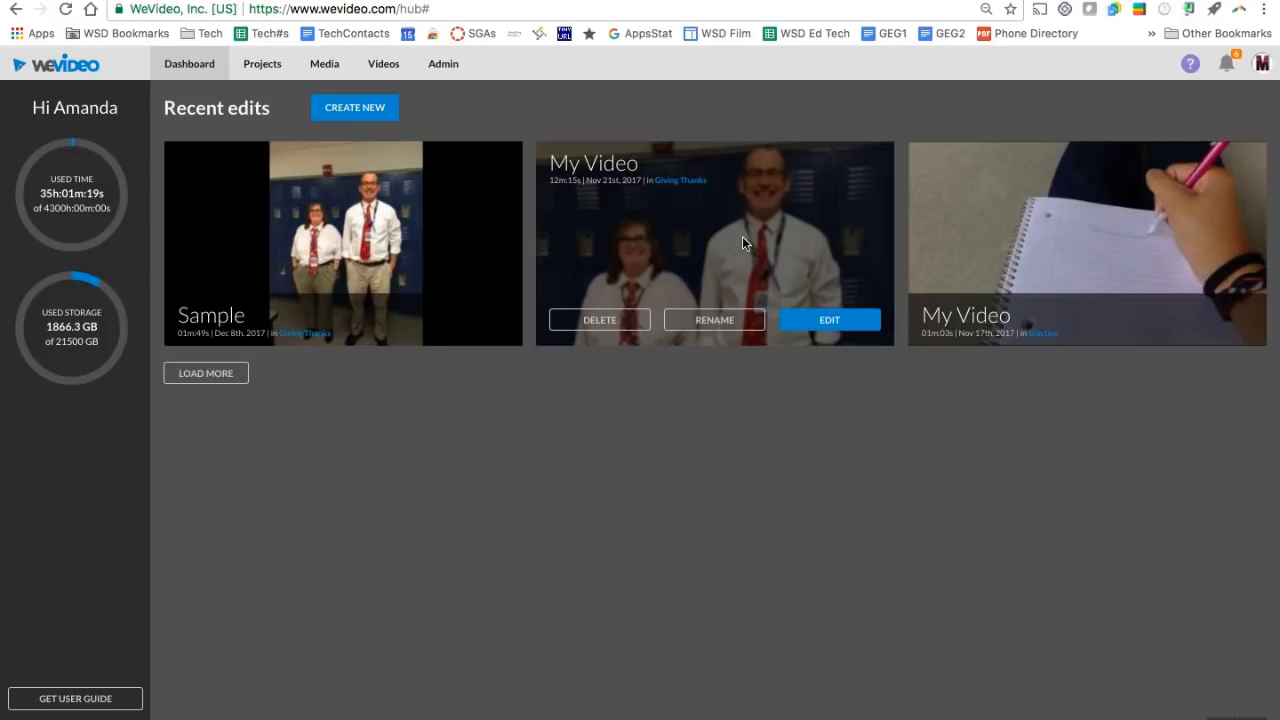
mouse_move(125, 159)
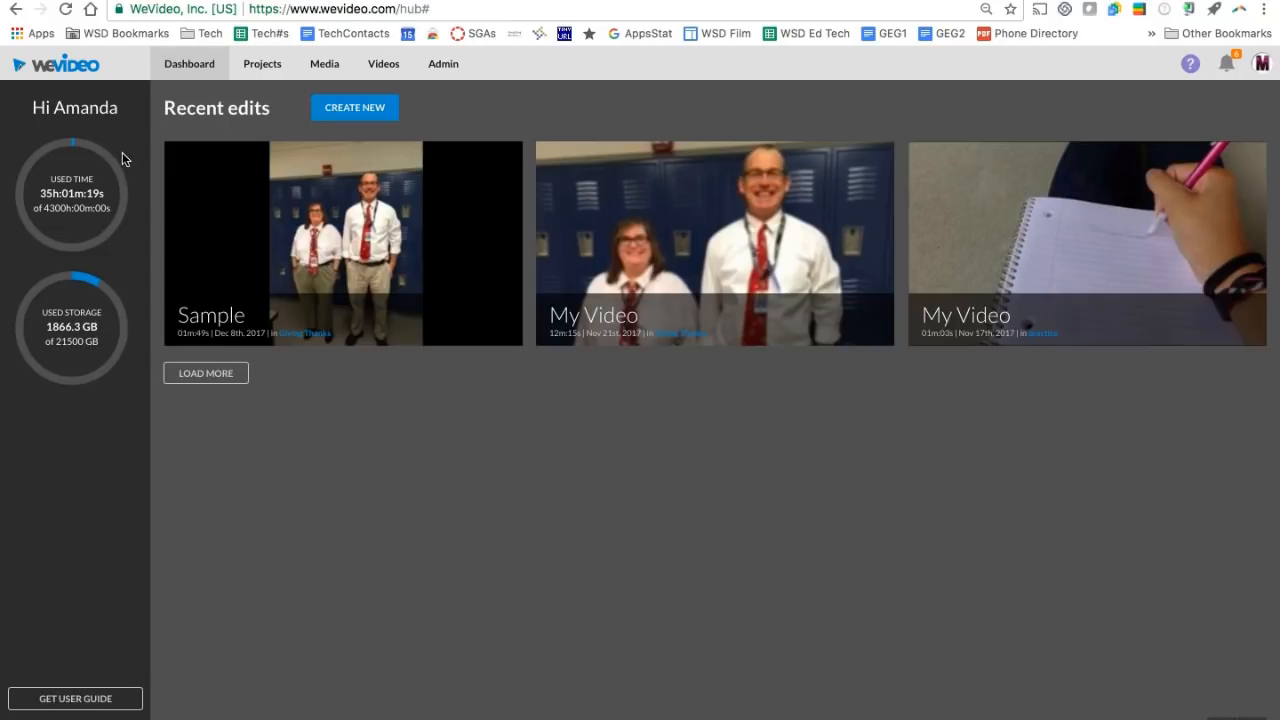
mouse_move(328, 67)
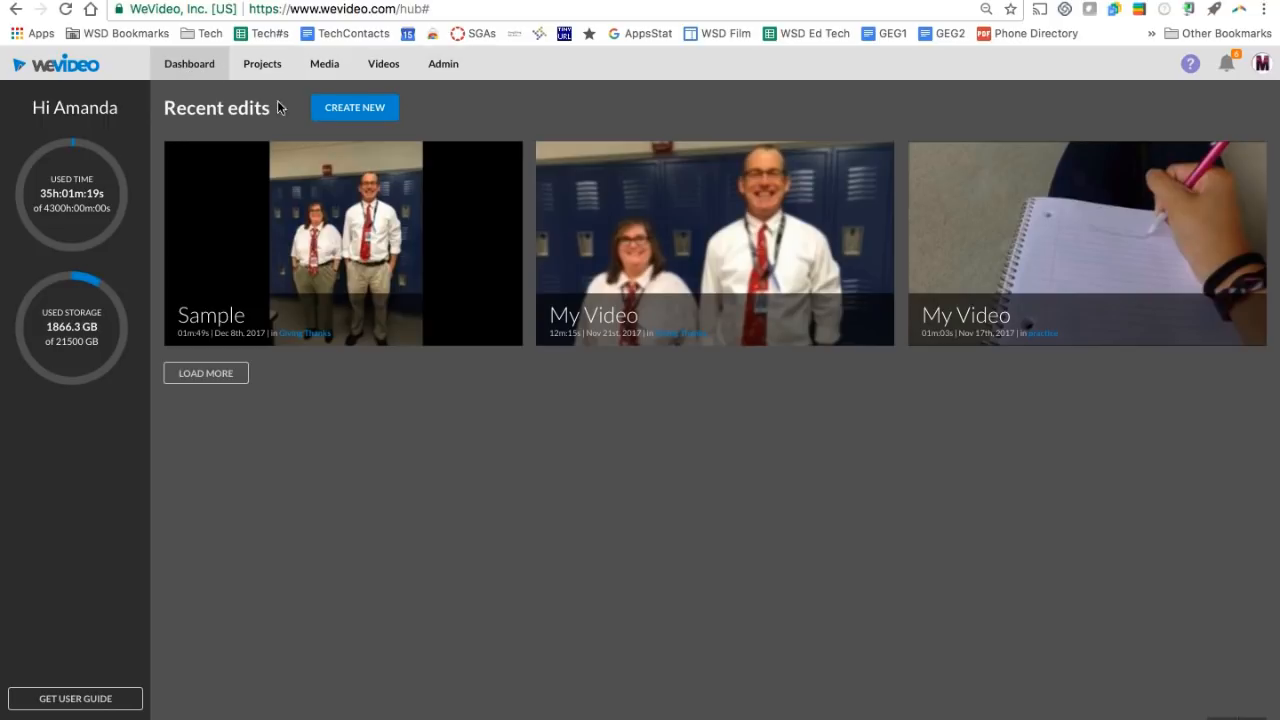
mouse_move(344, 120)
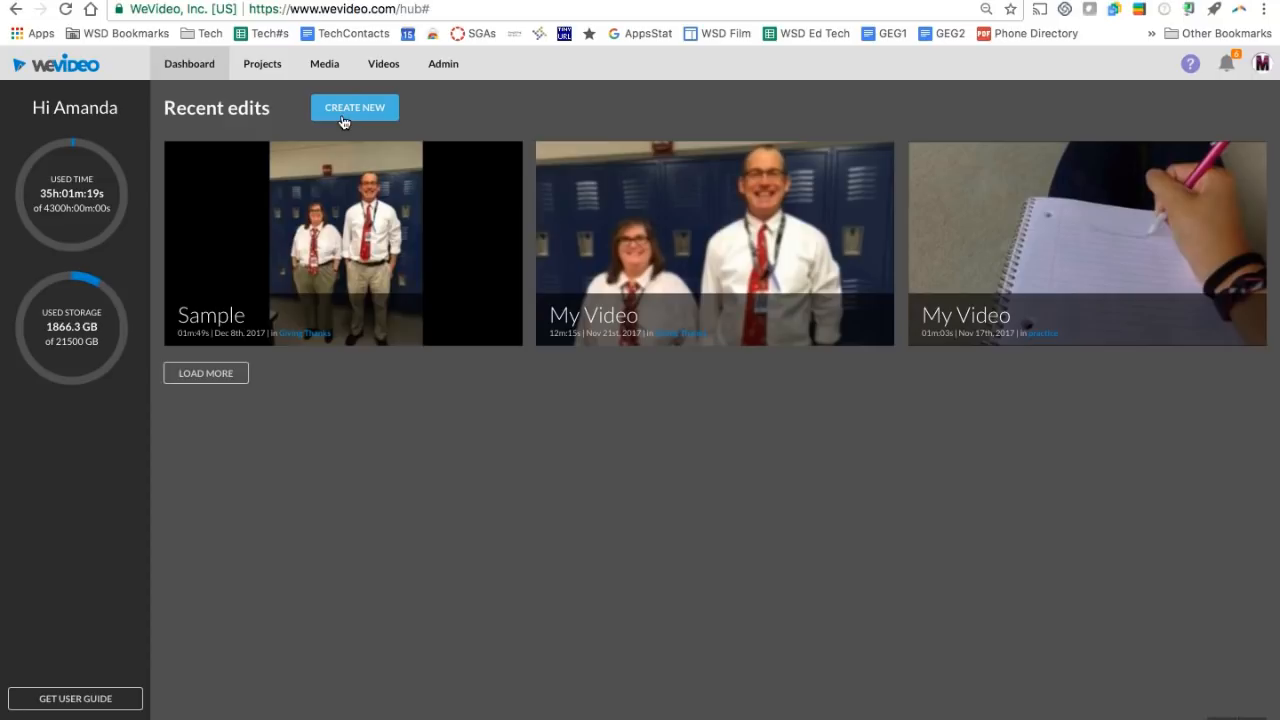
mouse_move(640, 525)
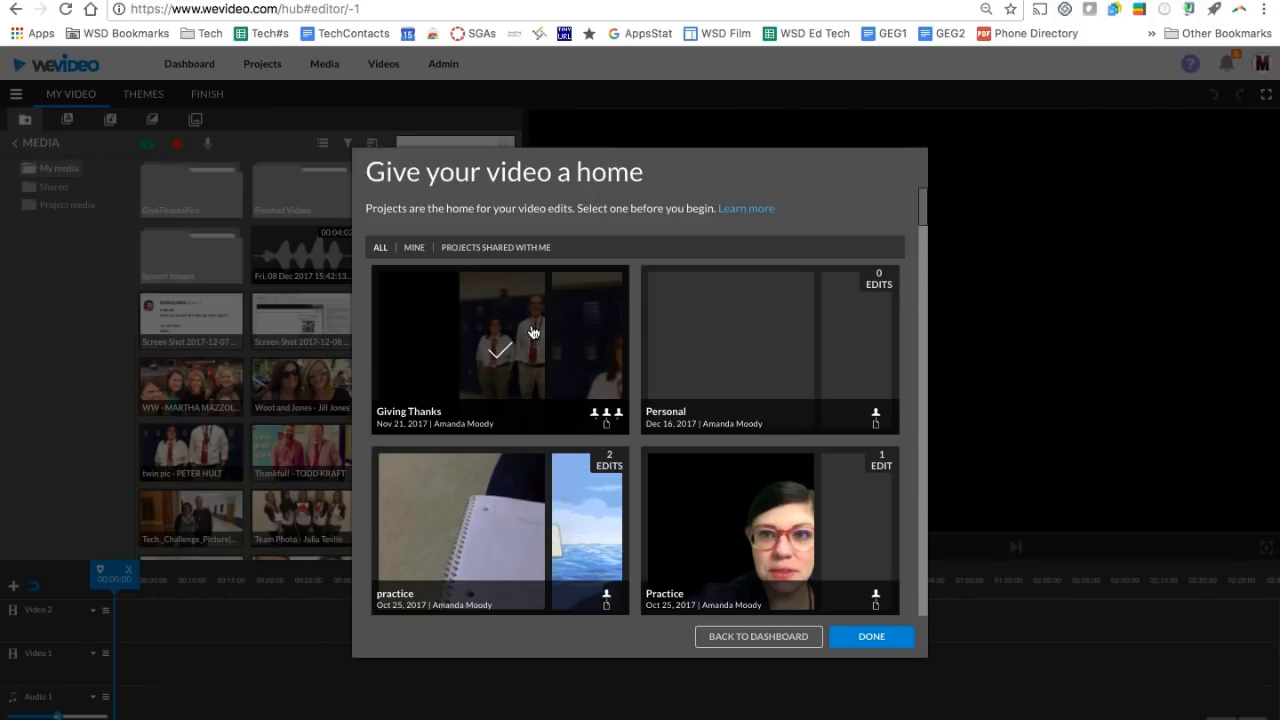
Step: Pick a project as the new video's home and confirm it with Done
scroll(down, 3)
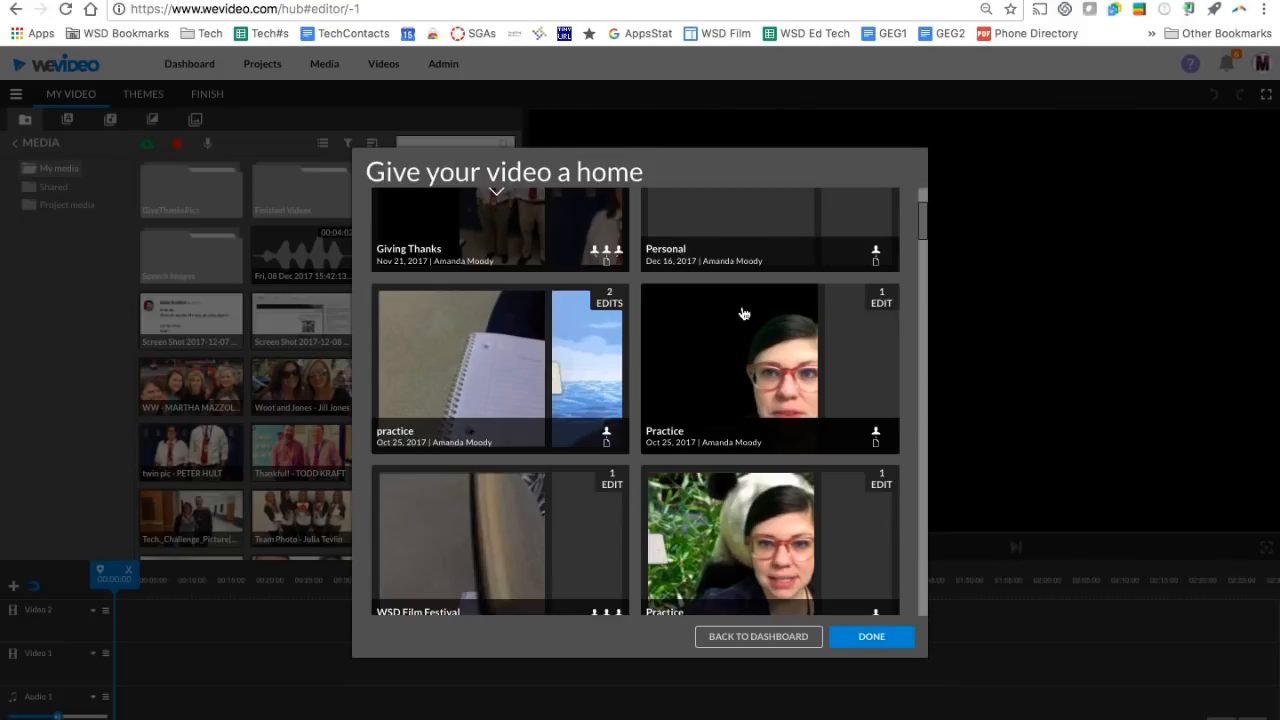
click(870, 636)
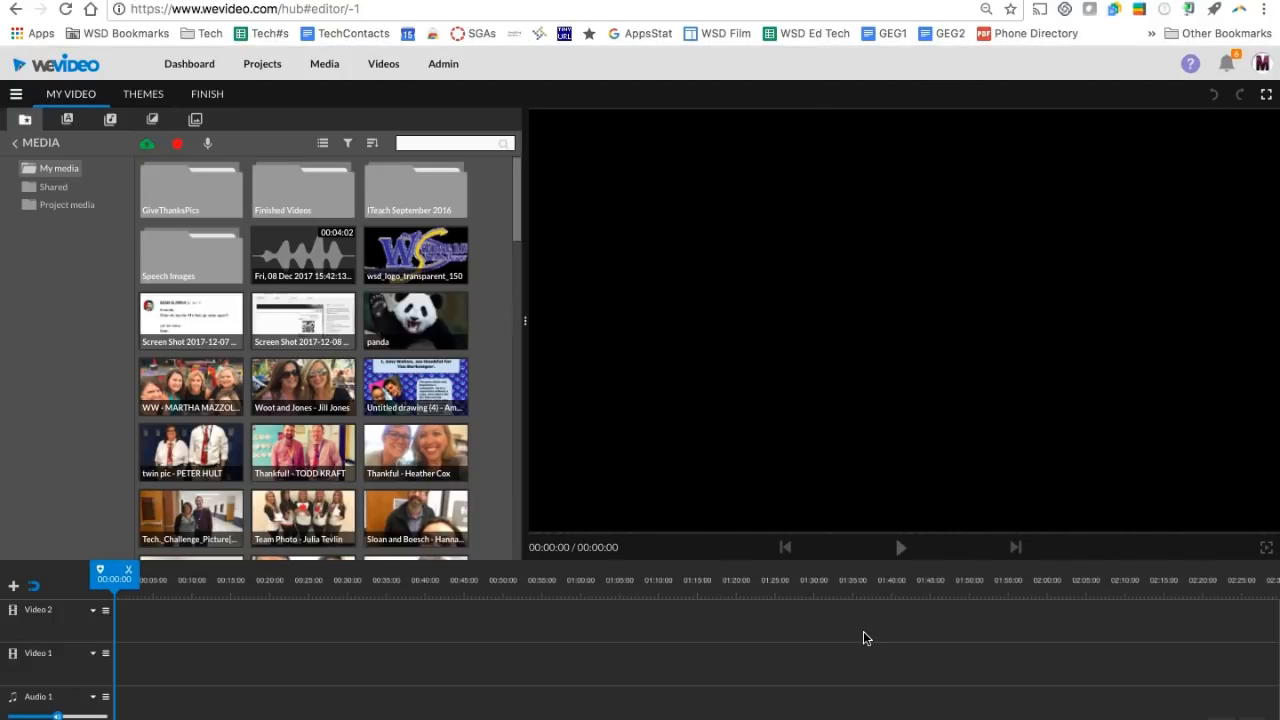
mouse_move(832, 568)
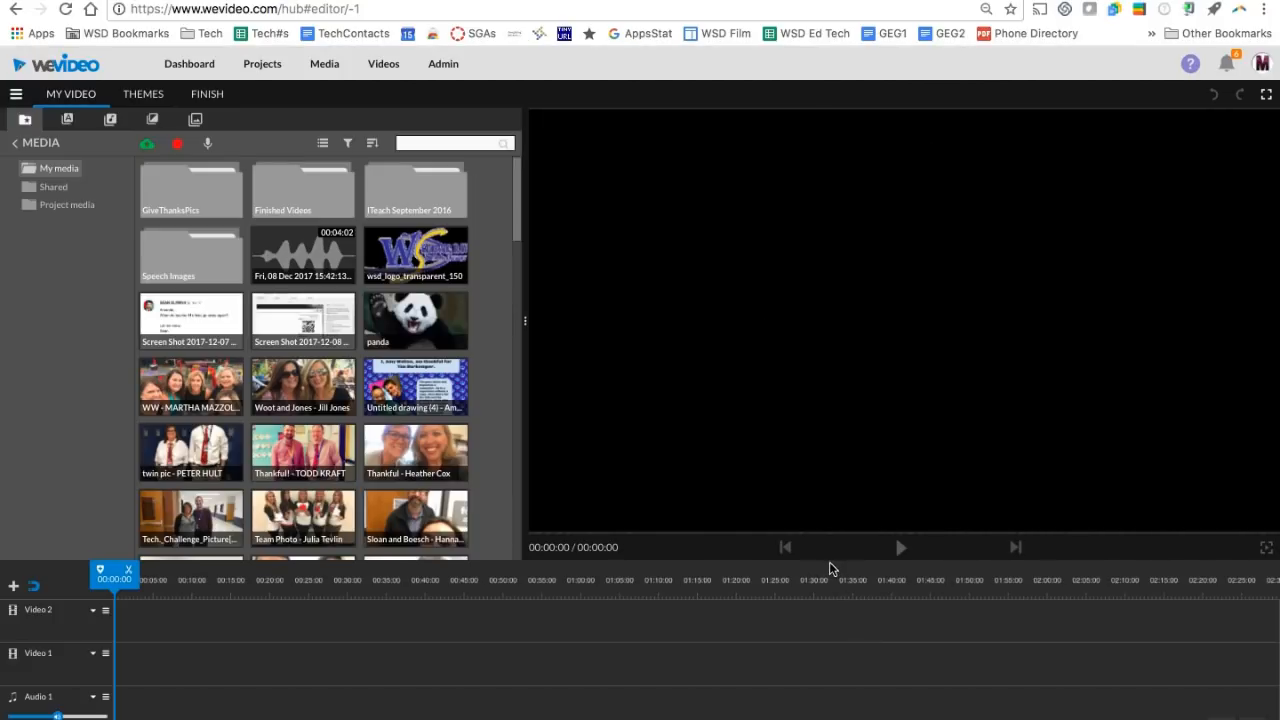
mouse_move(4, 308)
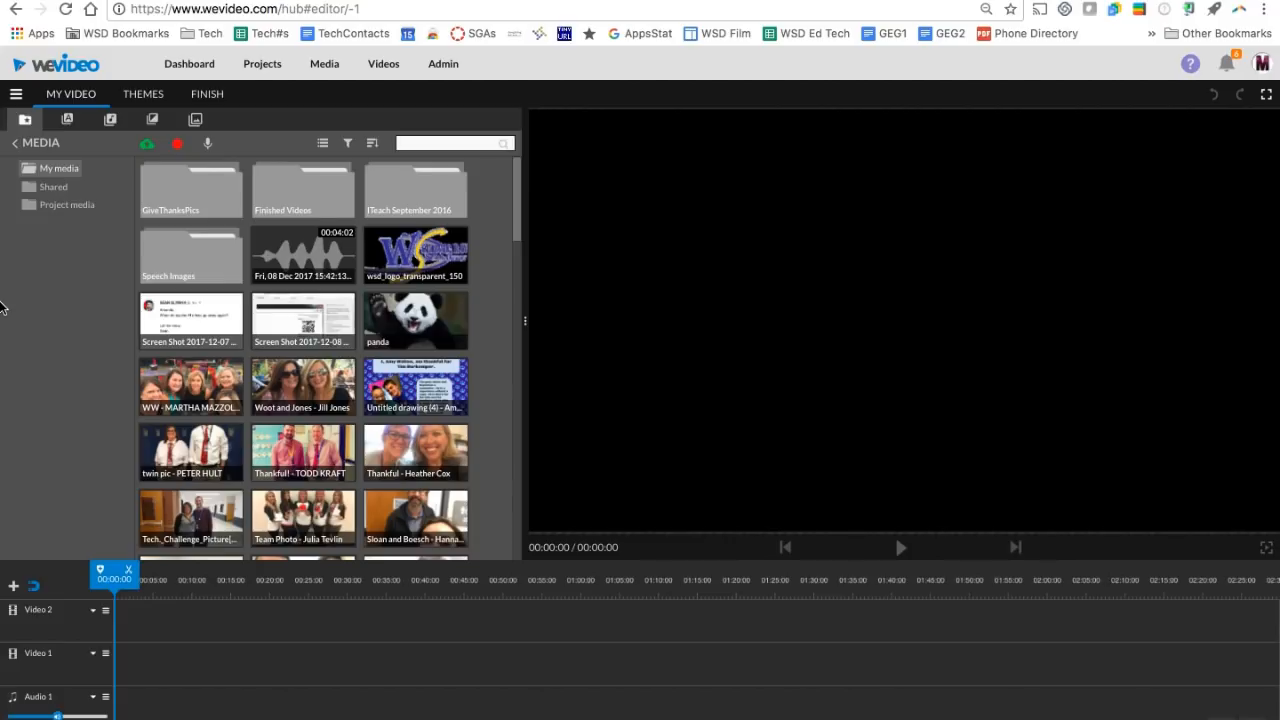
click(16, 93)
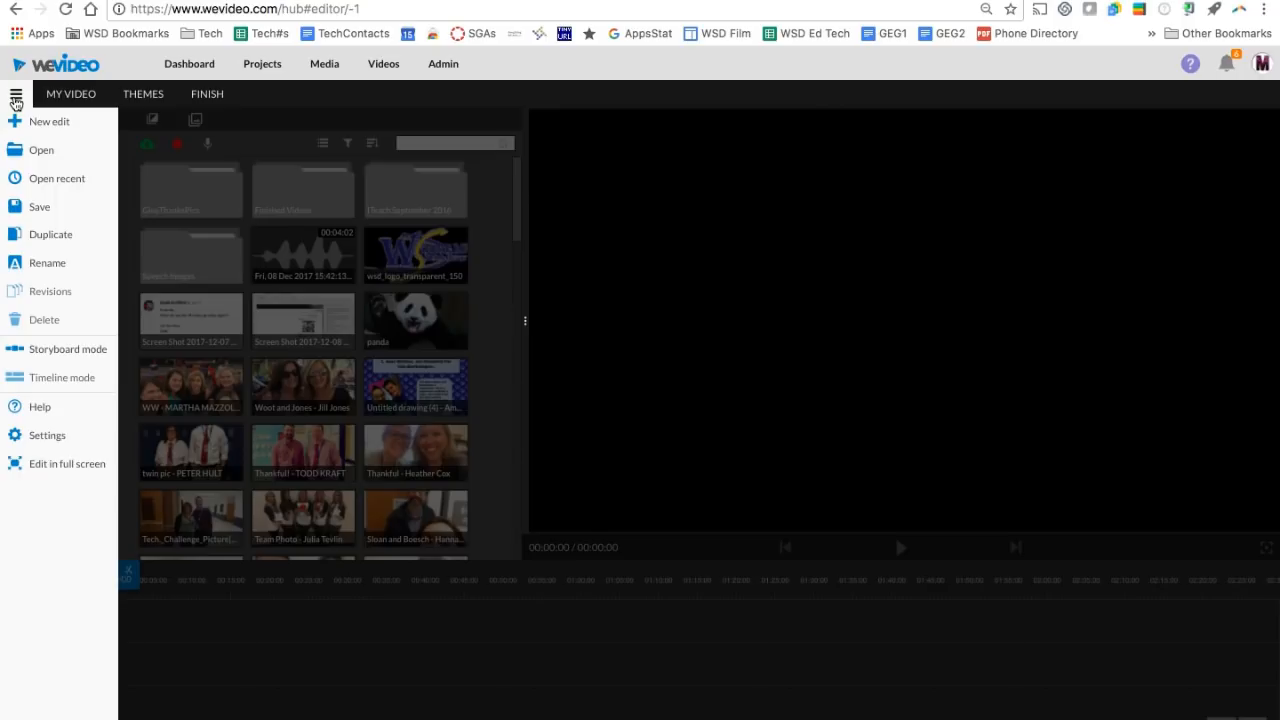
click(15, 94)
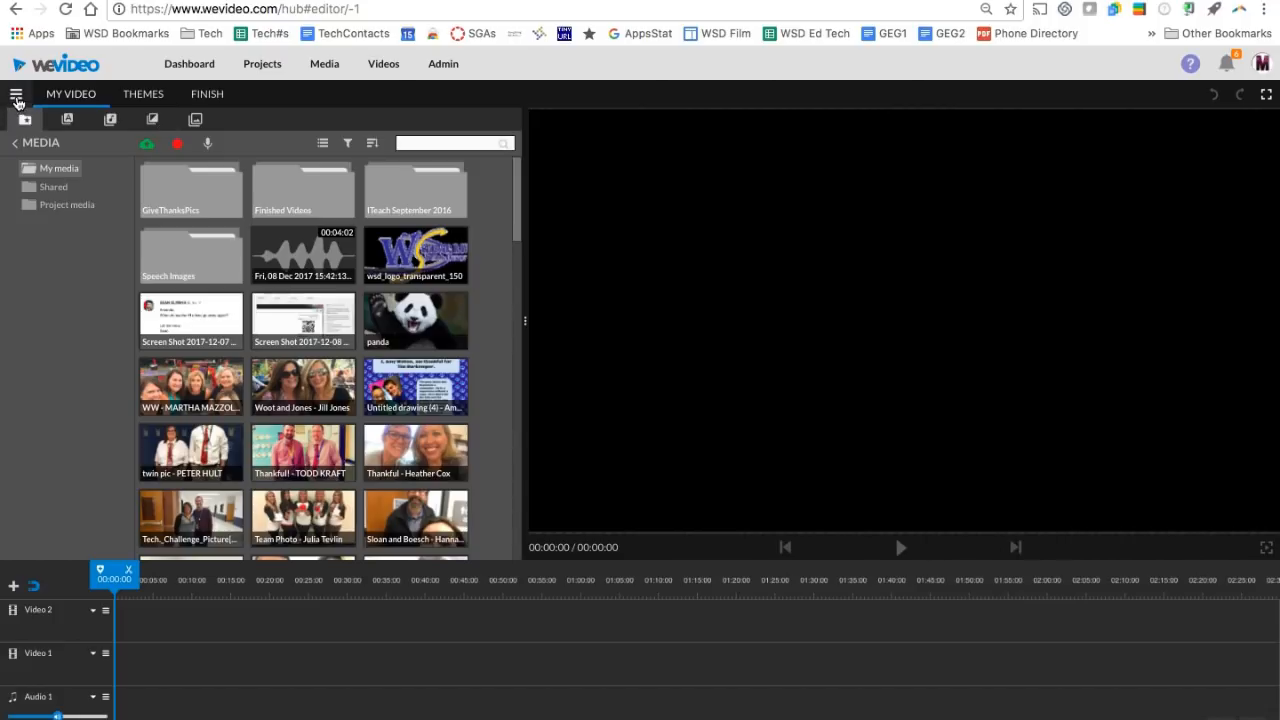
click(20, 94)
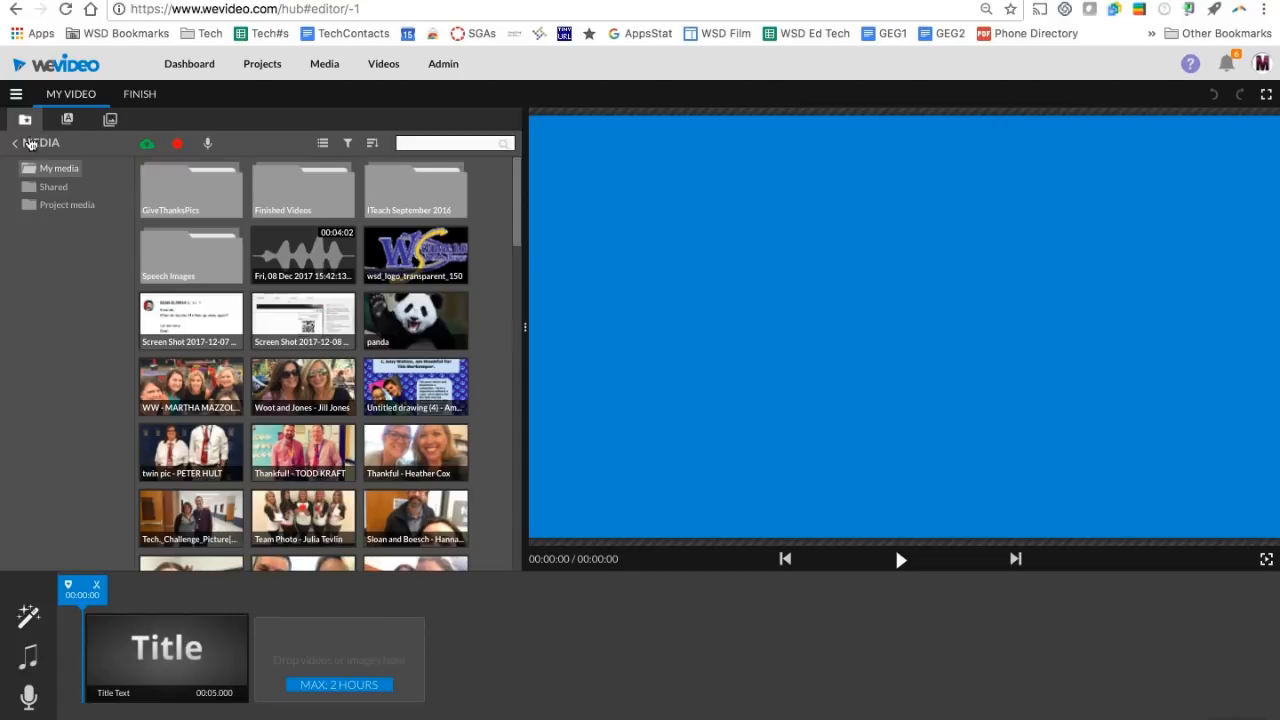
click(14, 95)
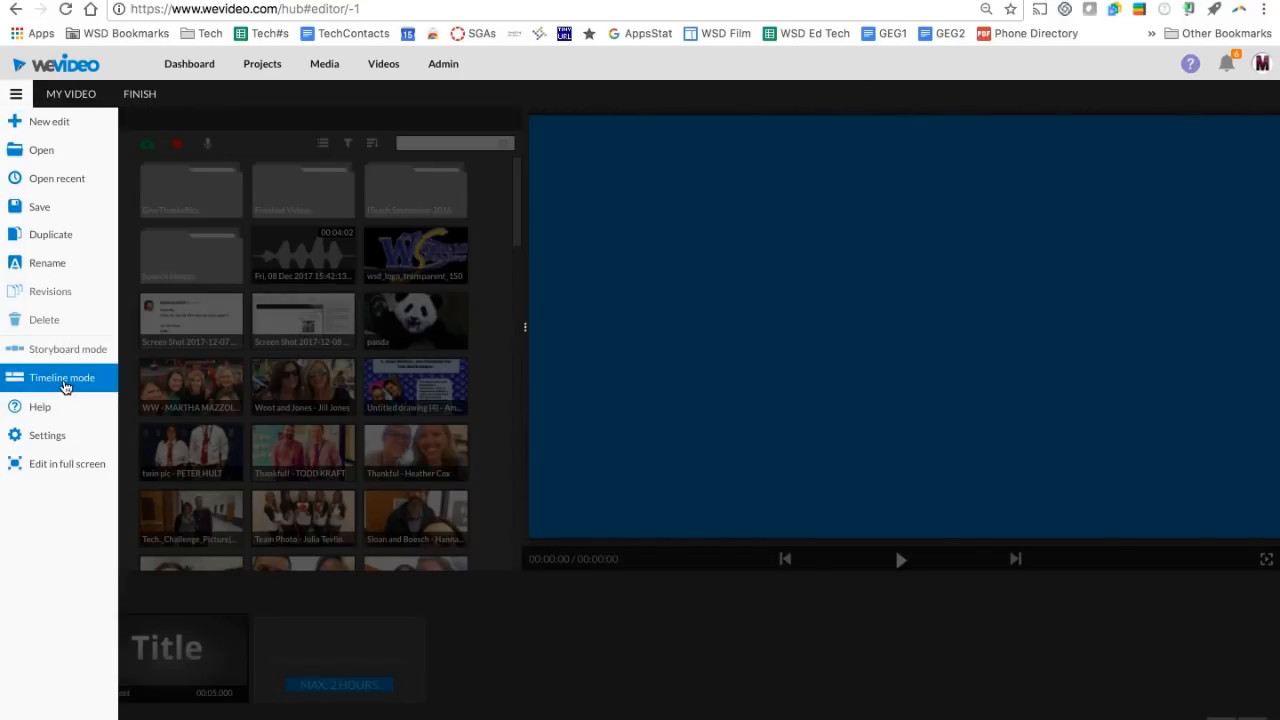
click(62, 377)
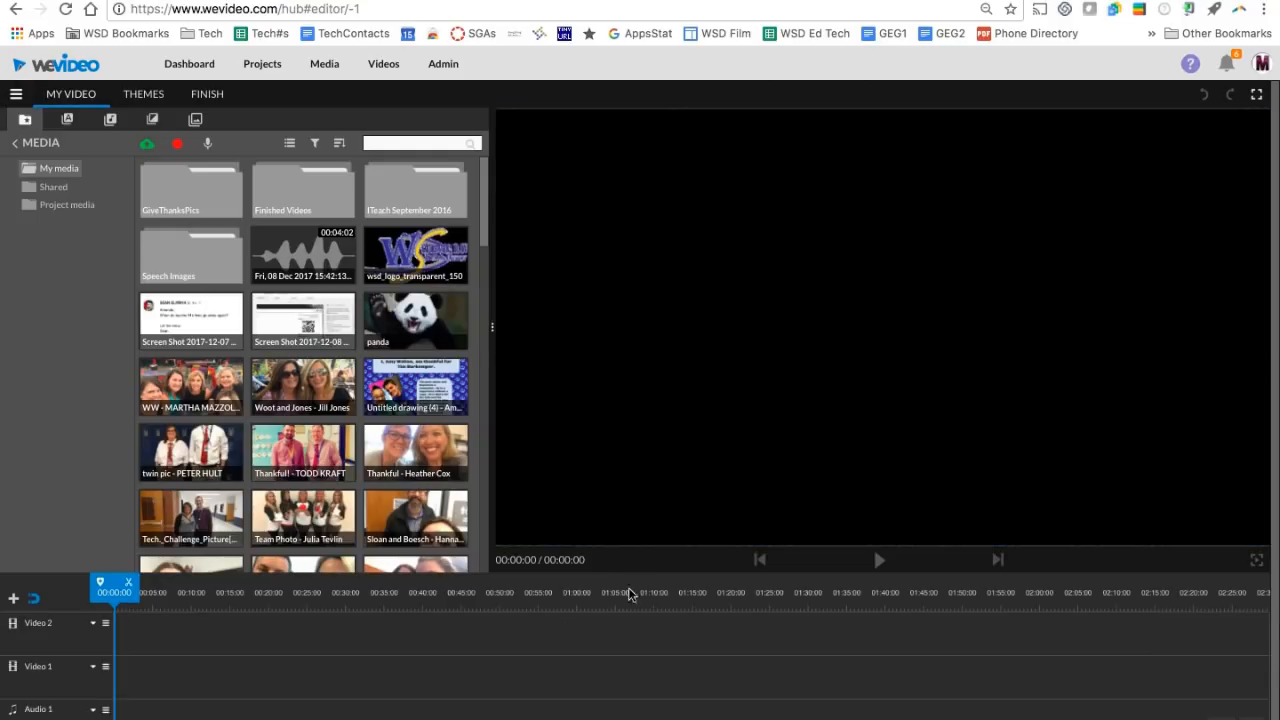
mouse_move(715, 579)
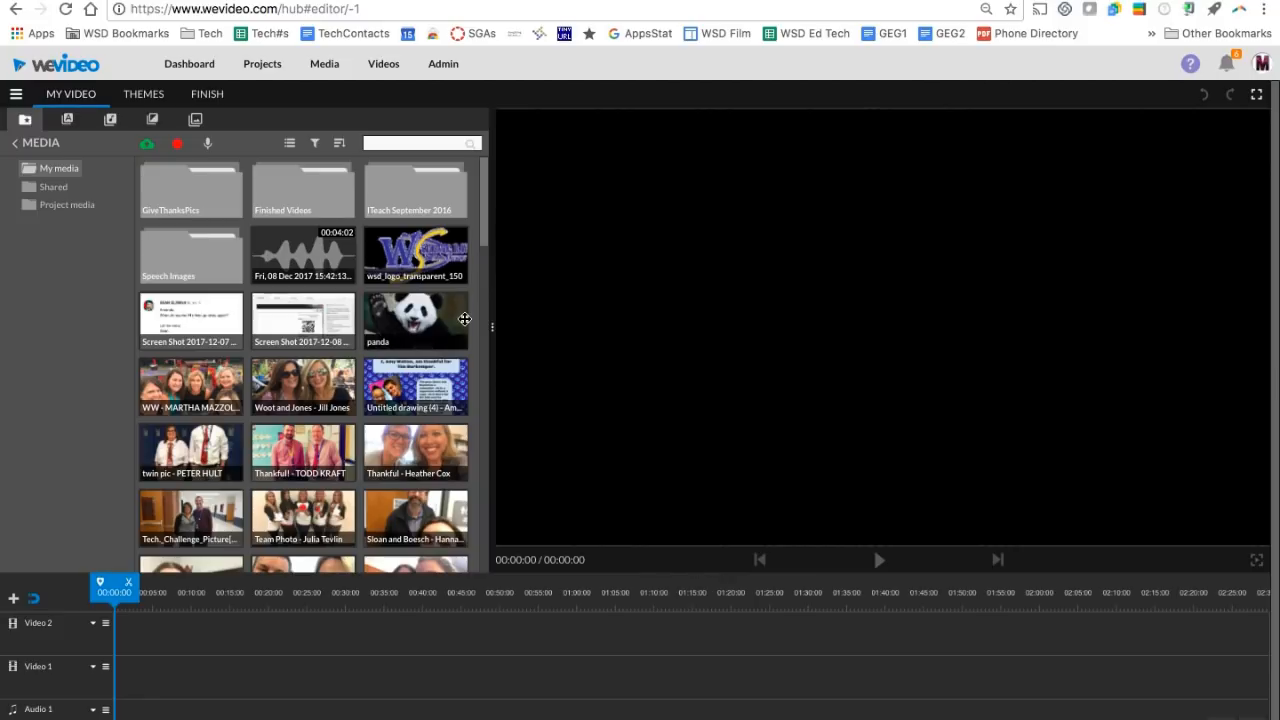
mouse_move(194, 349)
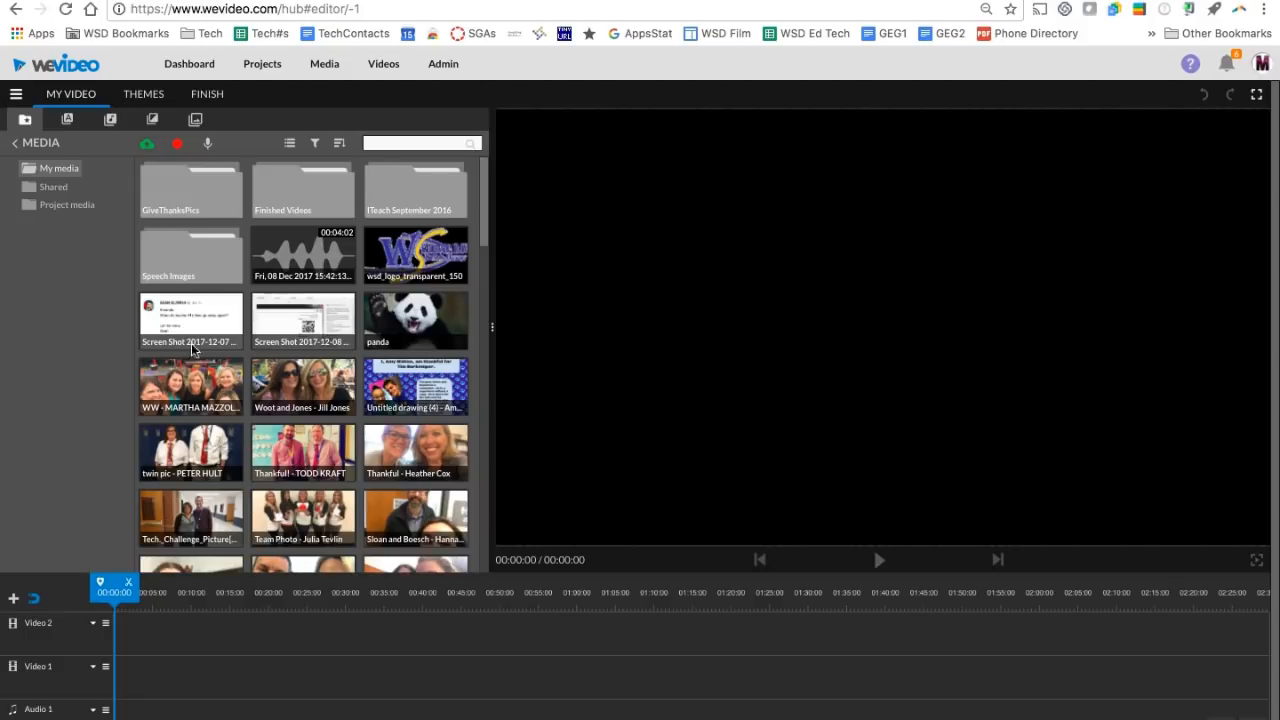
mouse_move(423, 368)
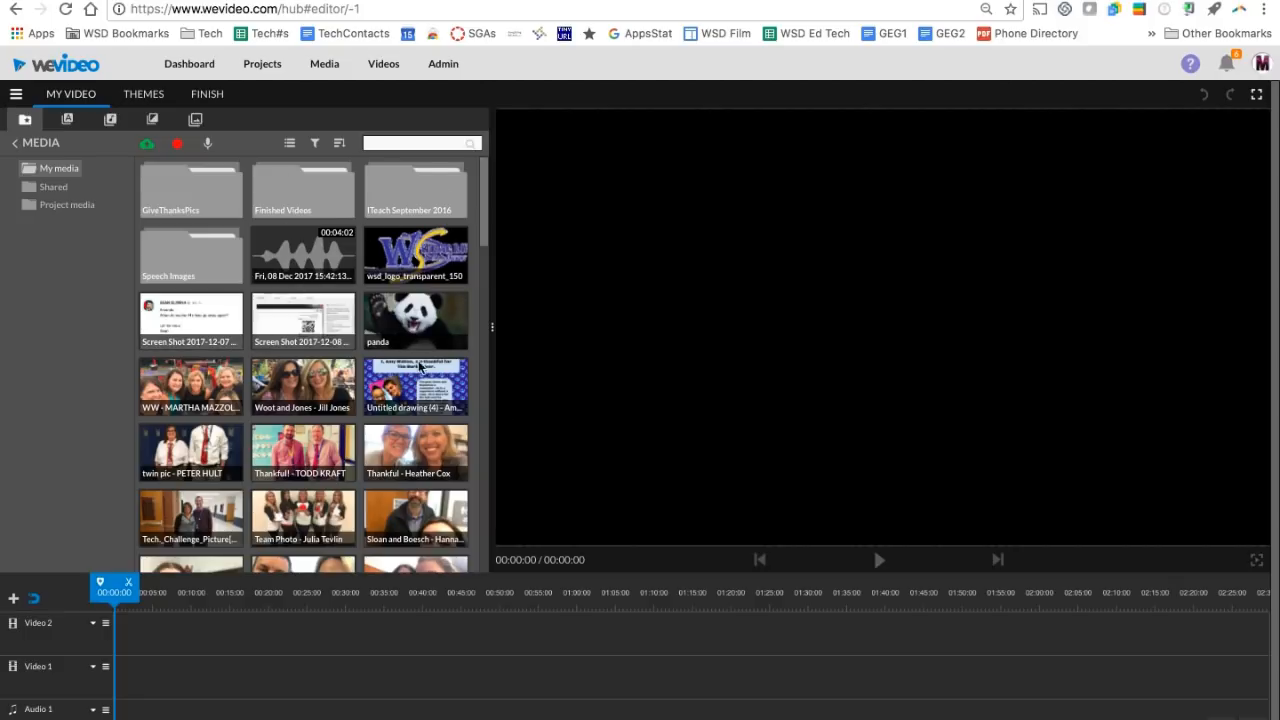
mouse_move(382, 291)
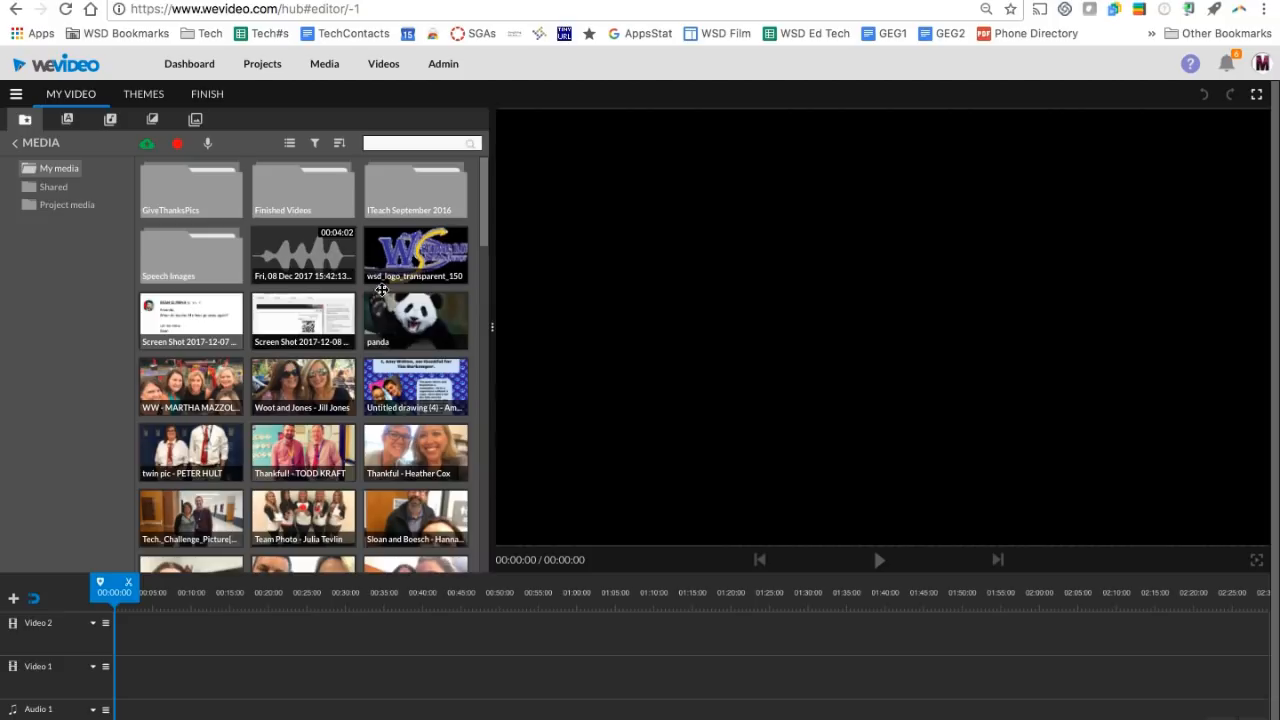
mouse_move(347, 250)
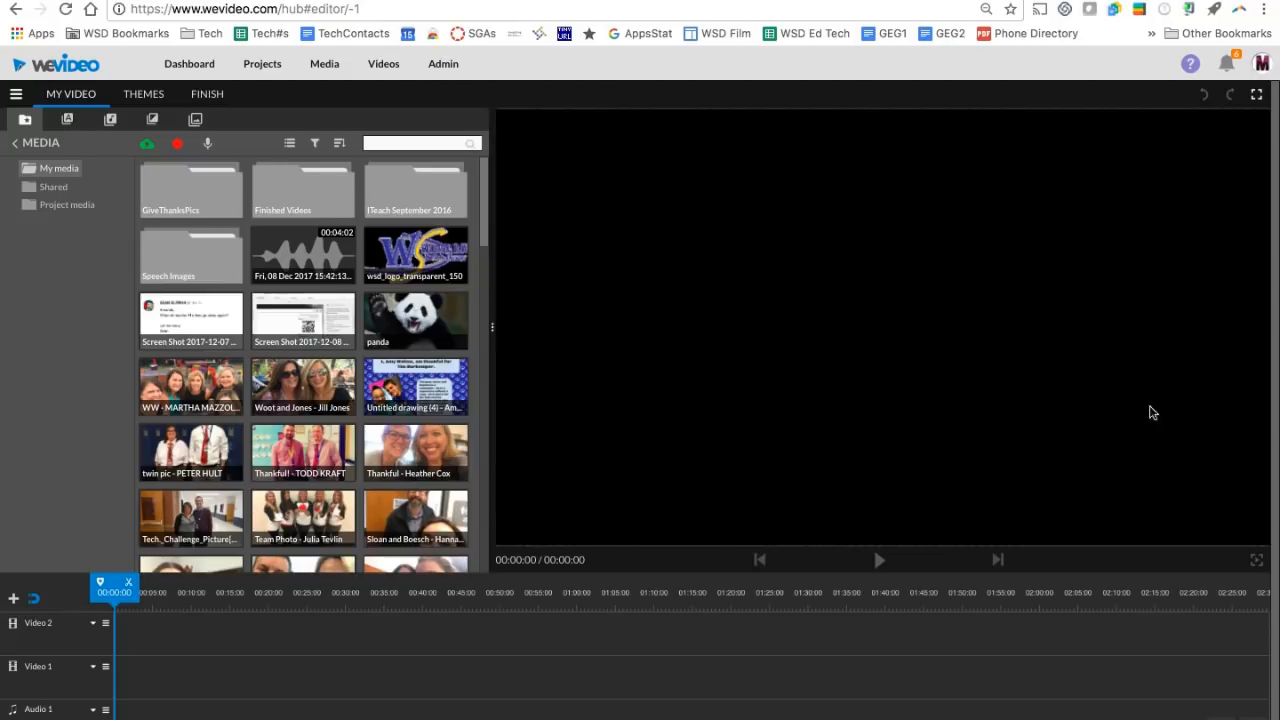
mouse_move(802, 379)
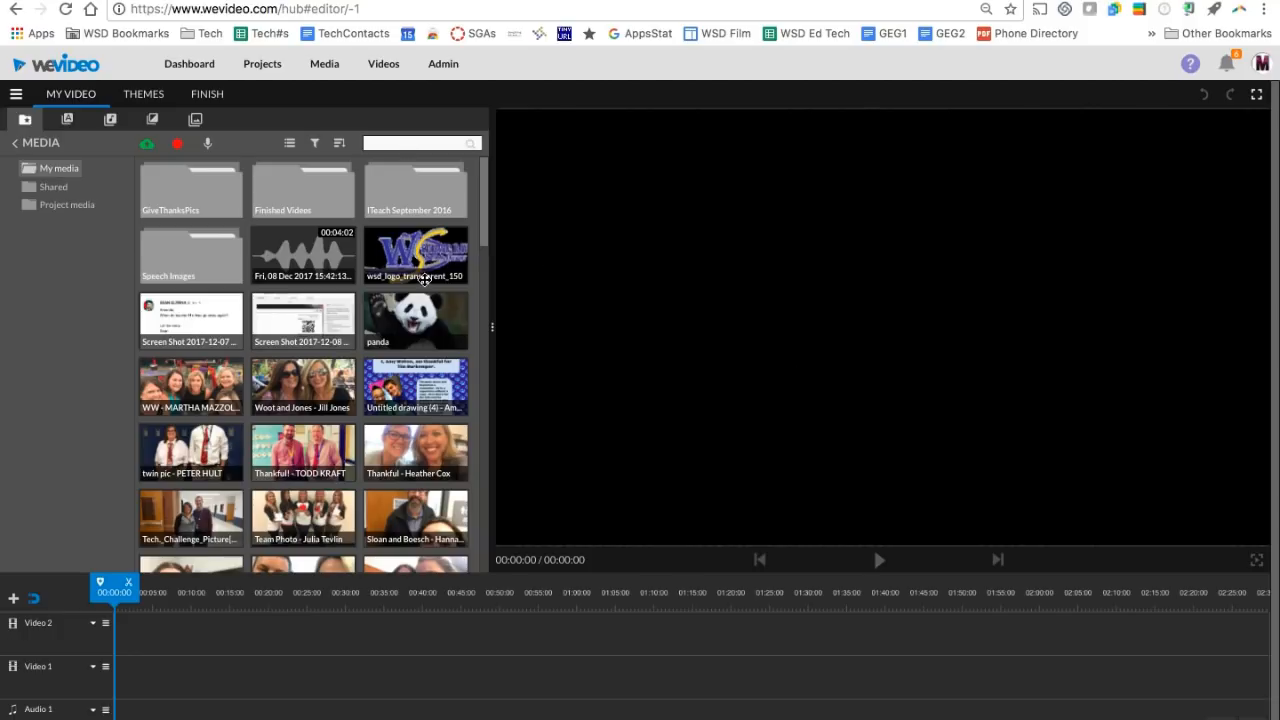
mouse_move(555, 296)
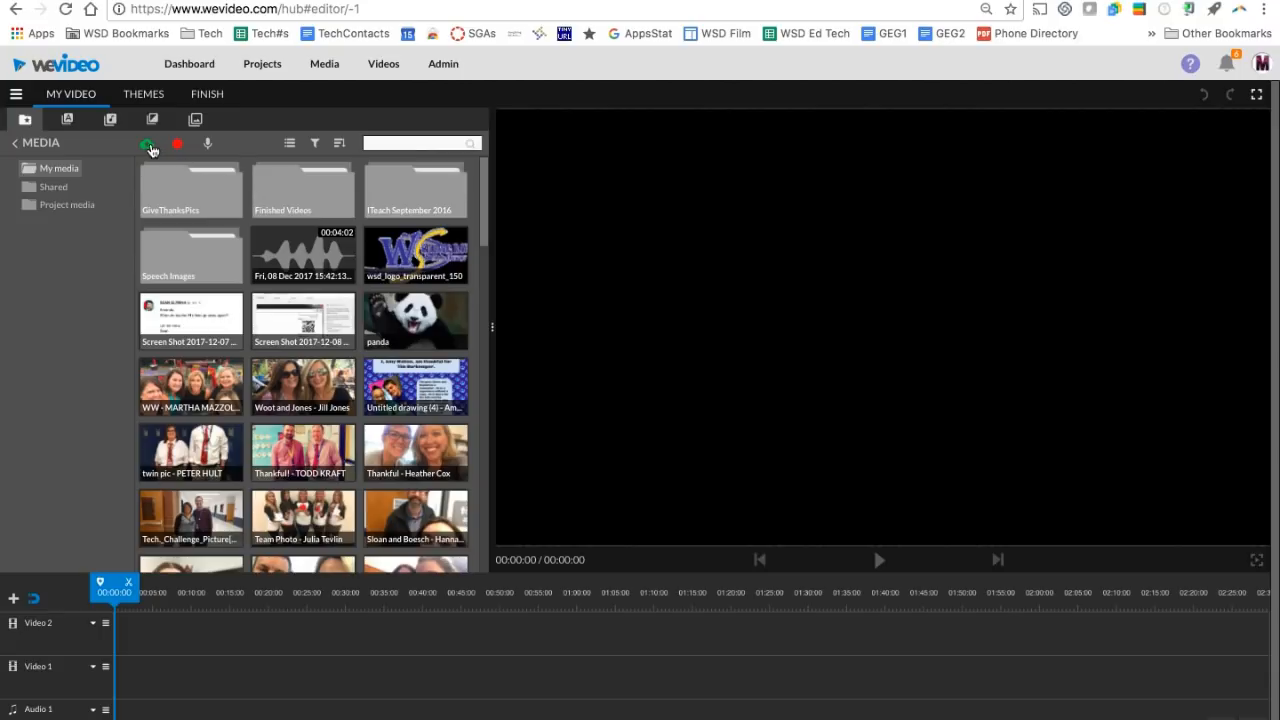
mouse_move(147, 146)
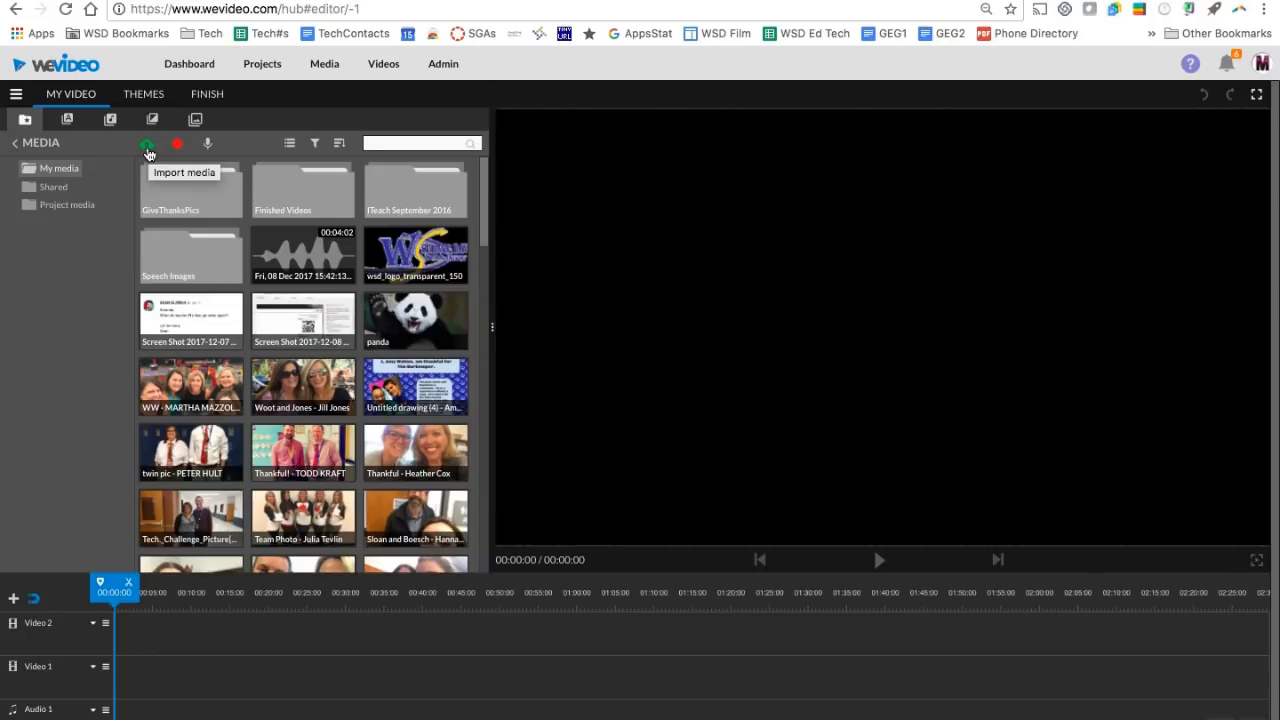
Step: Open the Import media dialog with the green Import media button
click(147, 143)
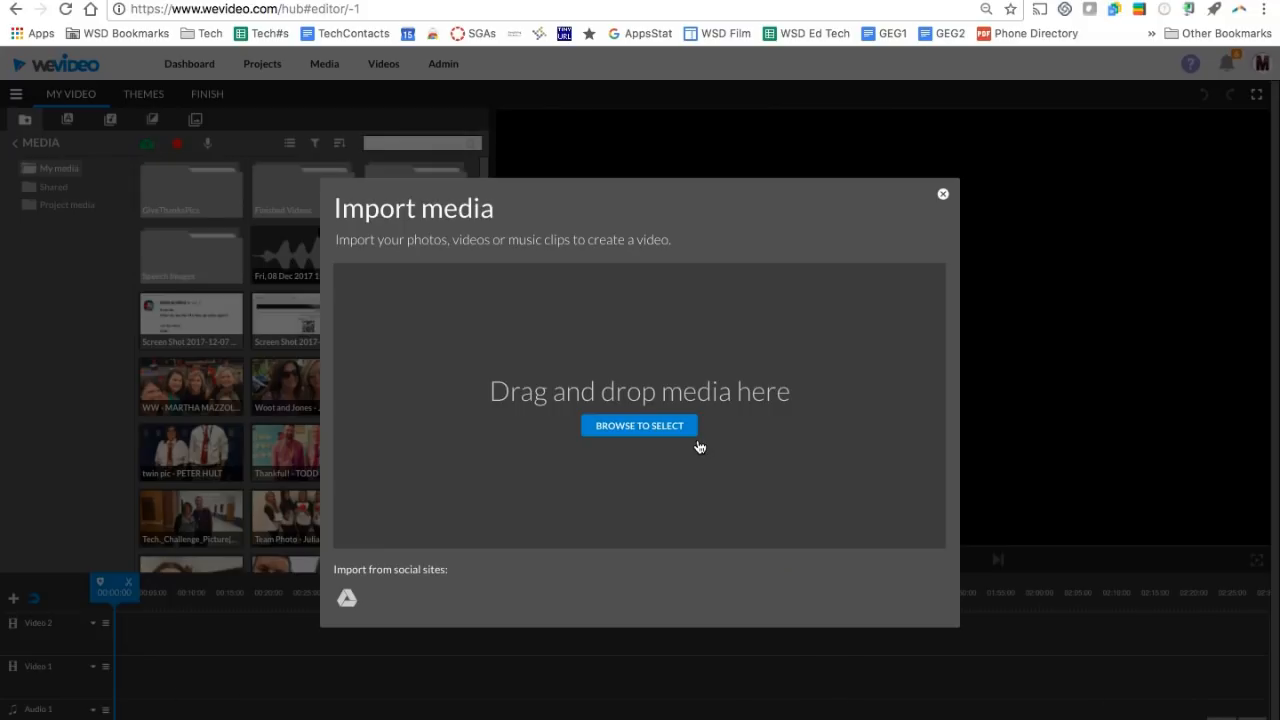
mouse_move(698, 447)
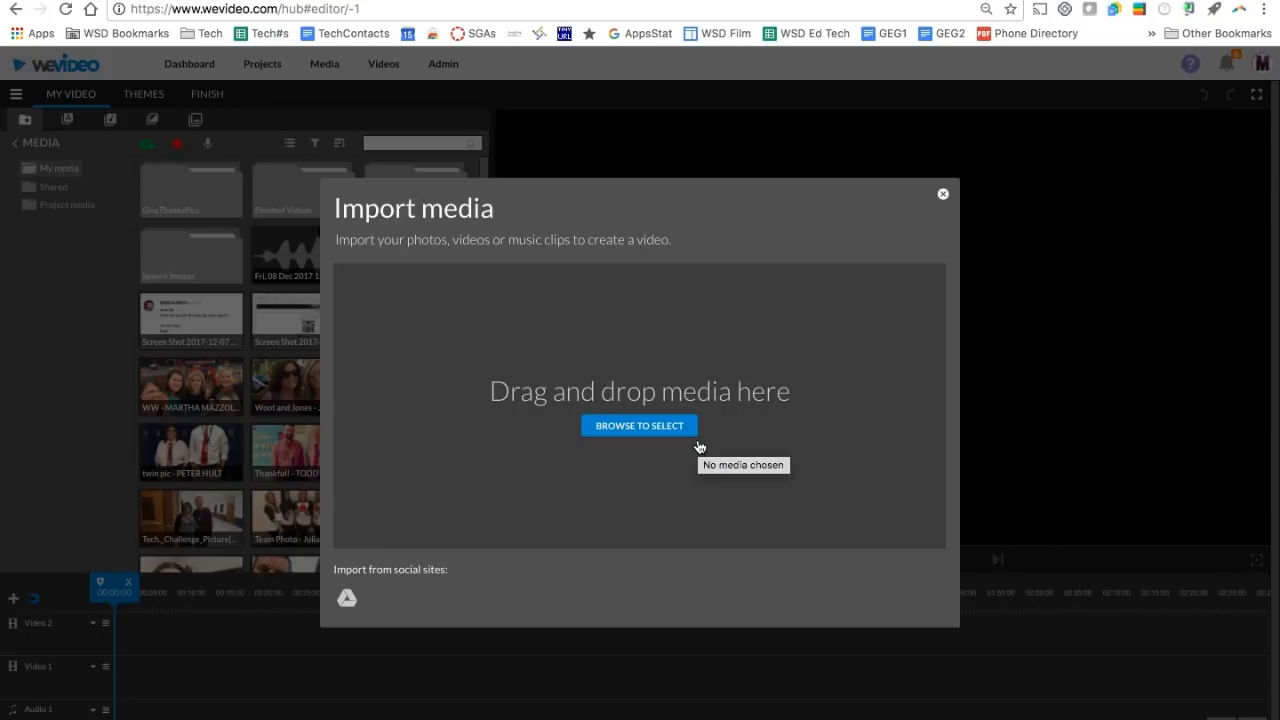
mouse_move(468, 486)
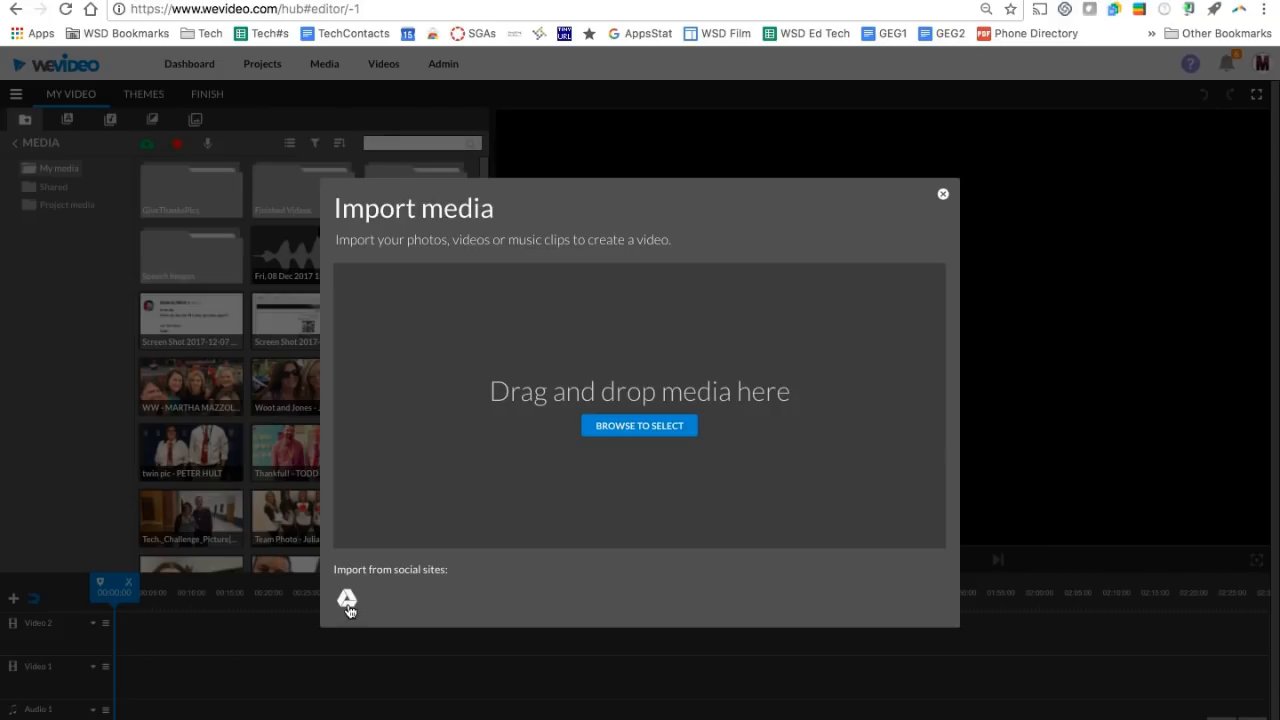
mouse_move(346, 598)
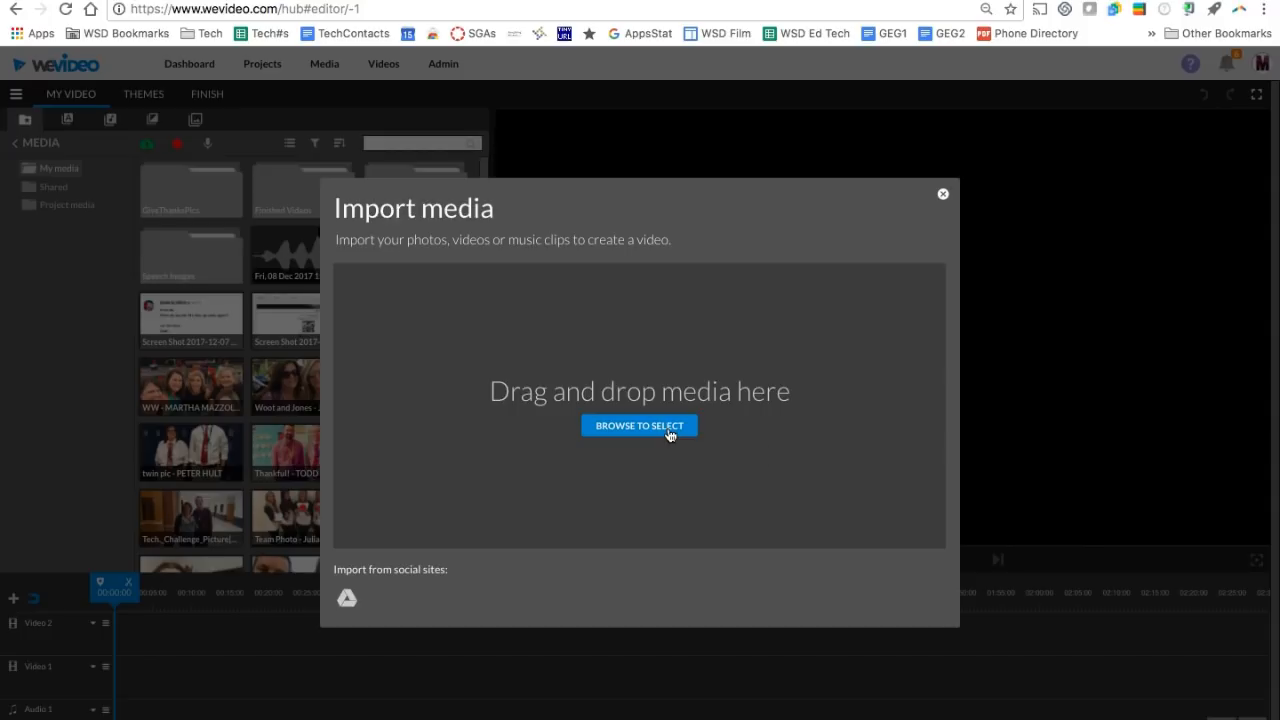
click(639, 425)
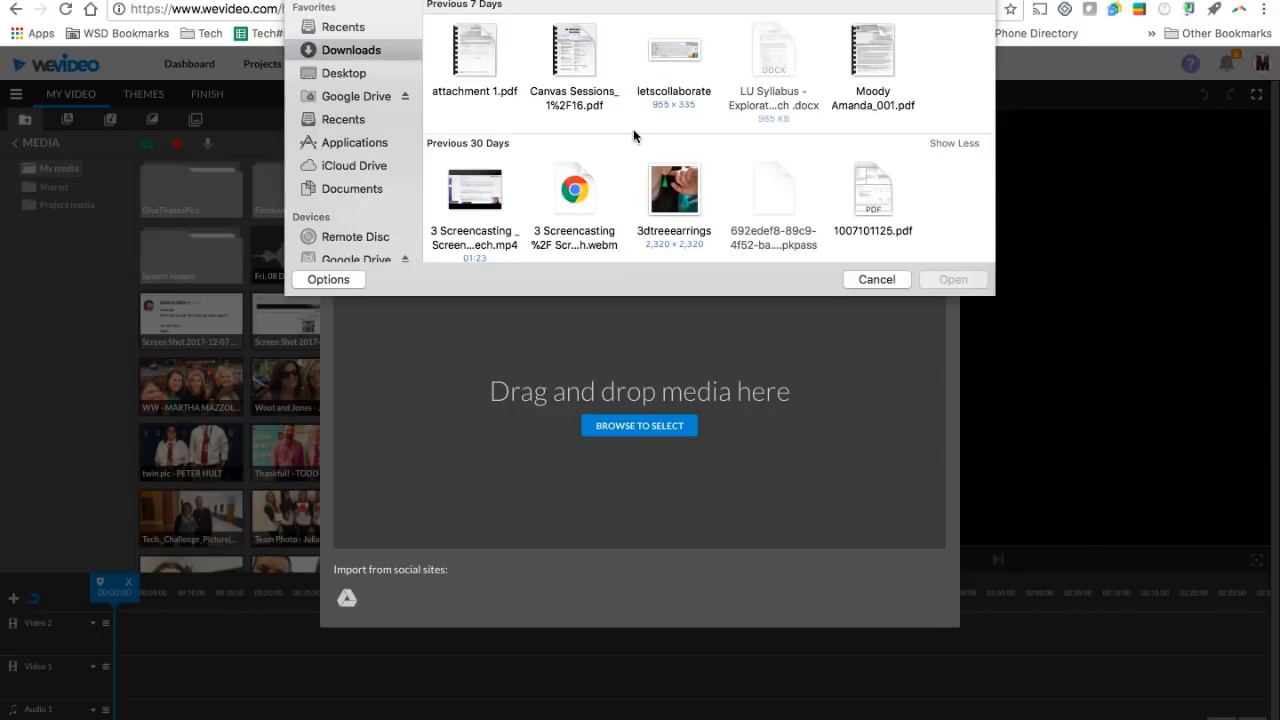
click(674, 190)
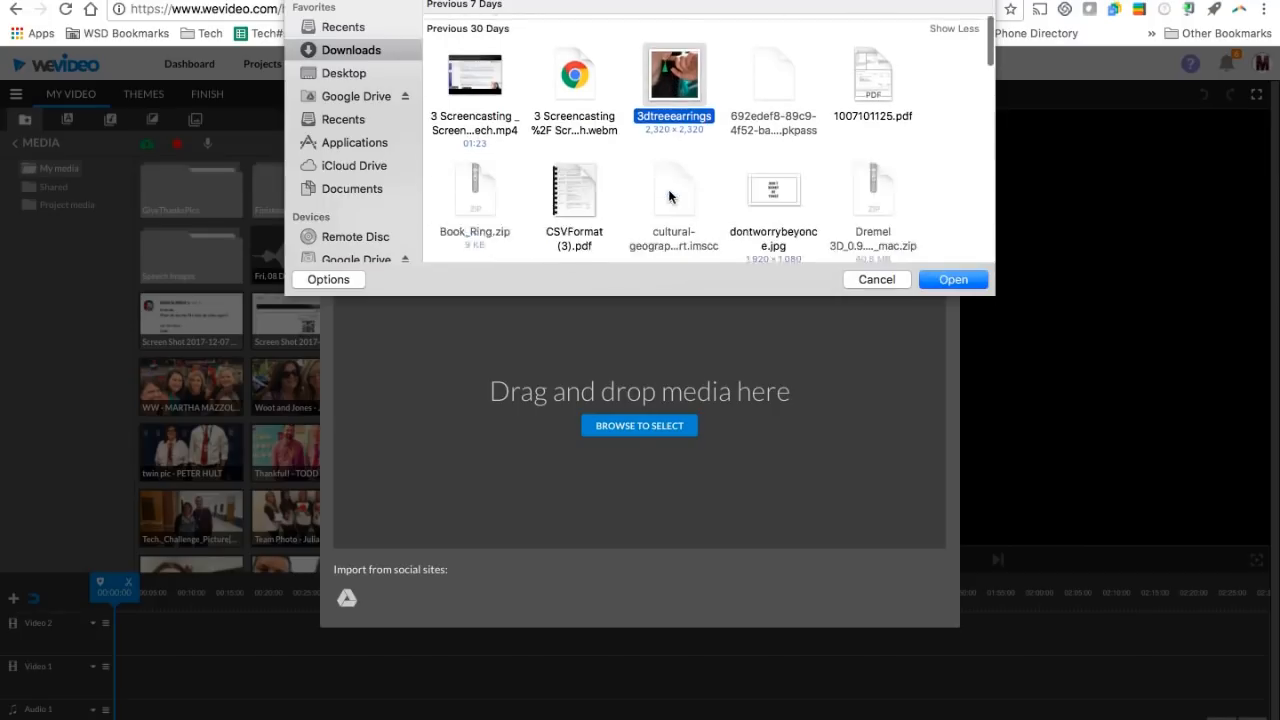
scroll(down, 3)
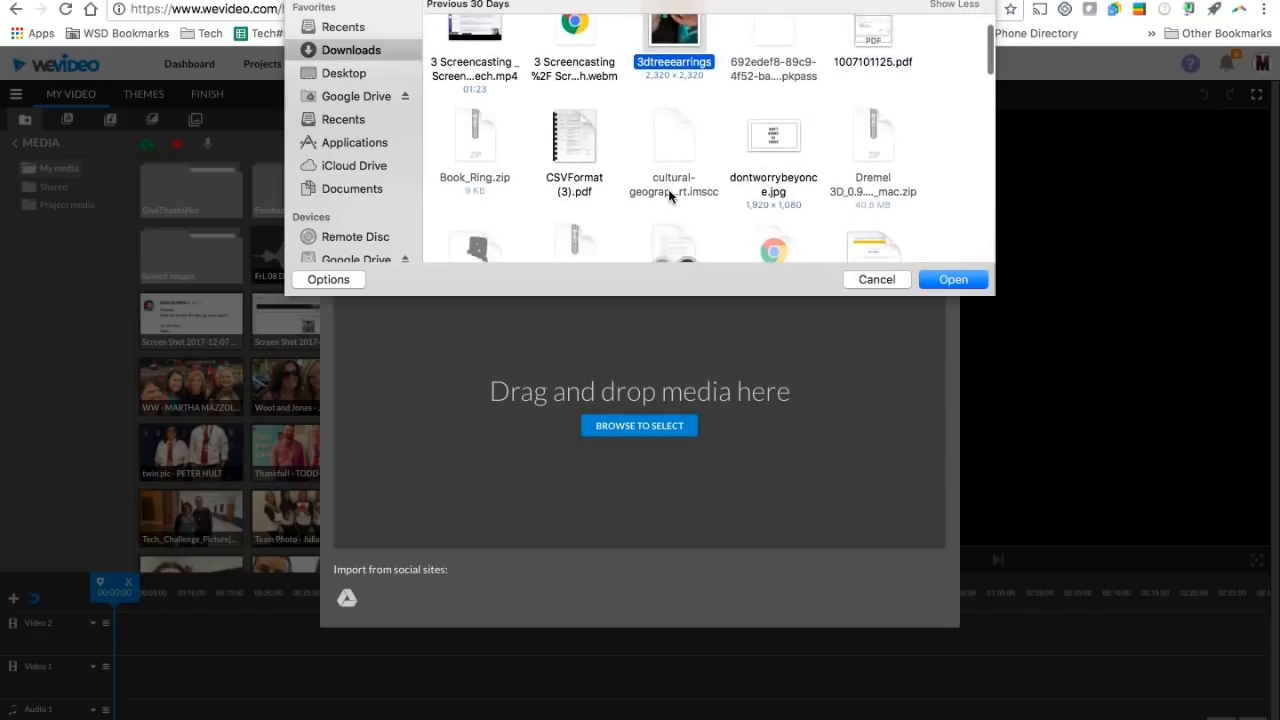
scroll(down, 3)
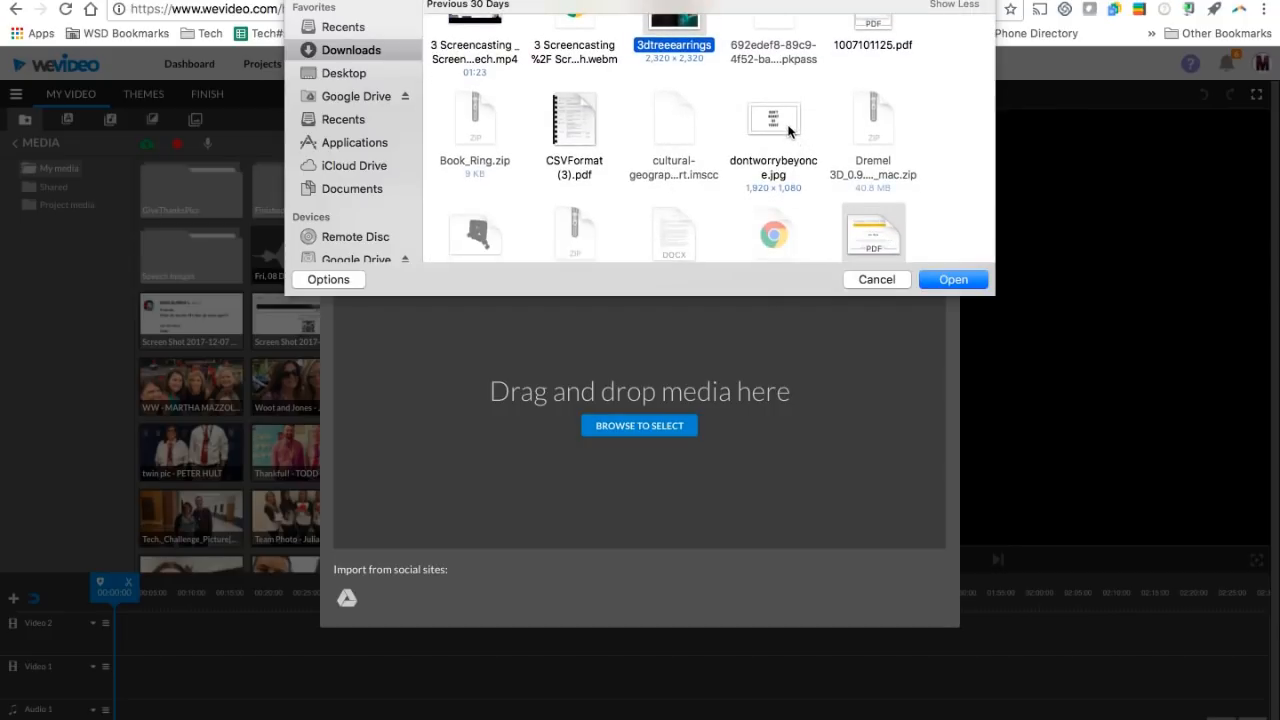
click(574, 120)
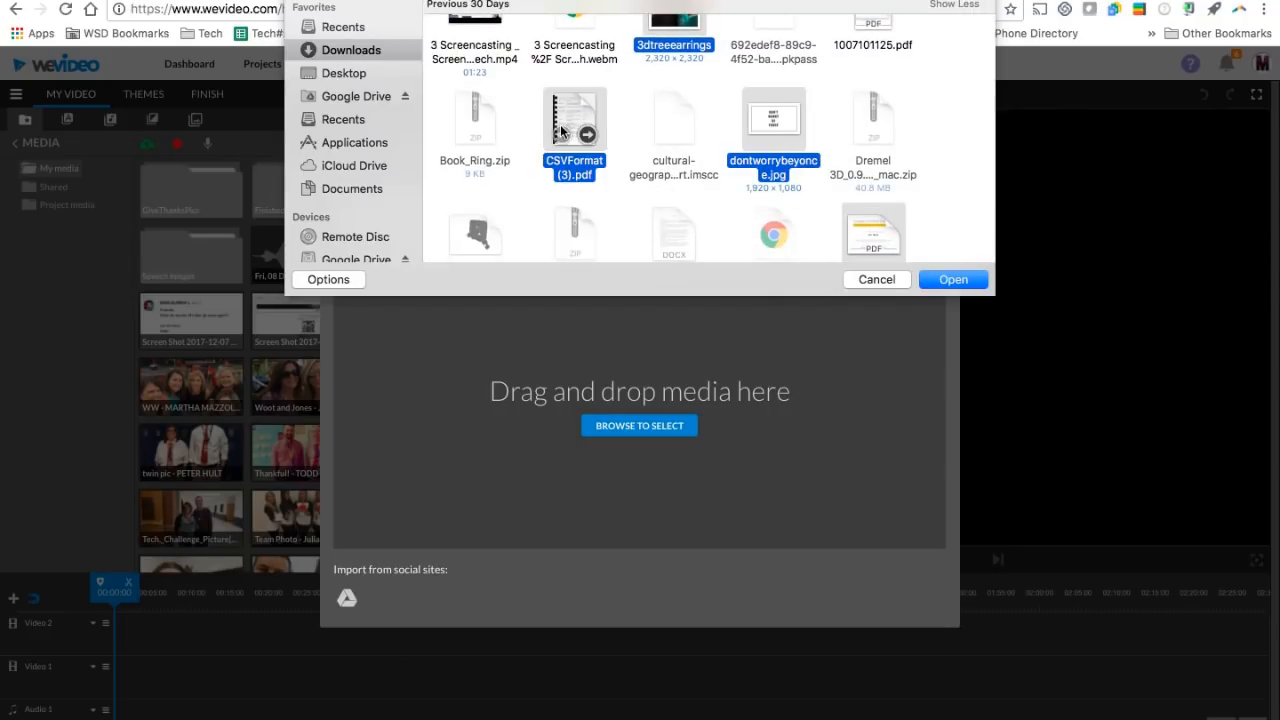
mouse_move(845, 276)
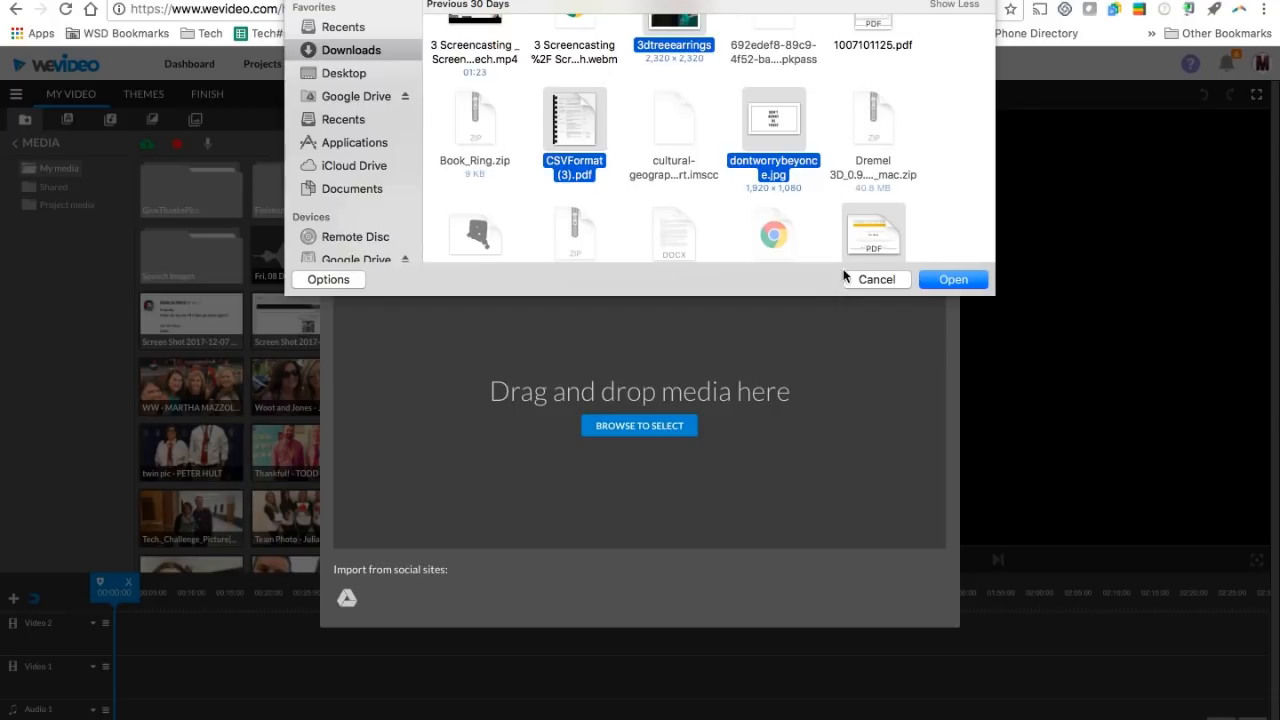
Step: Cancel the file browser and close the Import media window
click(876, 279)
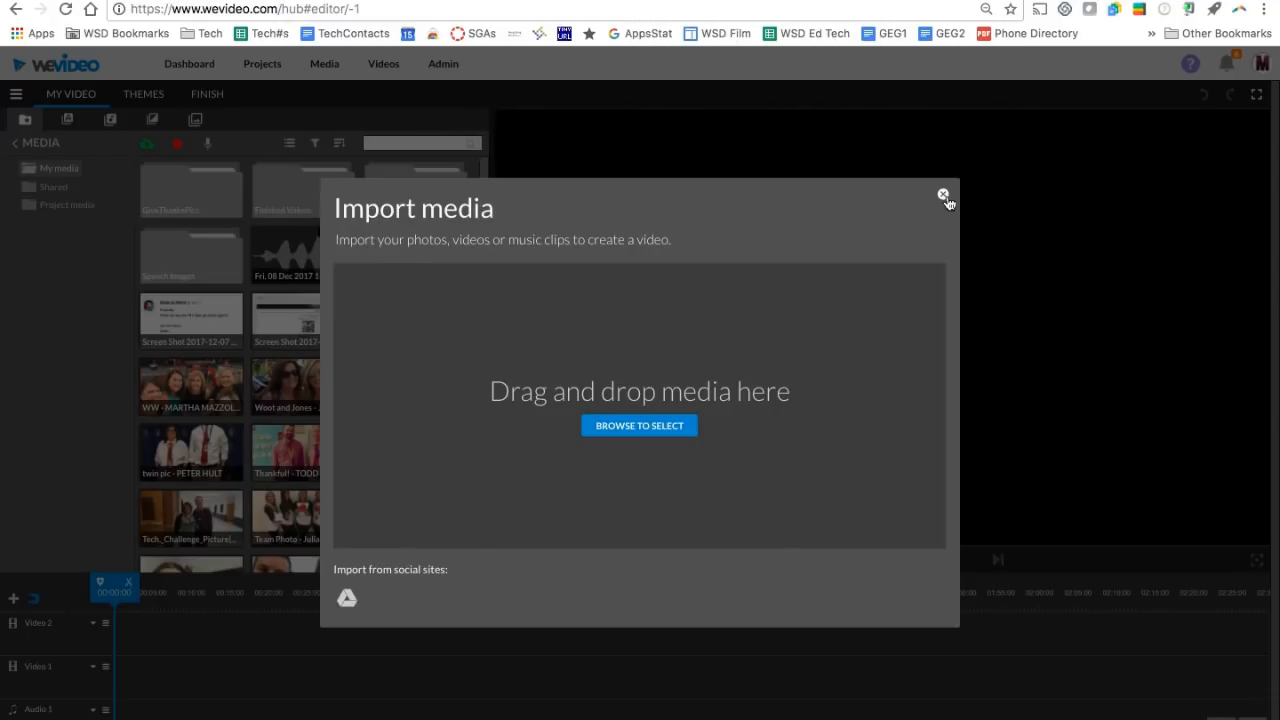
click(942, 194)
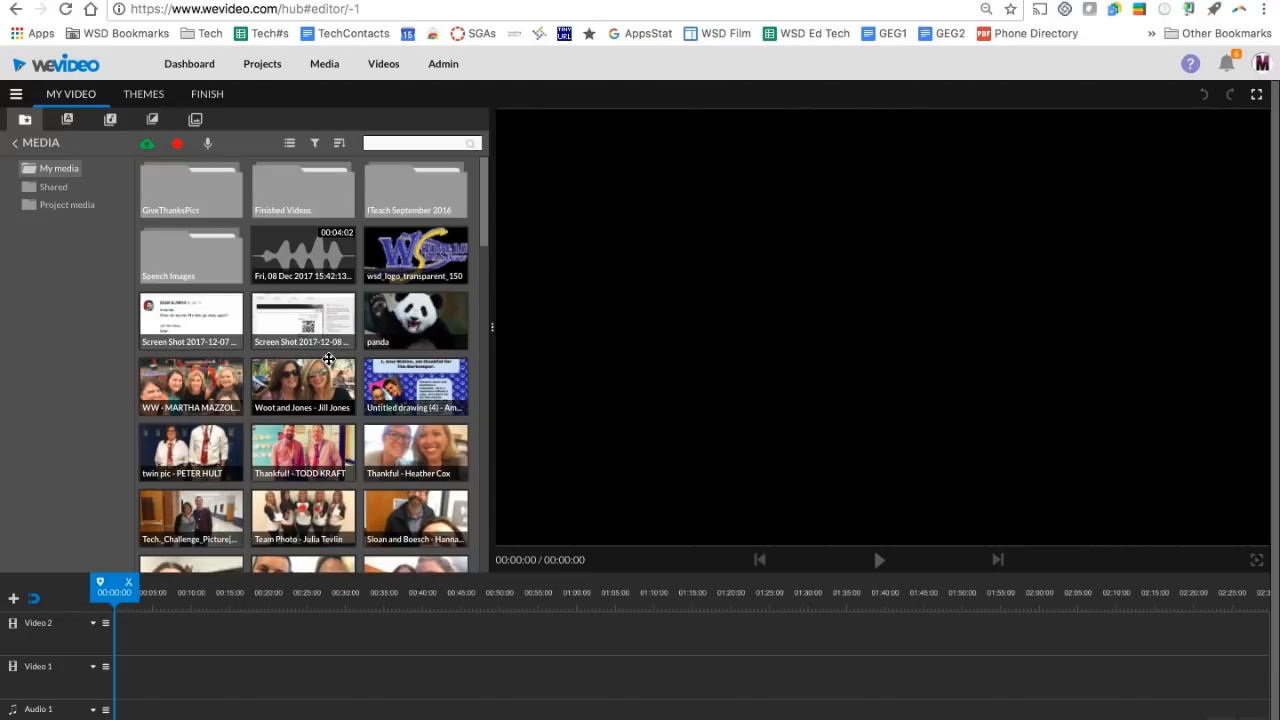
mouse_move(534, 580)
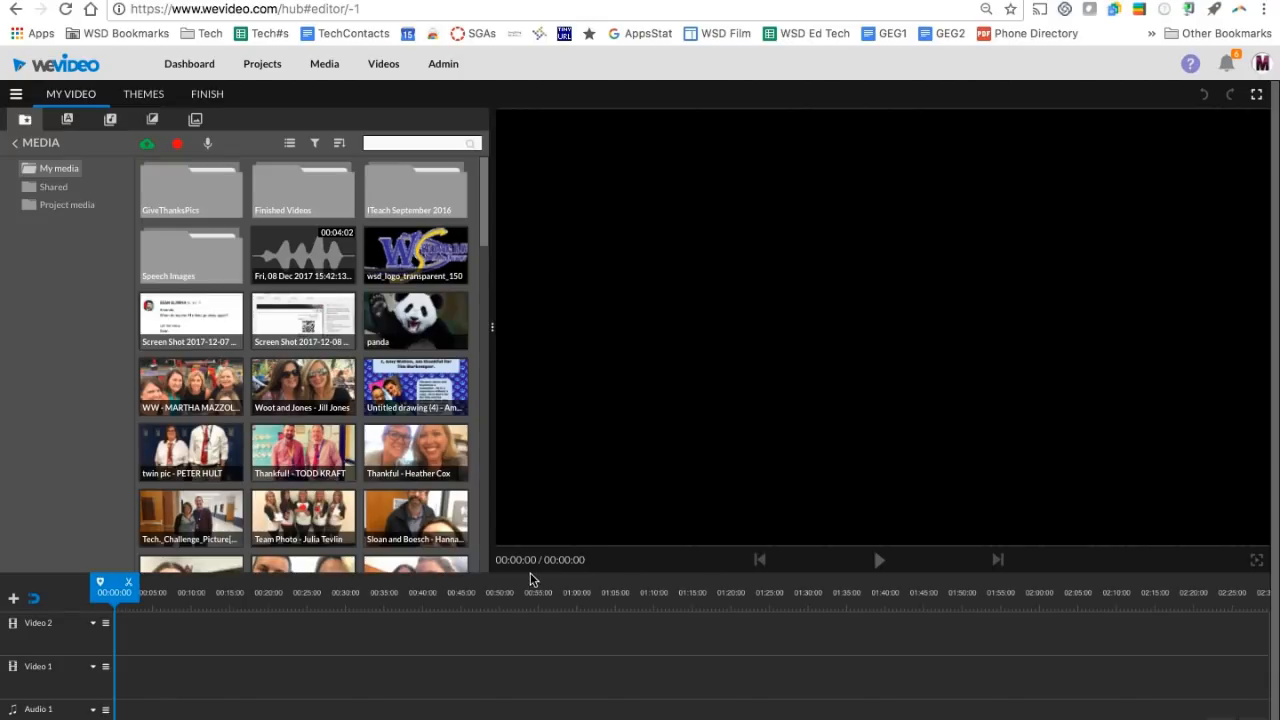
mouse_move(537, 577)
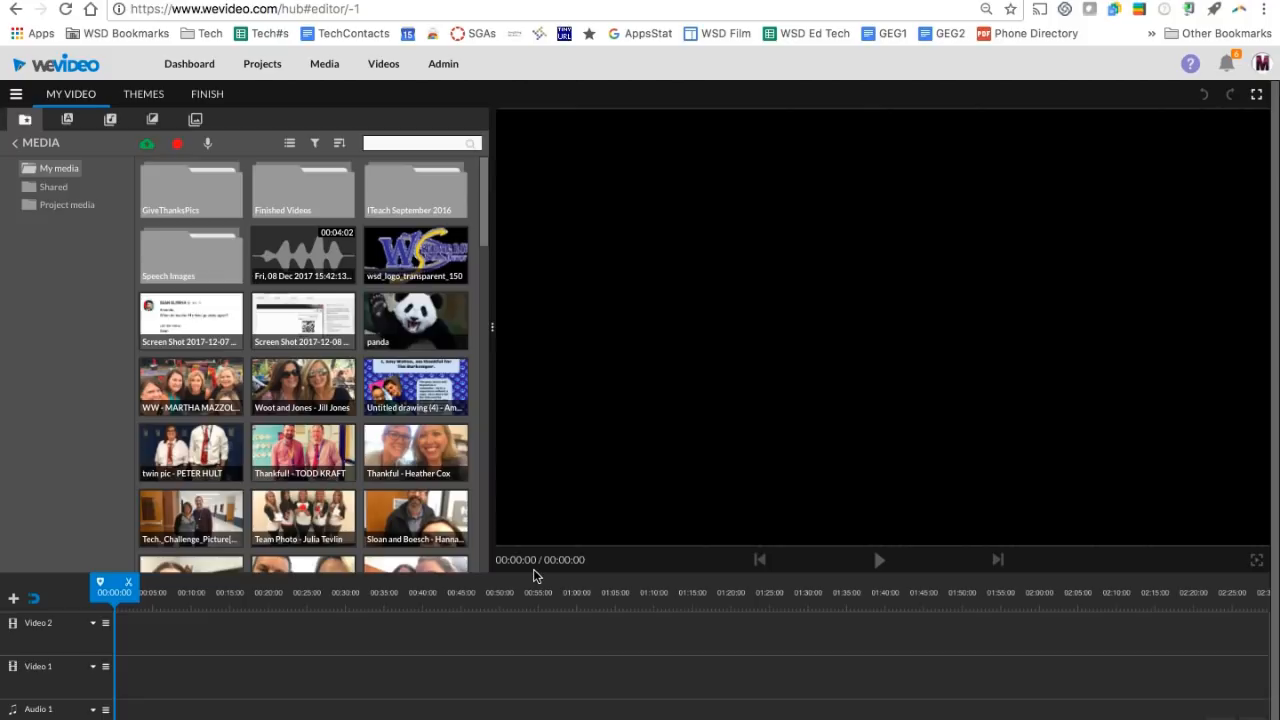
mouse_move(418, 405)
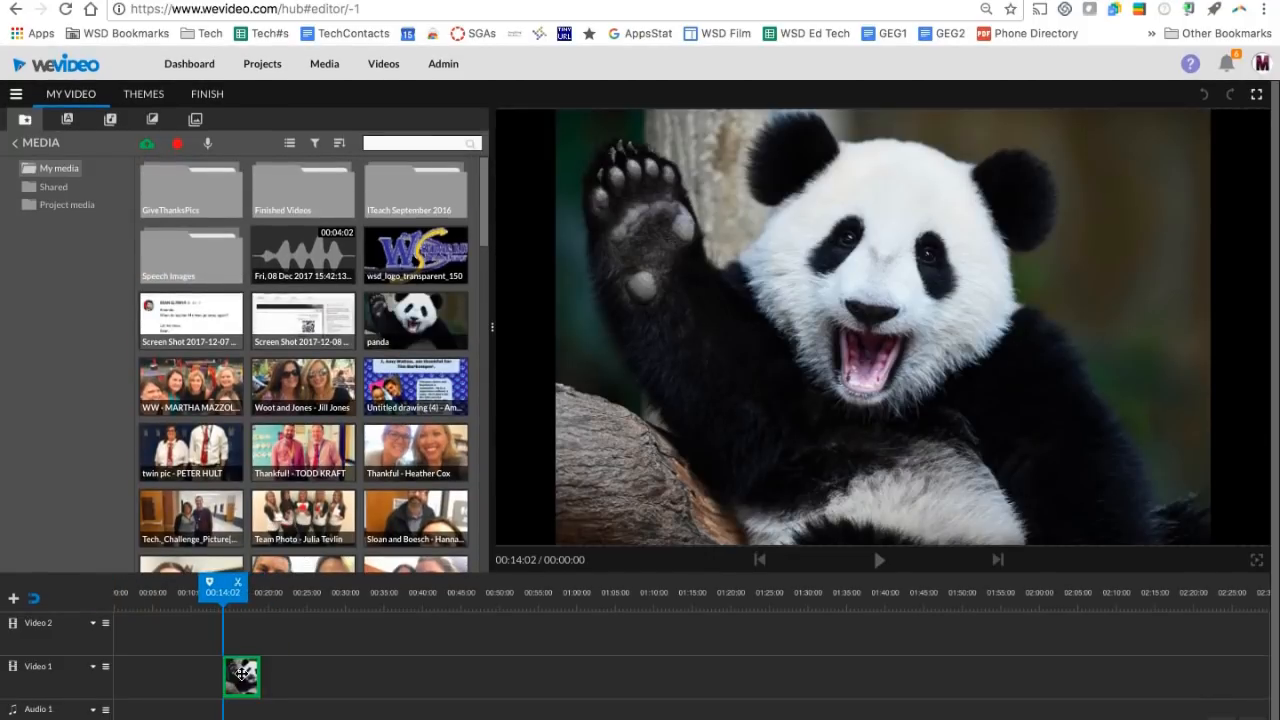
Step: Drop the panda image onto Video 1 and slide it to 00:00
drag(240, 676, 170, 676)
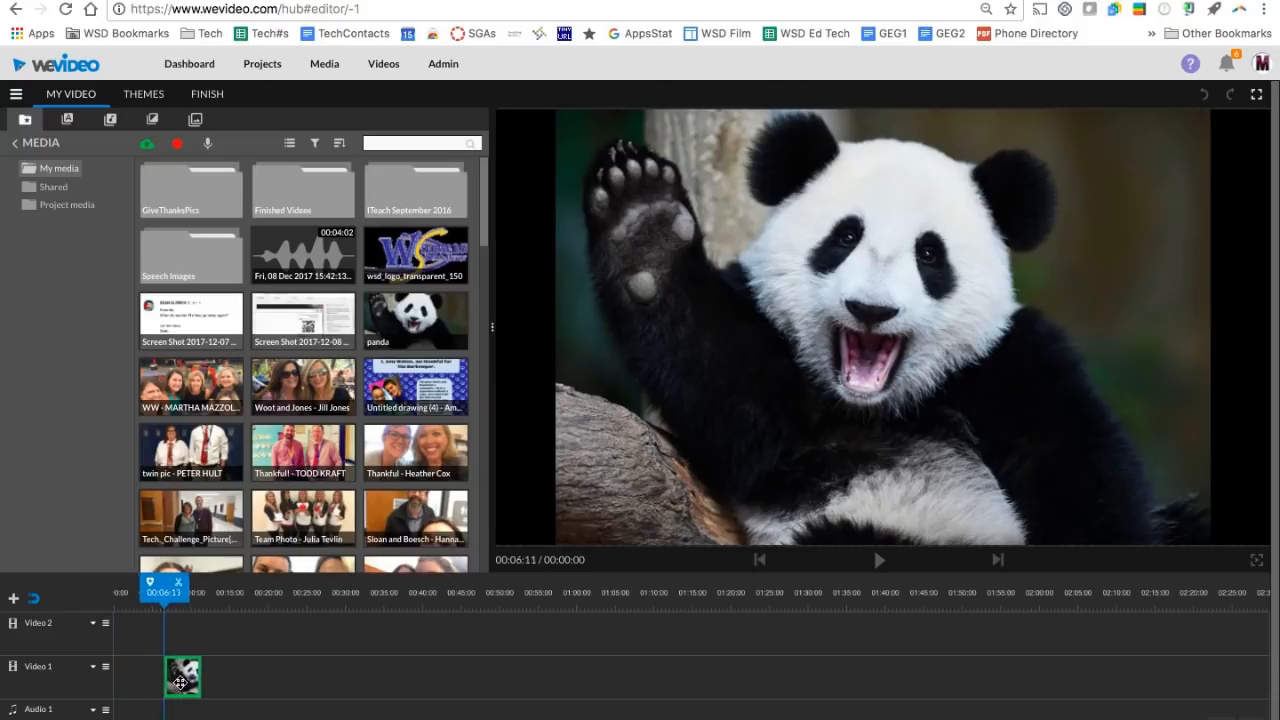
drag(182, 678, 133, 632)
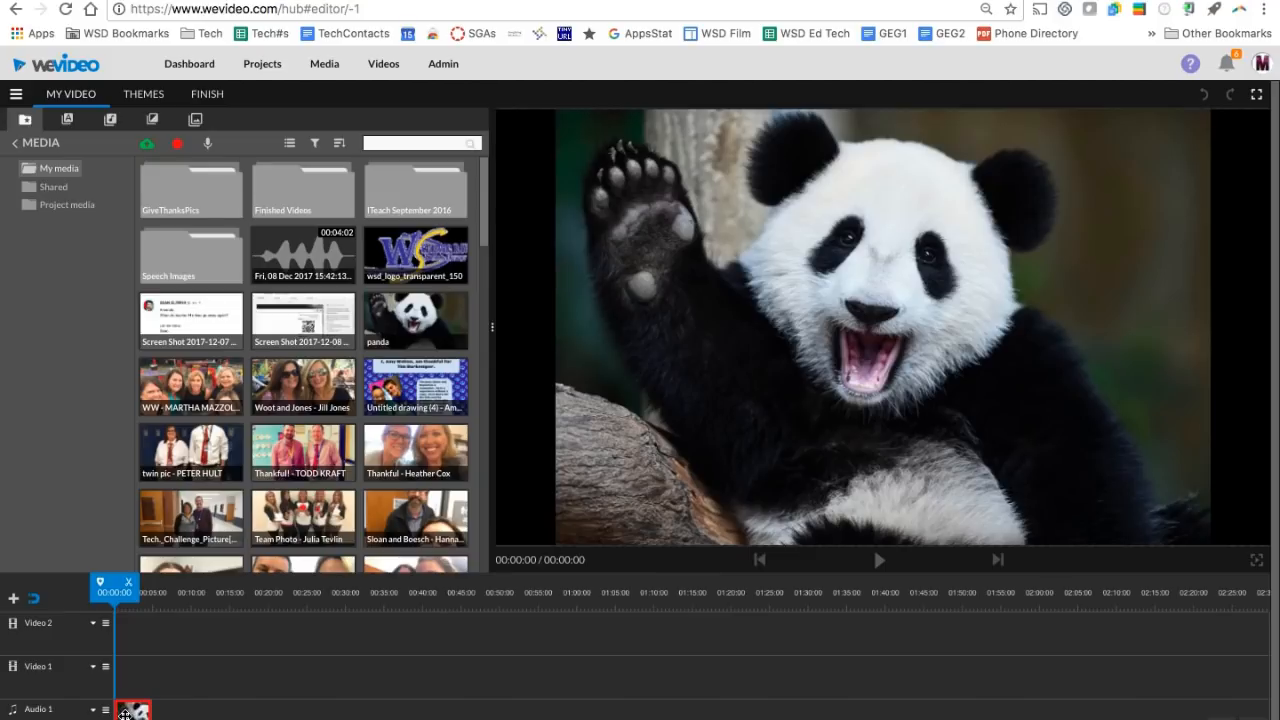
drag(133, 710, 133, 675)
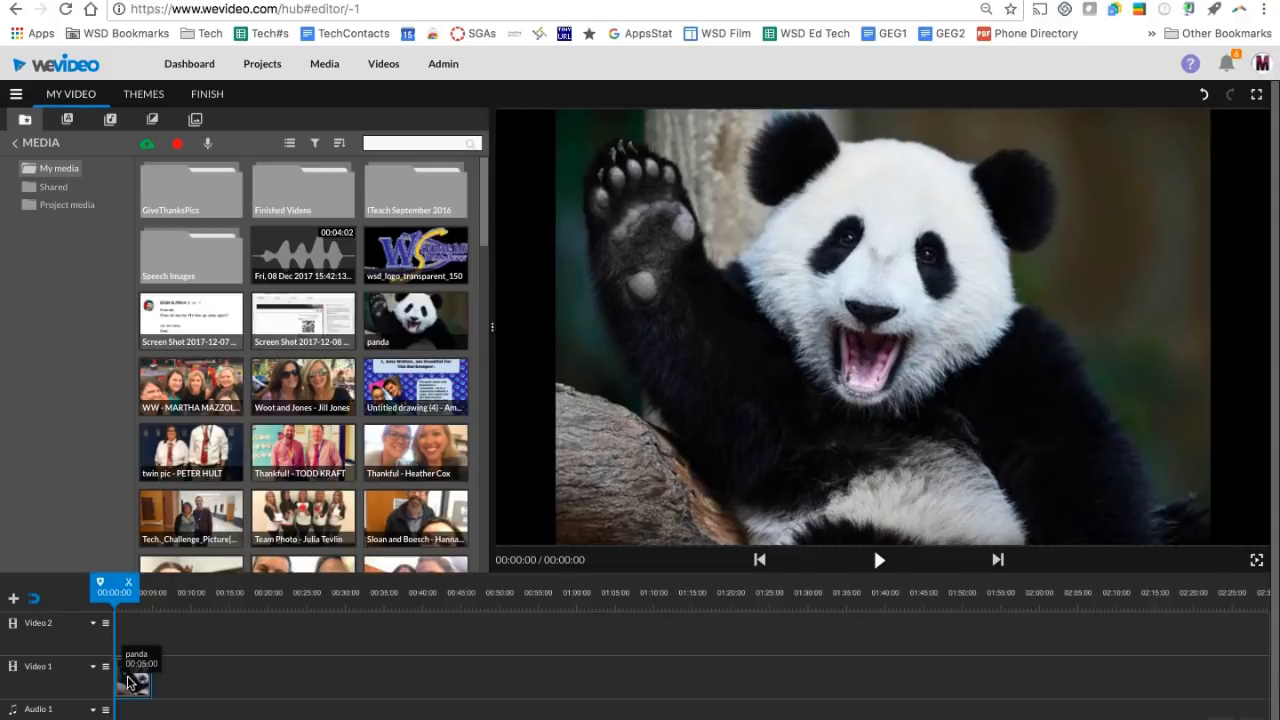
mouse_move(139, 680)
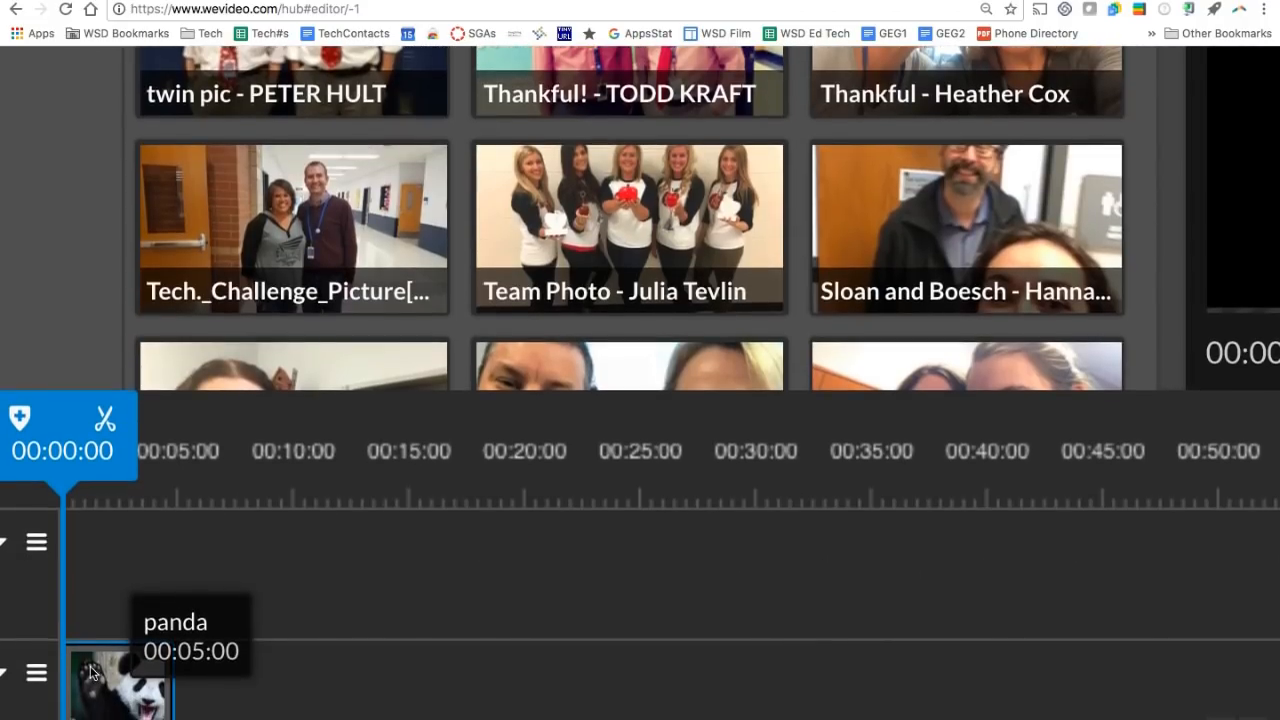
mouse_move(289, 571)
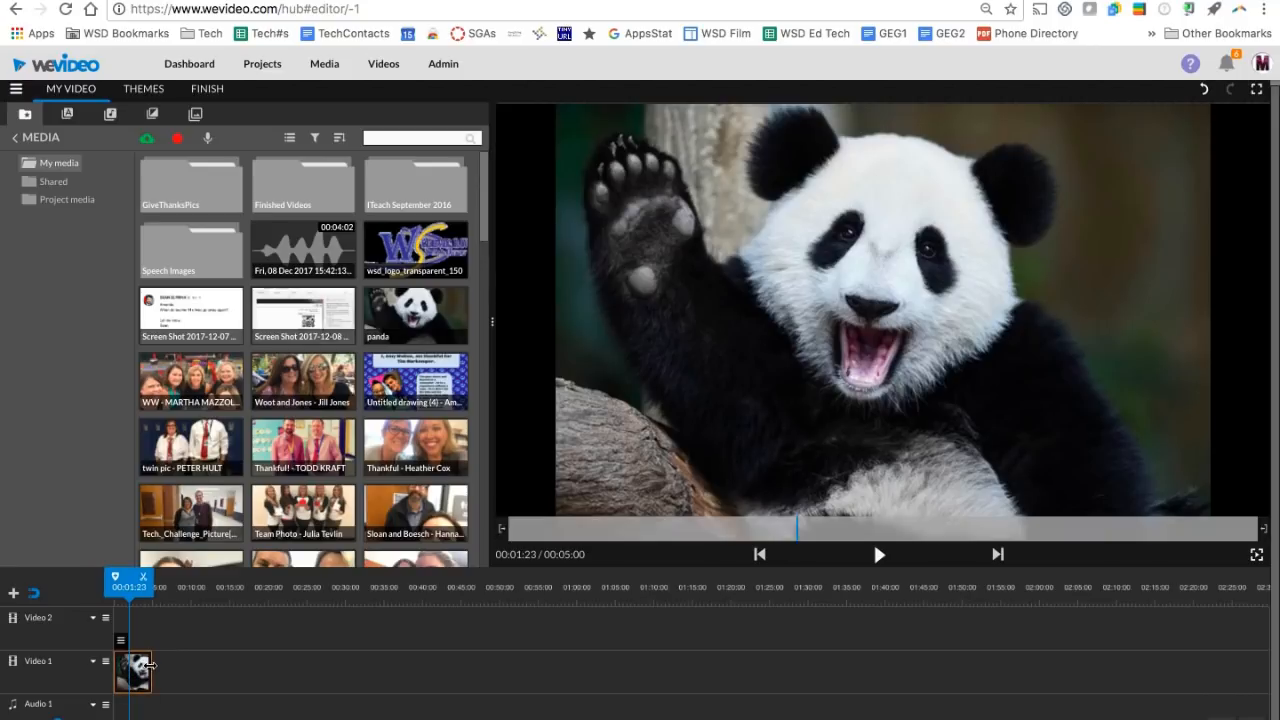
mouse_move(148, 663)
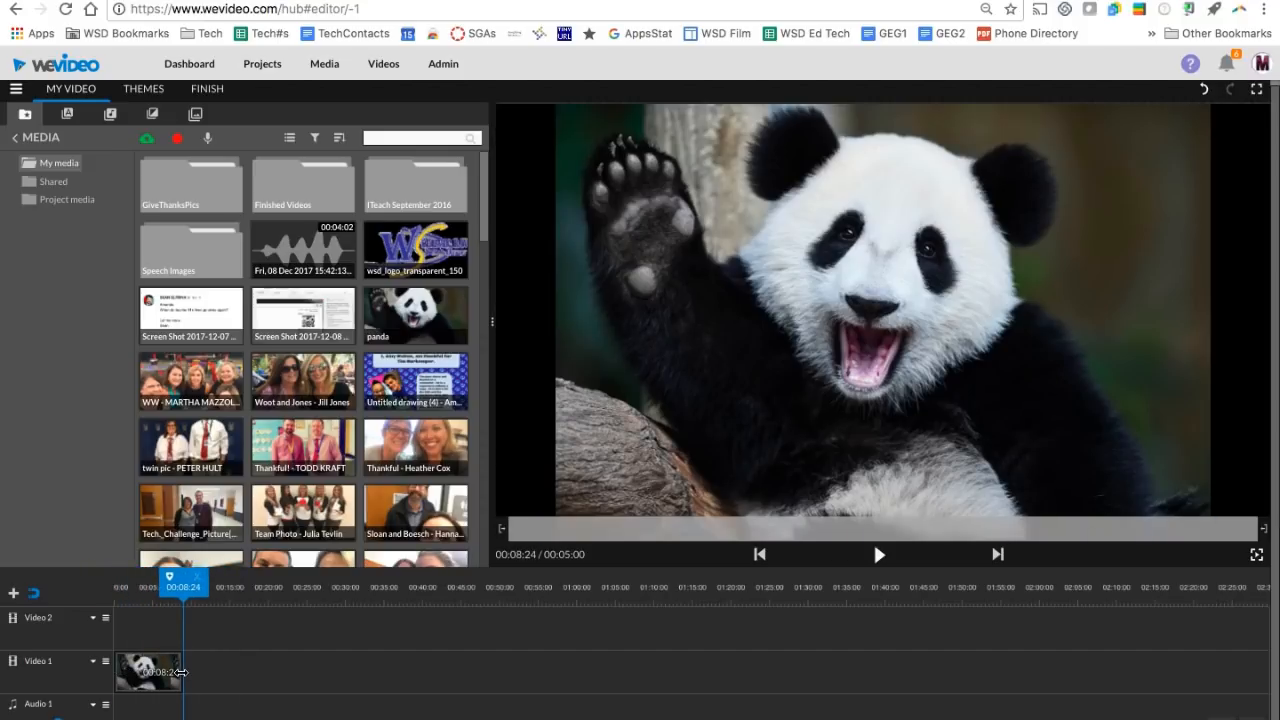
Step: Stretch the panda clip's right edge out to about 00:09:13
drag(183, 585, 128, 585)
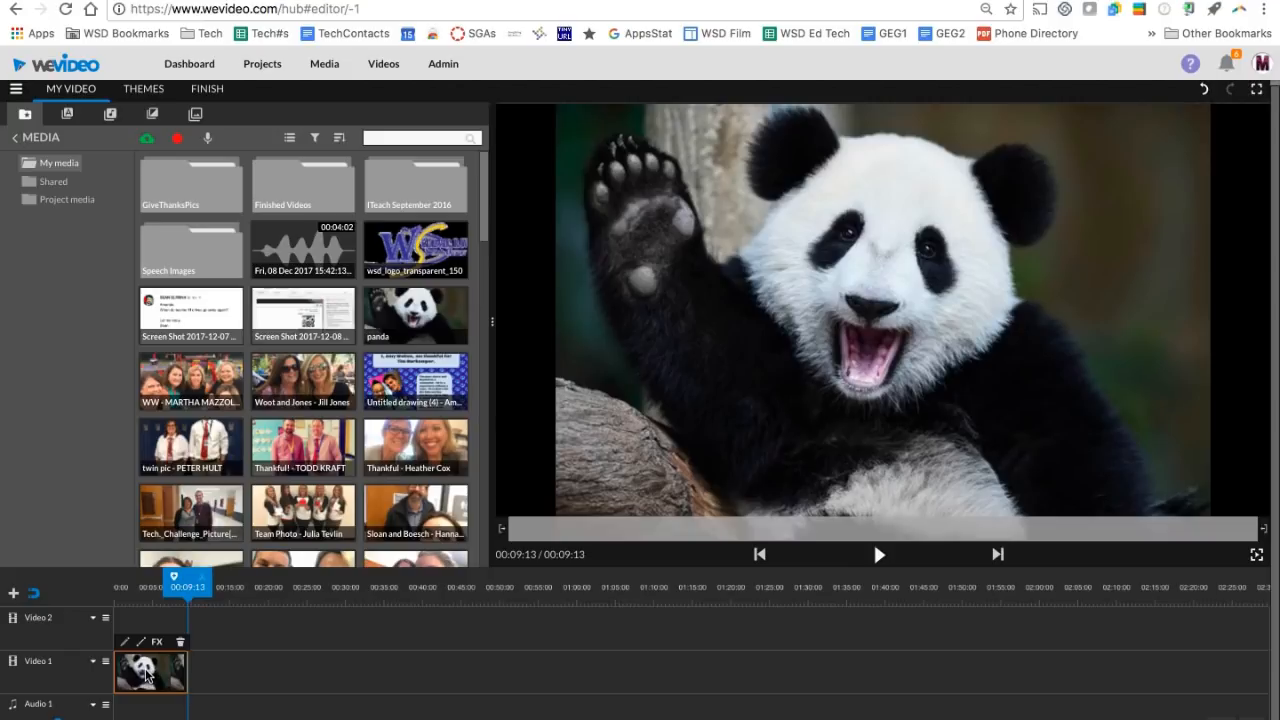
mouse_move(126, 650)
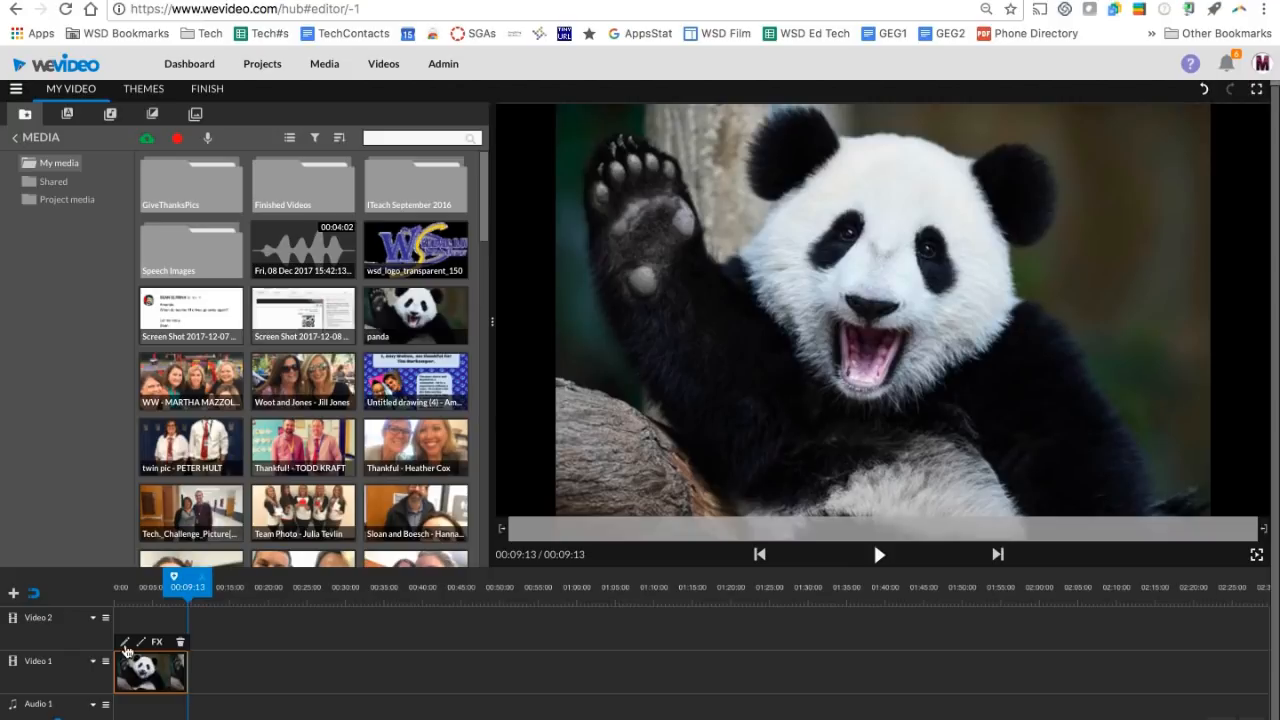
mouse_move(127, 647)
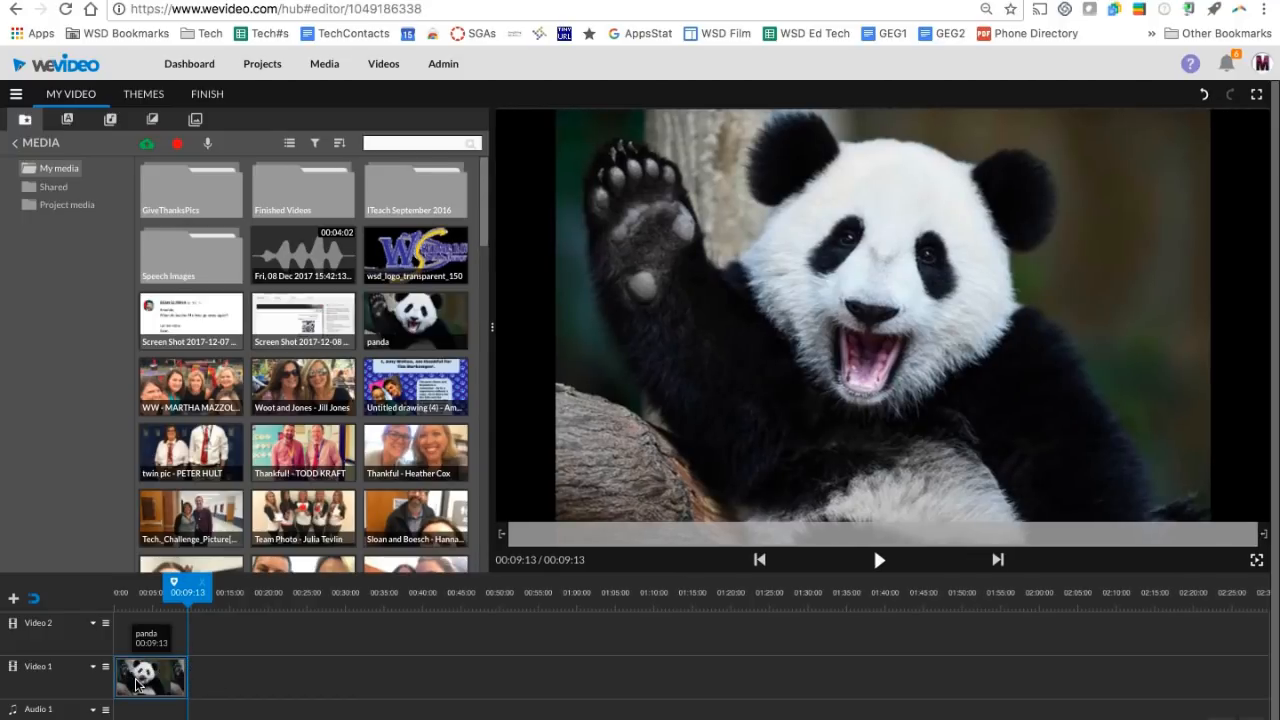
Step: Set the panda clip to Fit to fill at scale about 1.24, centred on its face
click(150, 678)
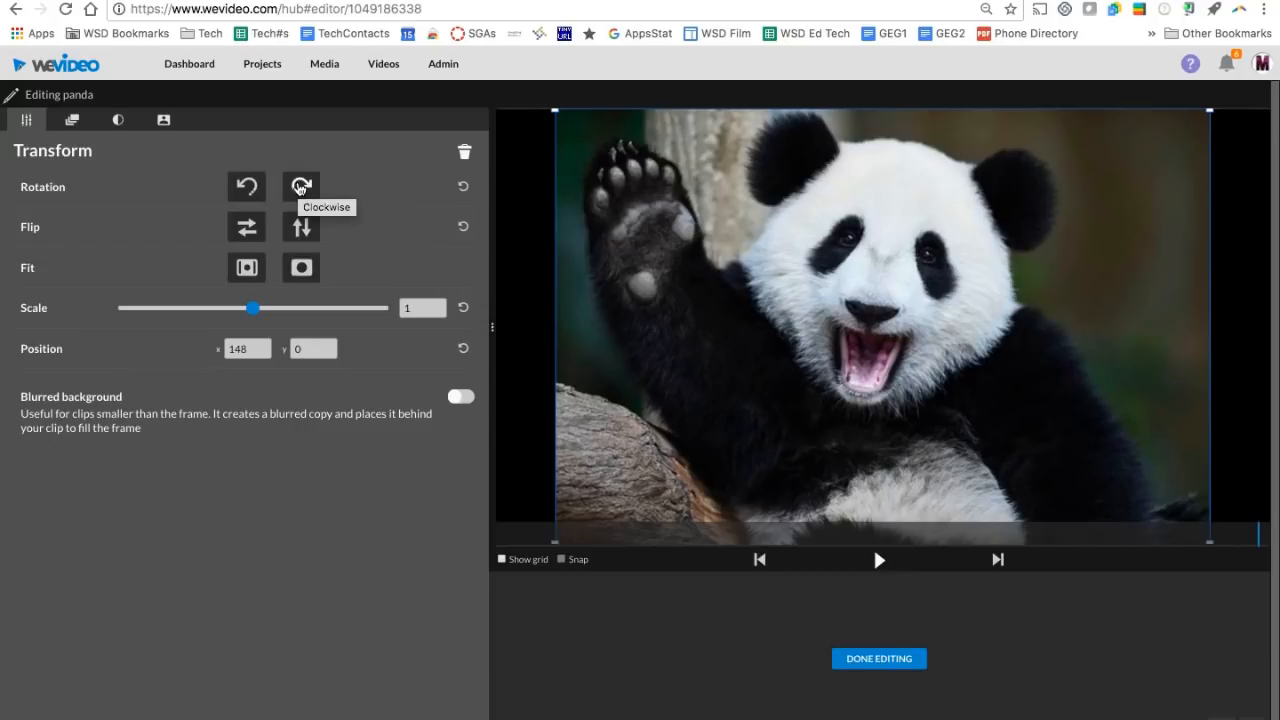
mouse_move(300, 267)
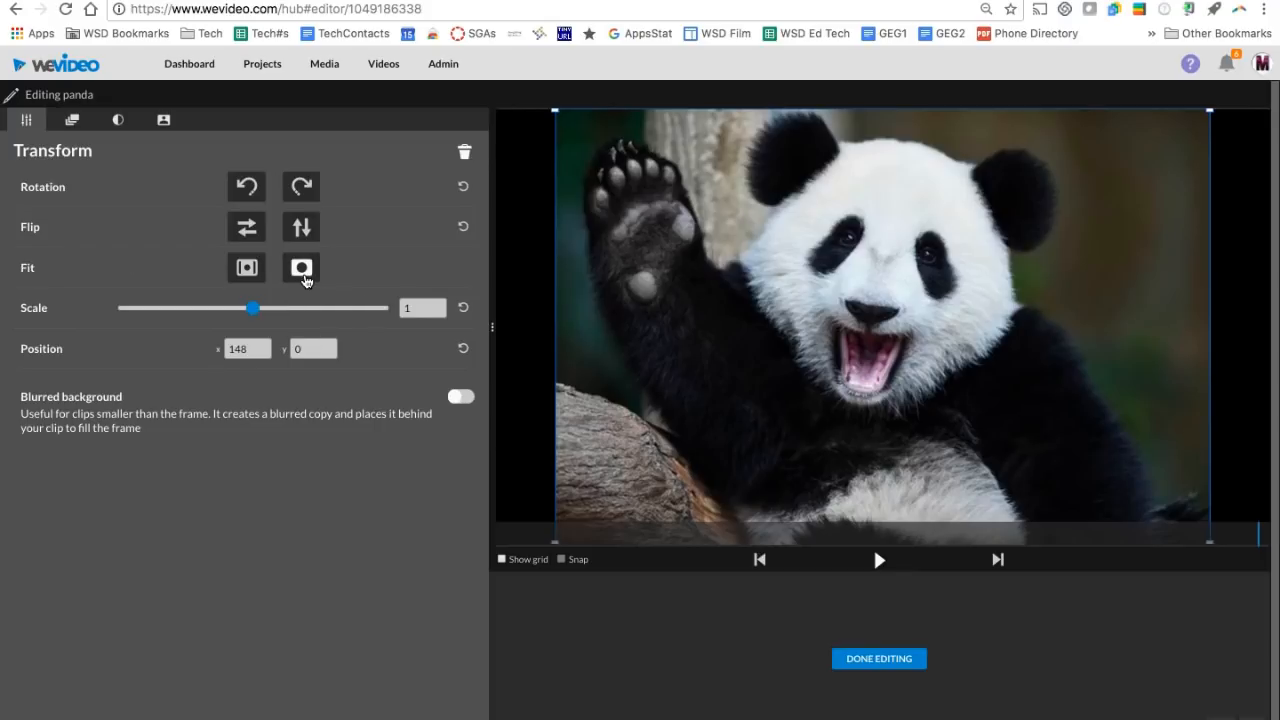
click(300, 267)
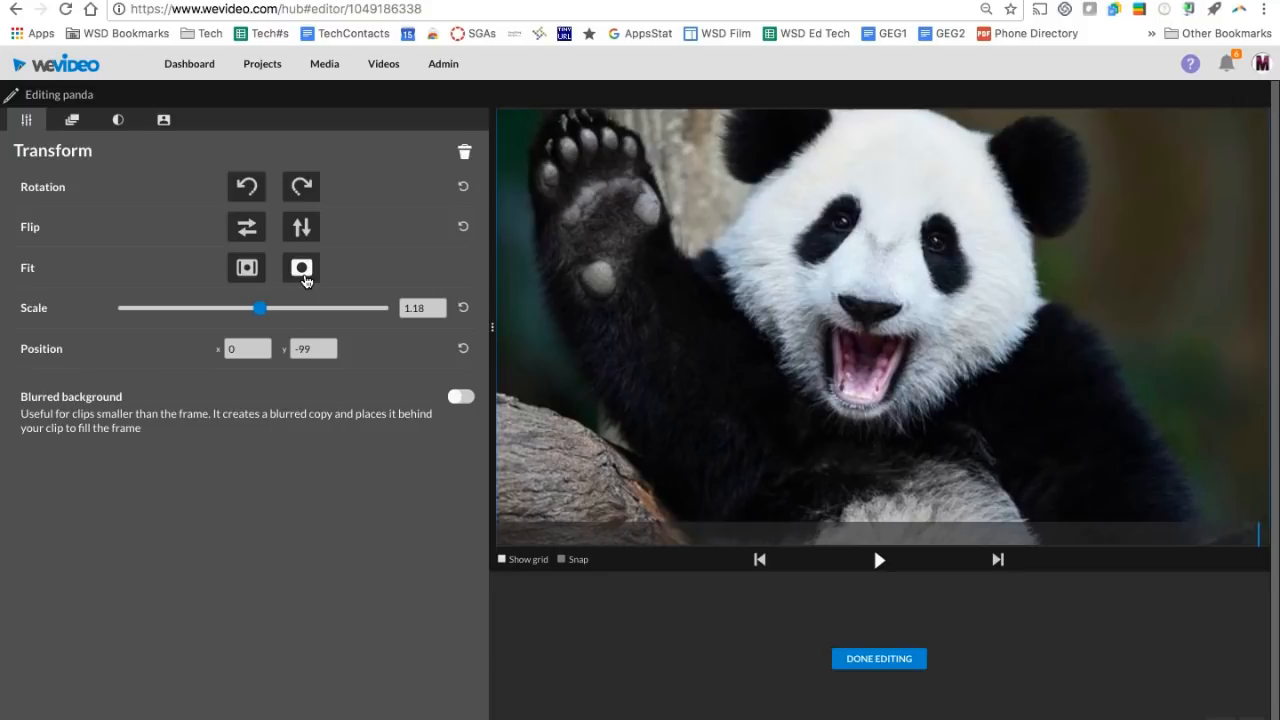
drag(260, 307, 274, 307)
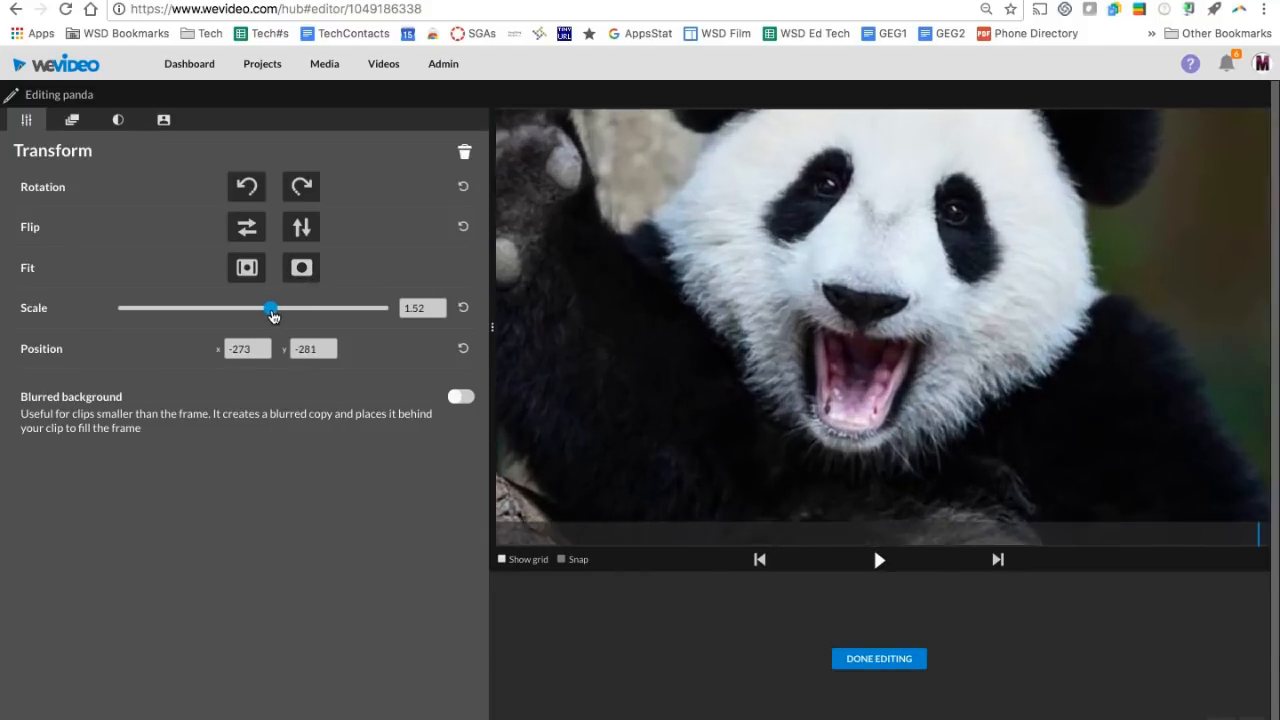
drag(272, 307, 259, 307)
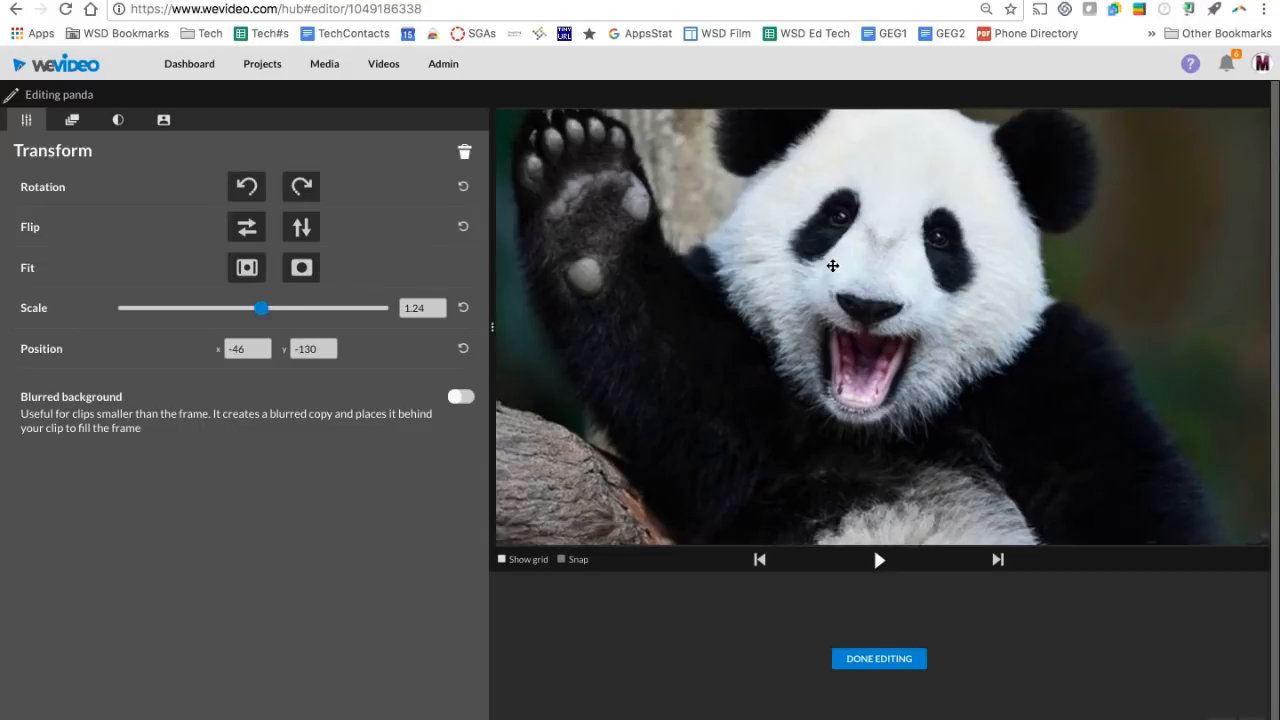
drag(832, 266, 837, 272)
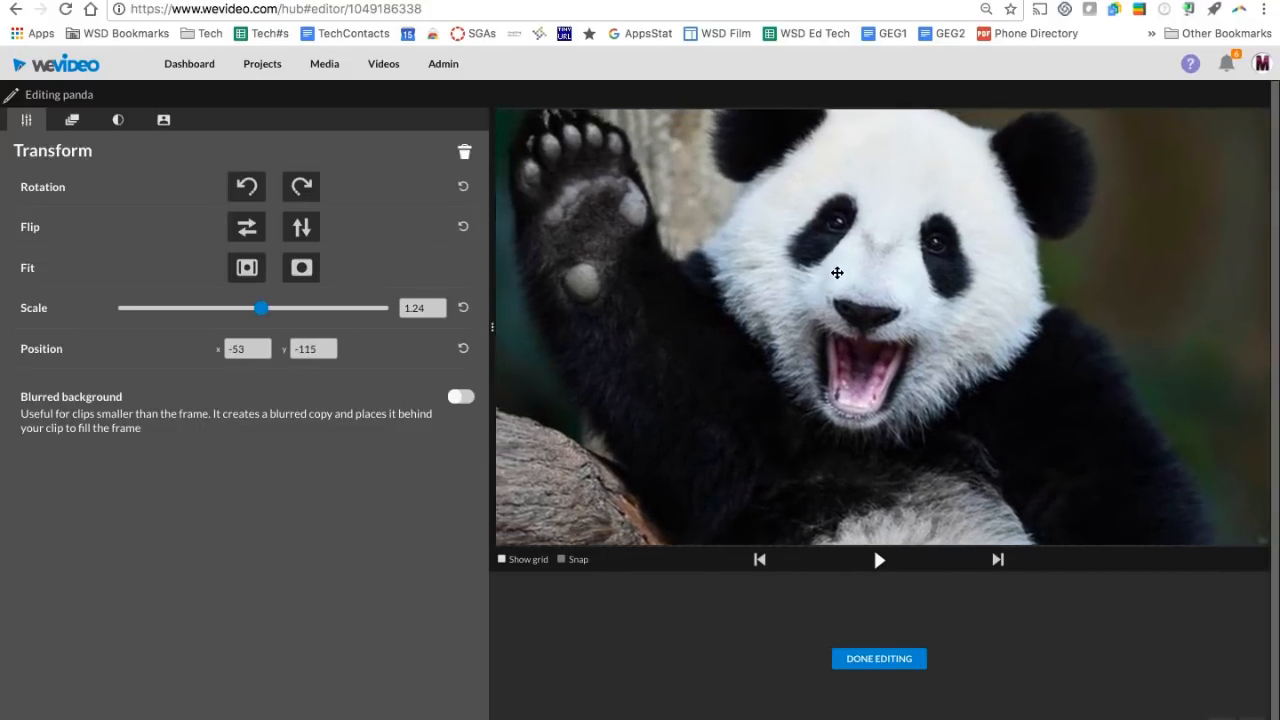
drag(837, 273, 844, 278)
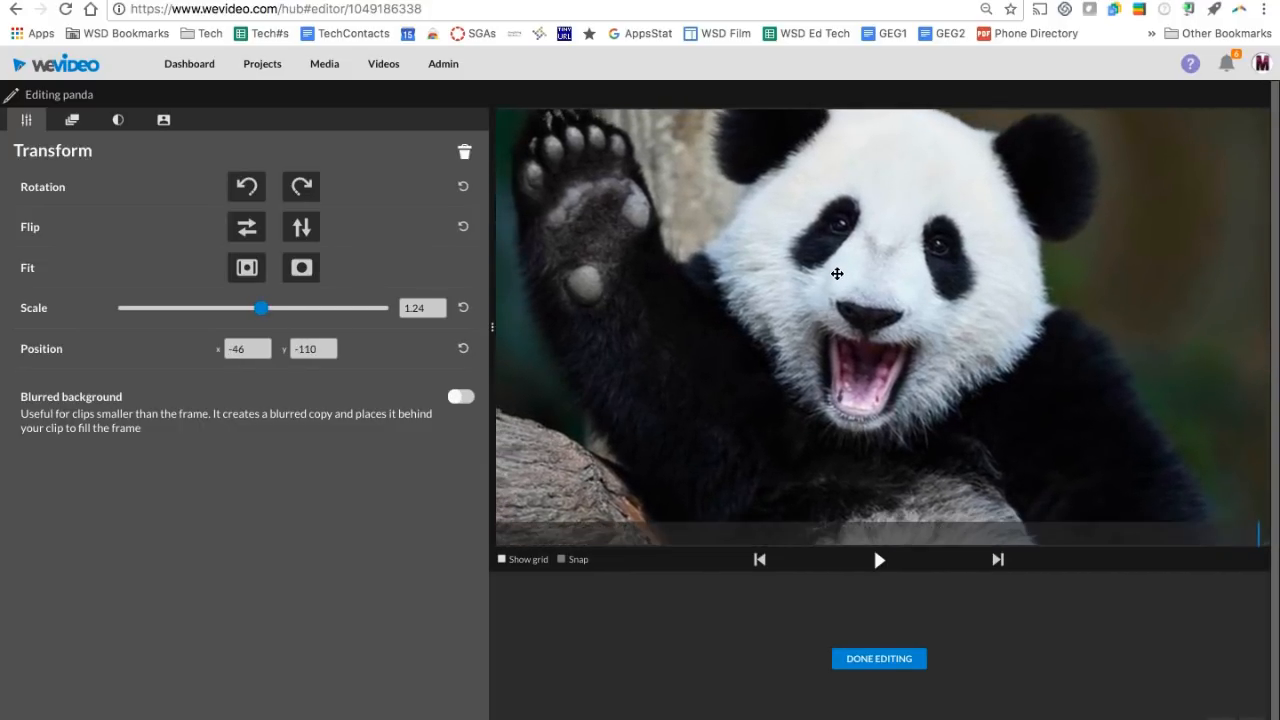
mouse_move(48, 135)
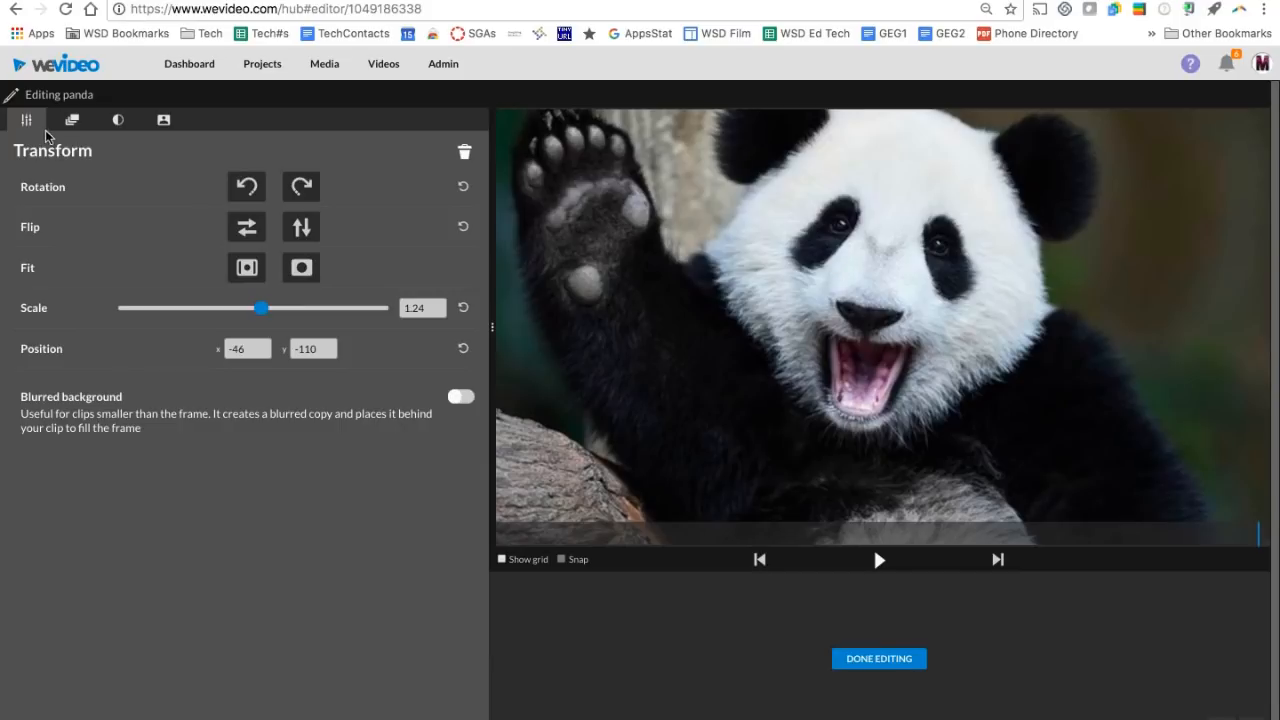
mouse_move(72, 119)
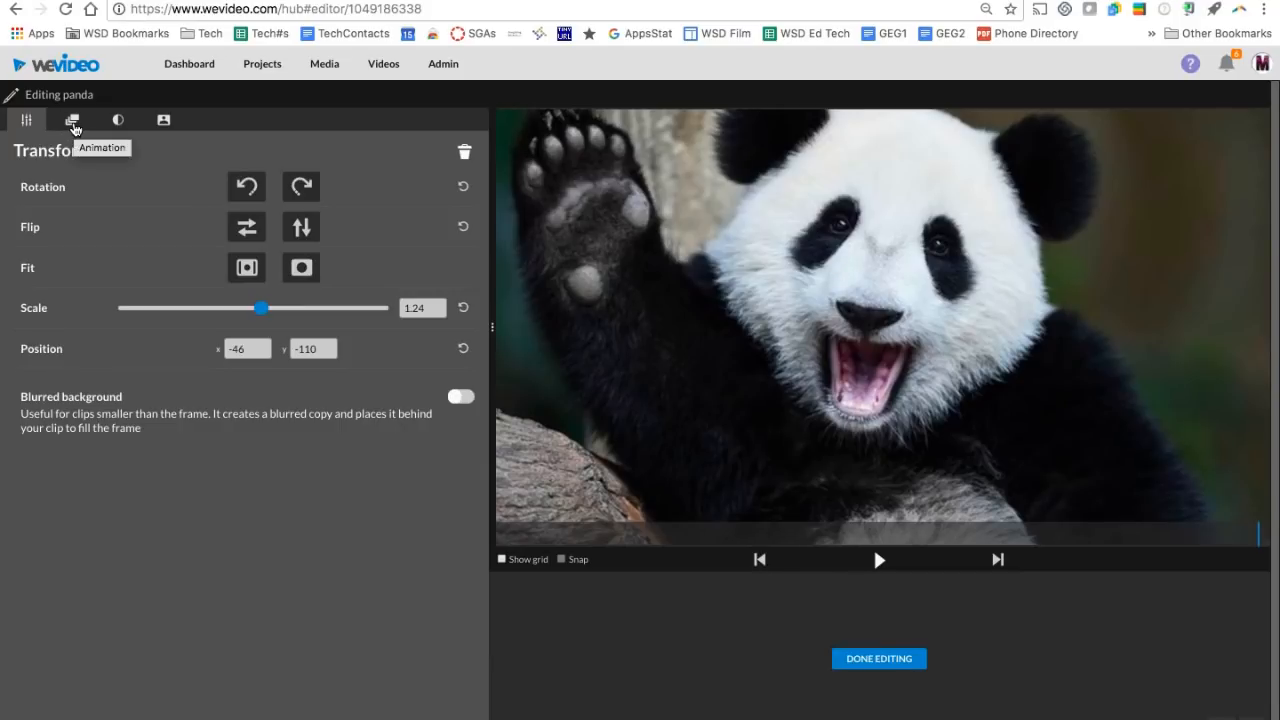
Step: Animate the panda from start scale 0.81 to end scale 2.72 and preview the zoom
click(72, 119)
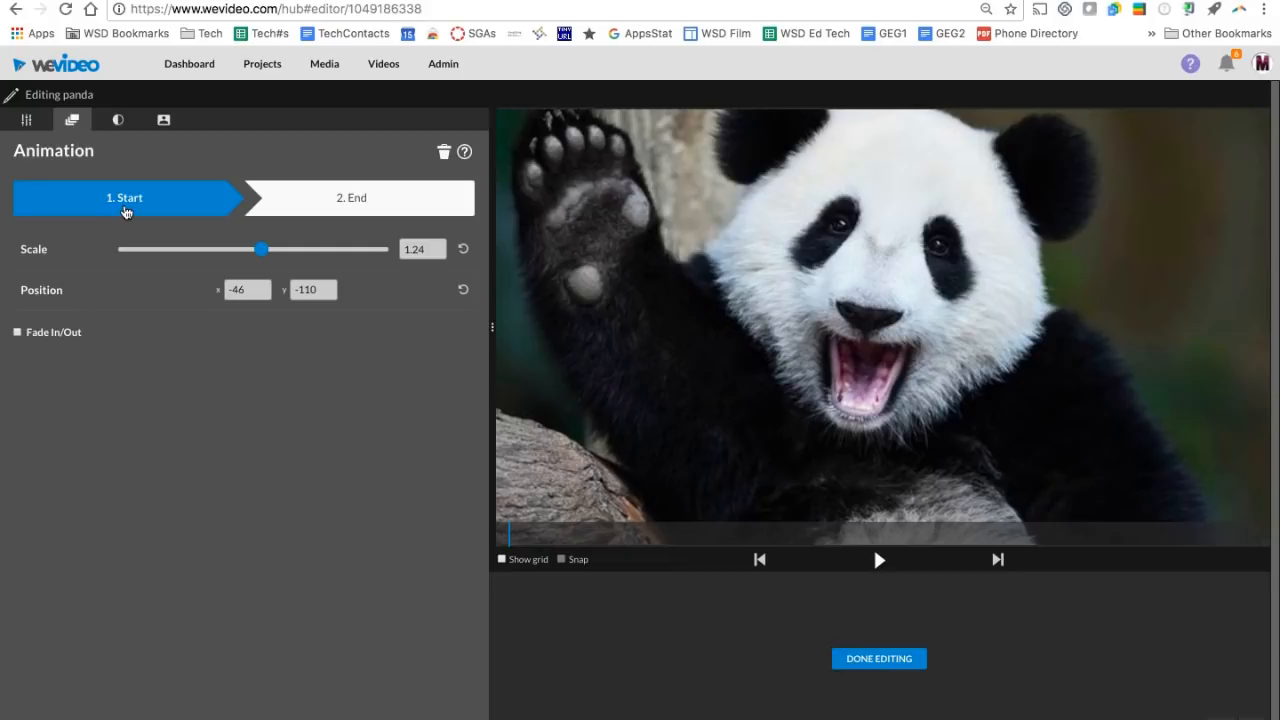
mouse_move(124, 211)
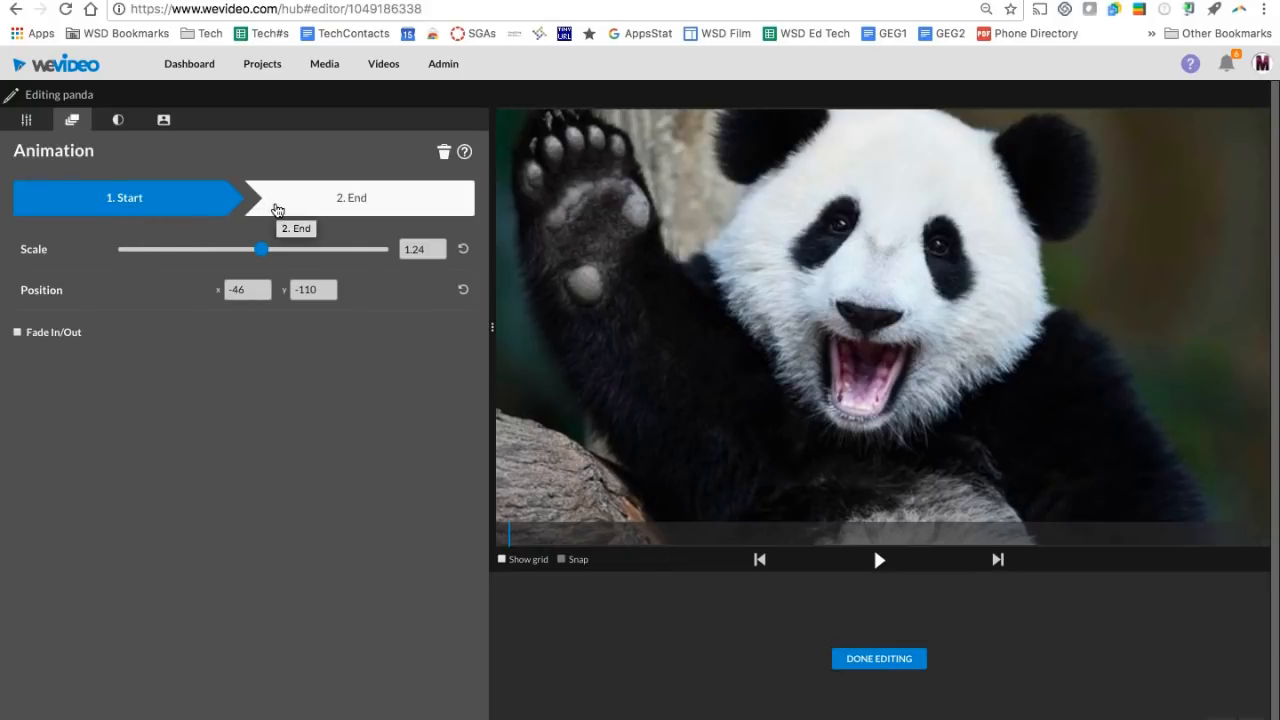
mouse_move(260, 249)
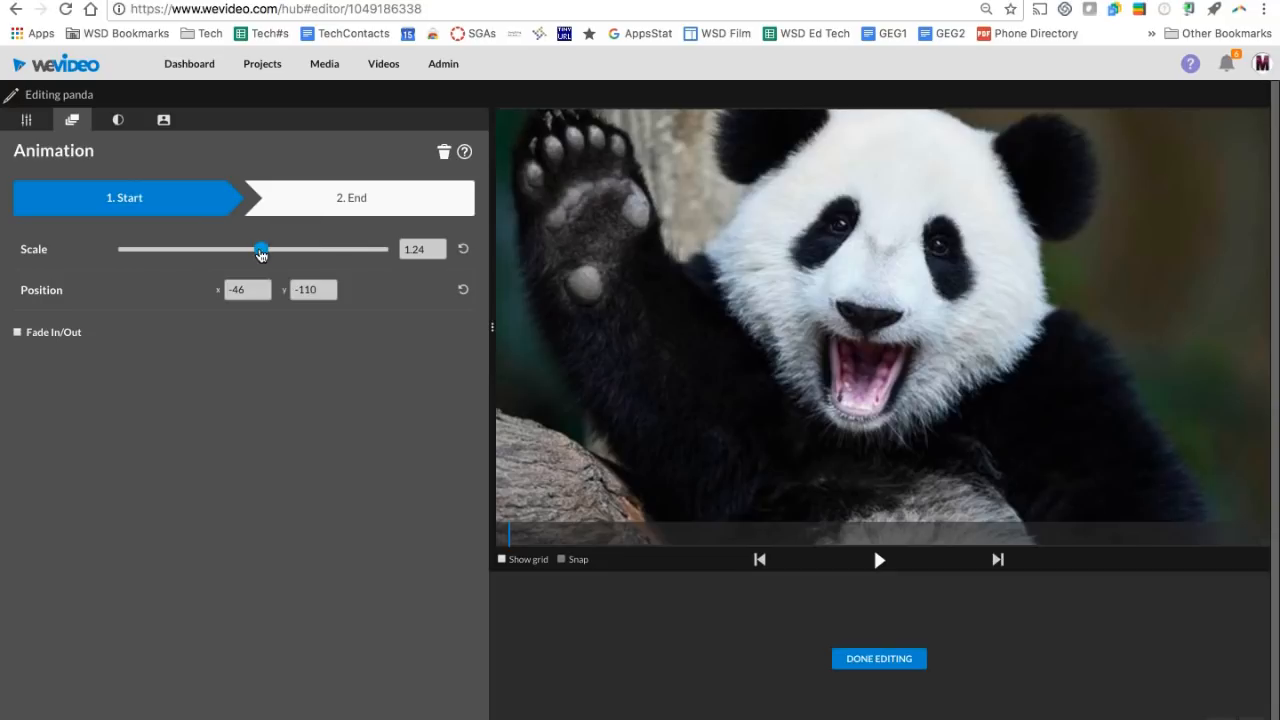
drag(260, 248, 218, 248)
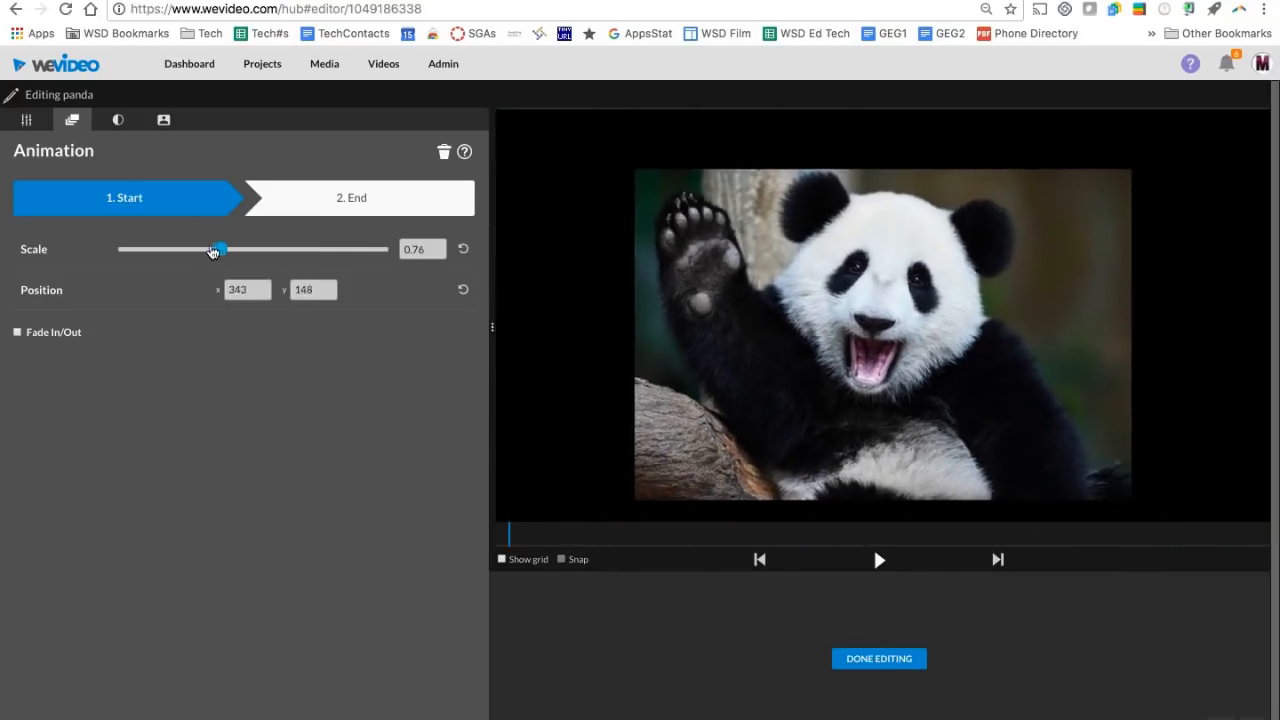
drag(219, 249, 227, 249)
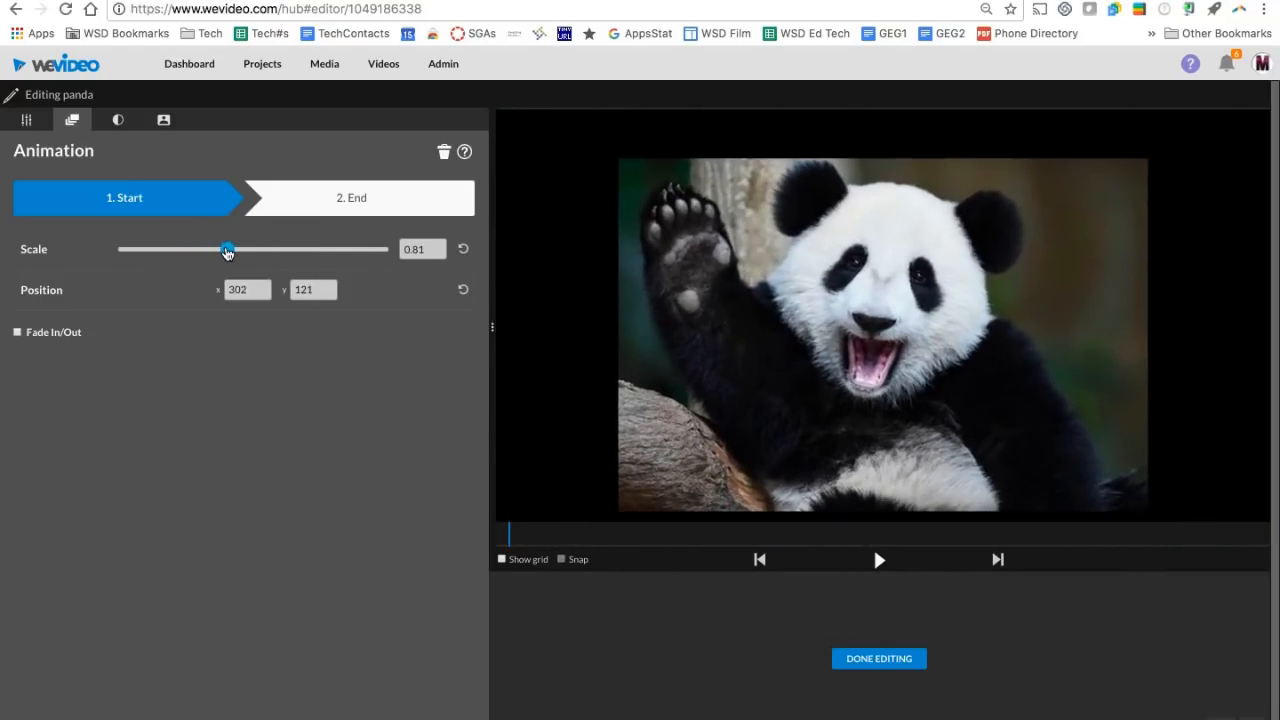
click(351, 197)
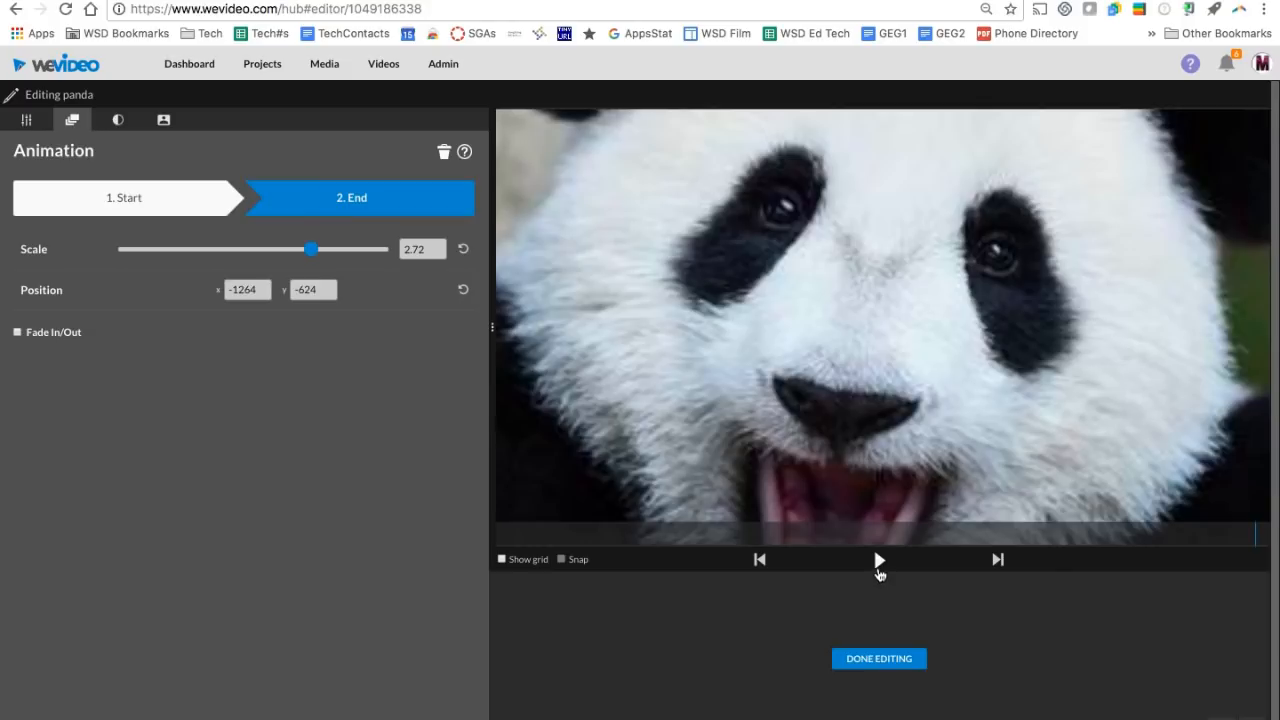
click(879, 560)
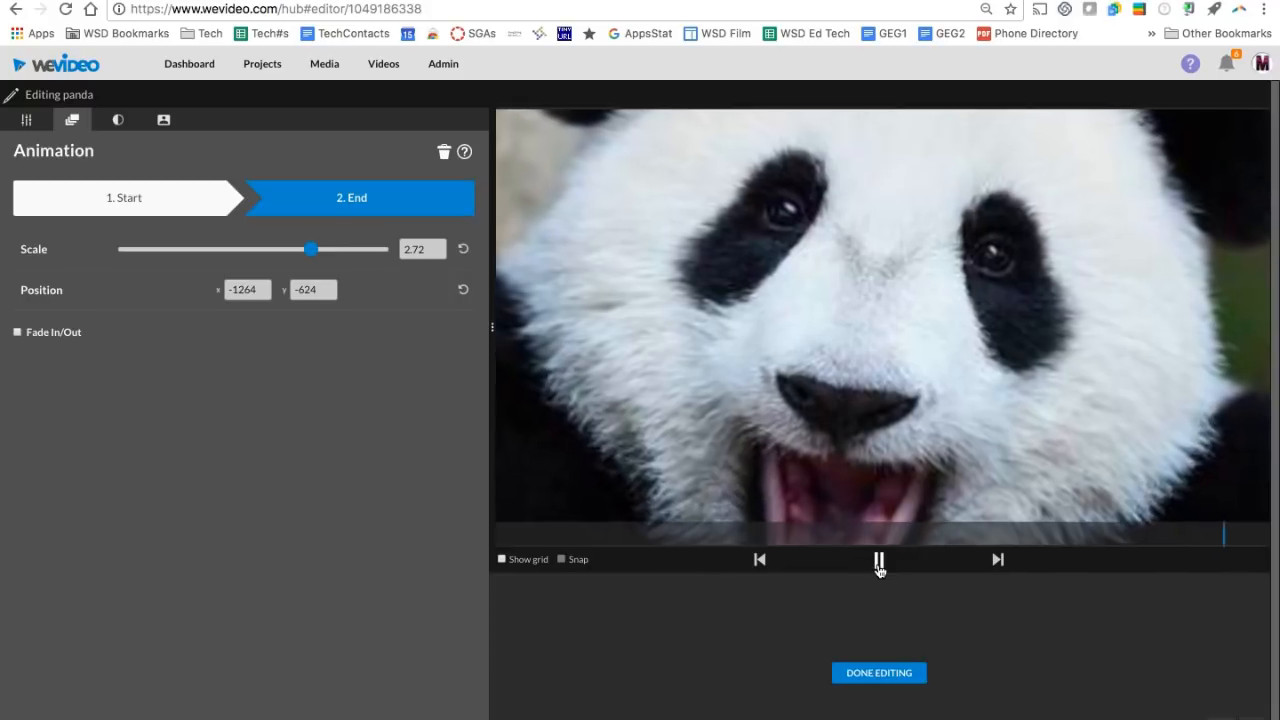
click(879, 560)
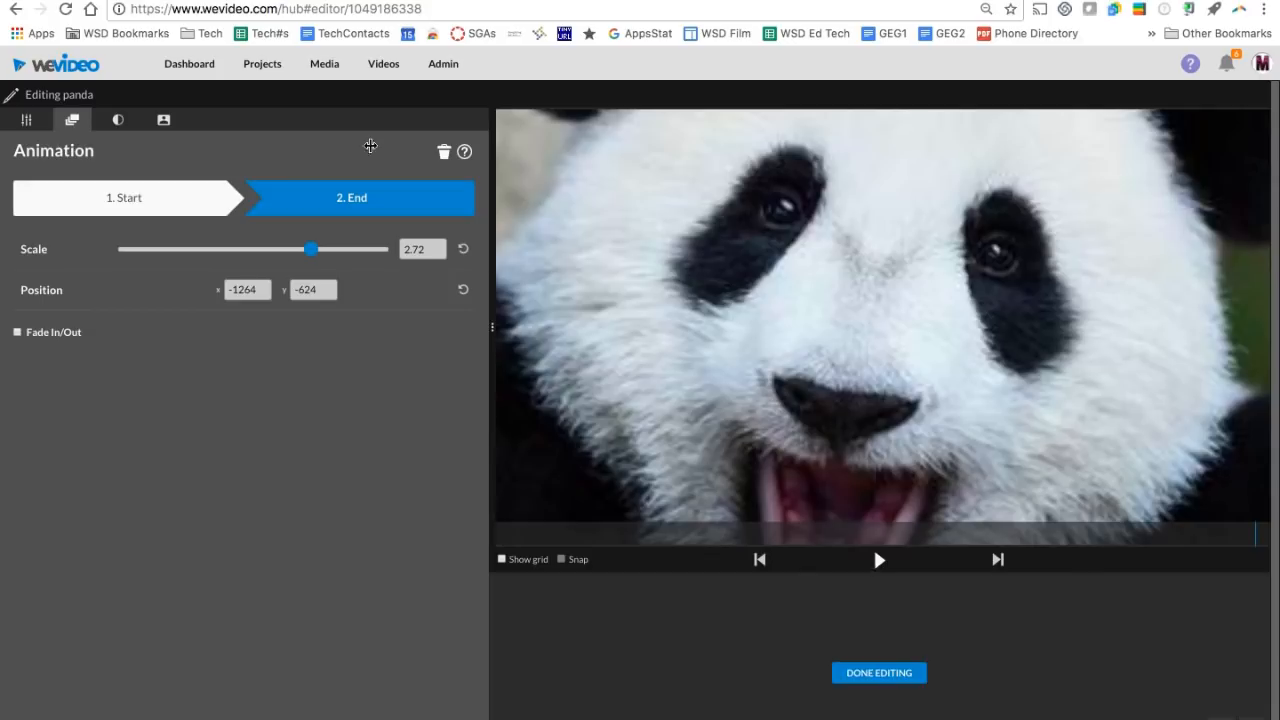
click(117, 119)
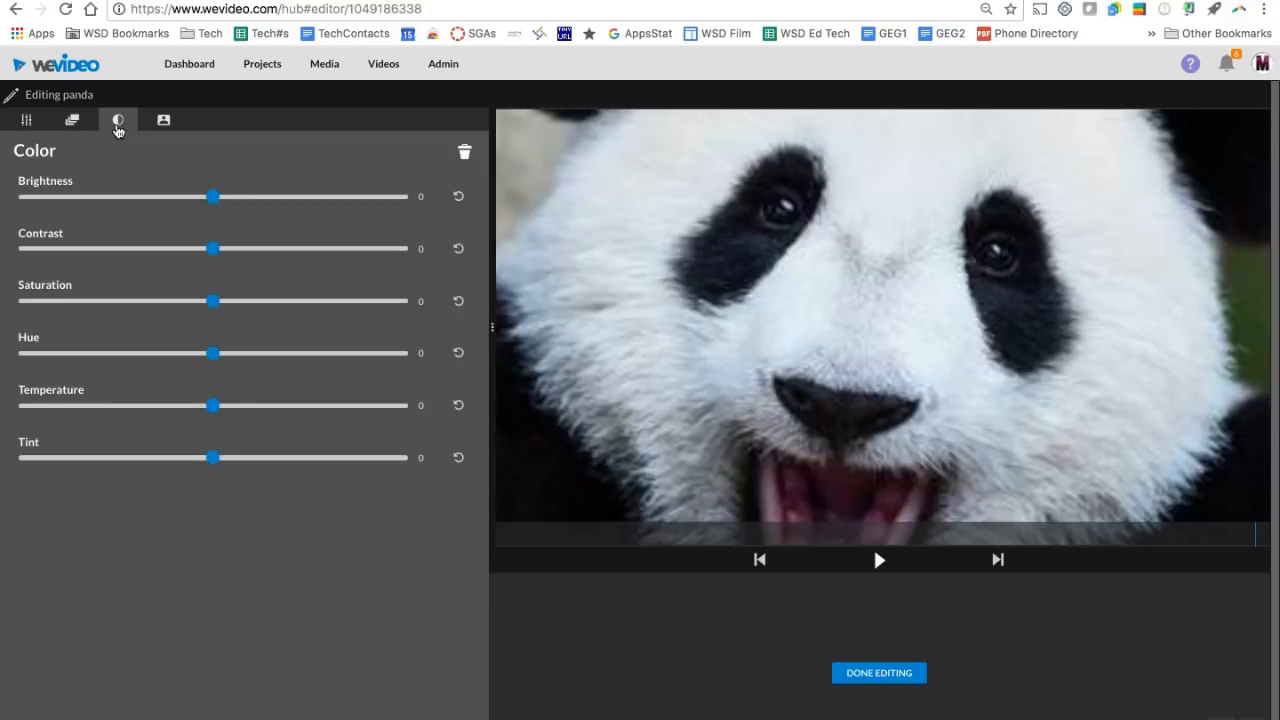
Step: Review the Color Keying and Transform tabs, then choose Done Editing
click(162, 120)
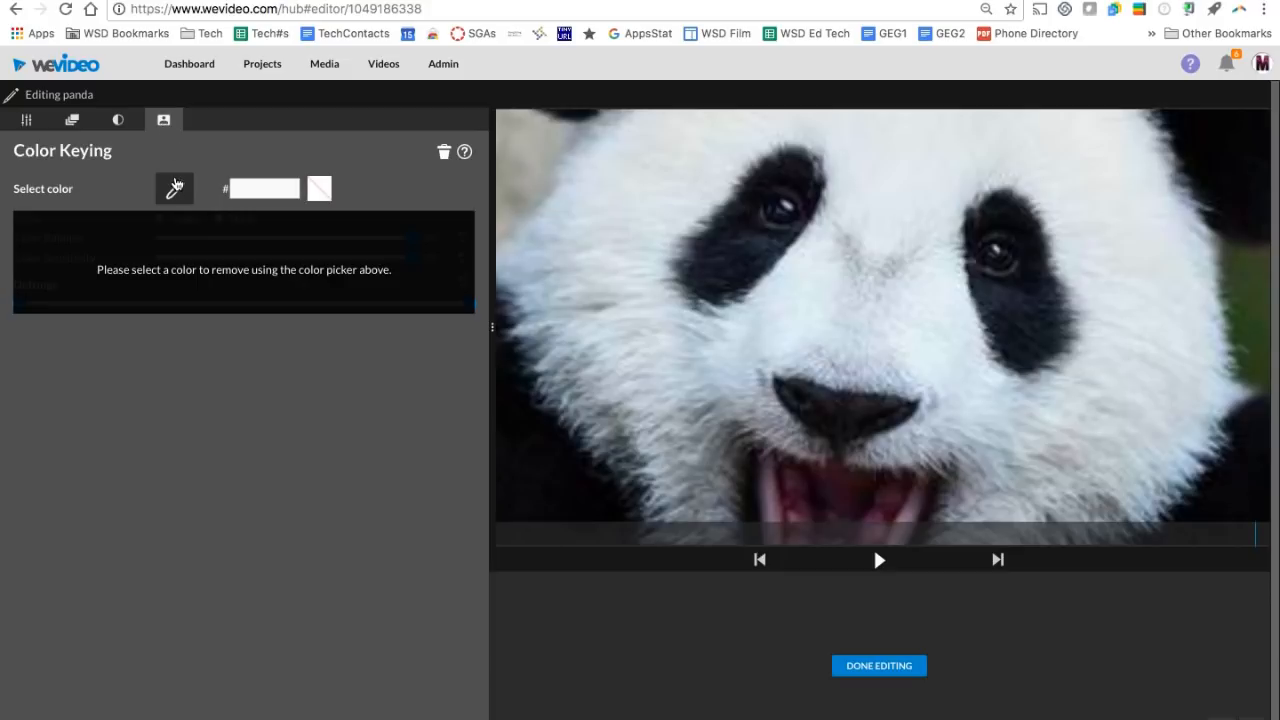
mouse_move(27, 119)
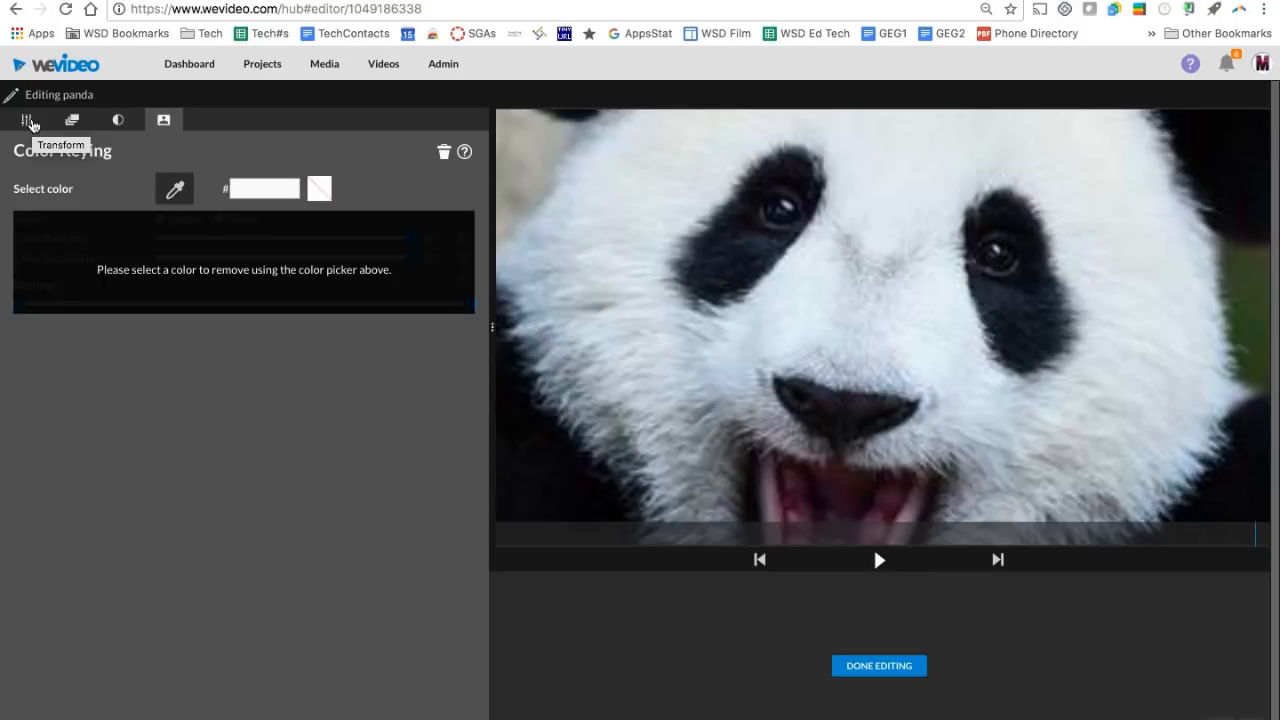
click(27, 119)
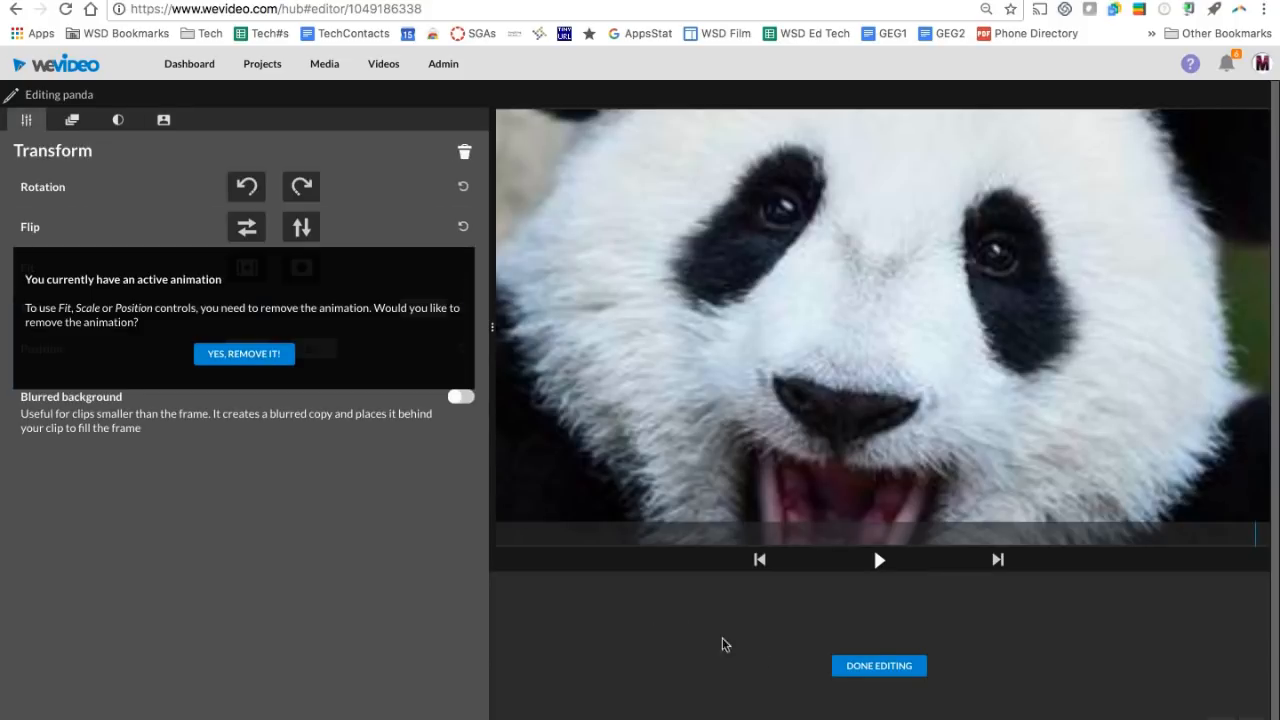
click(879, 665)
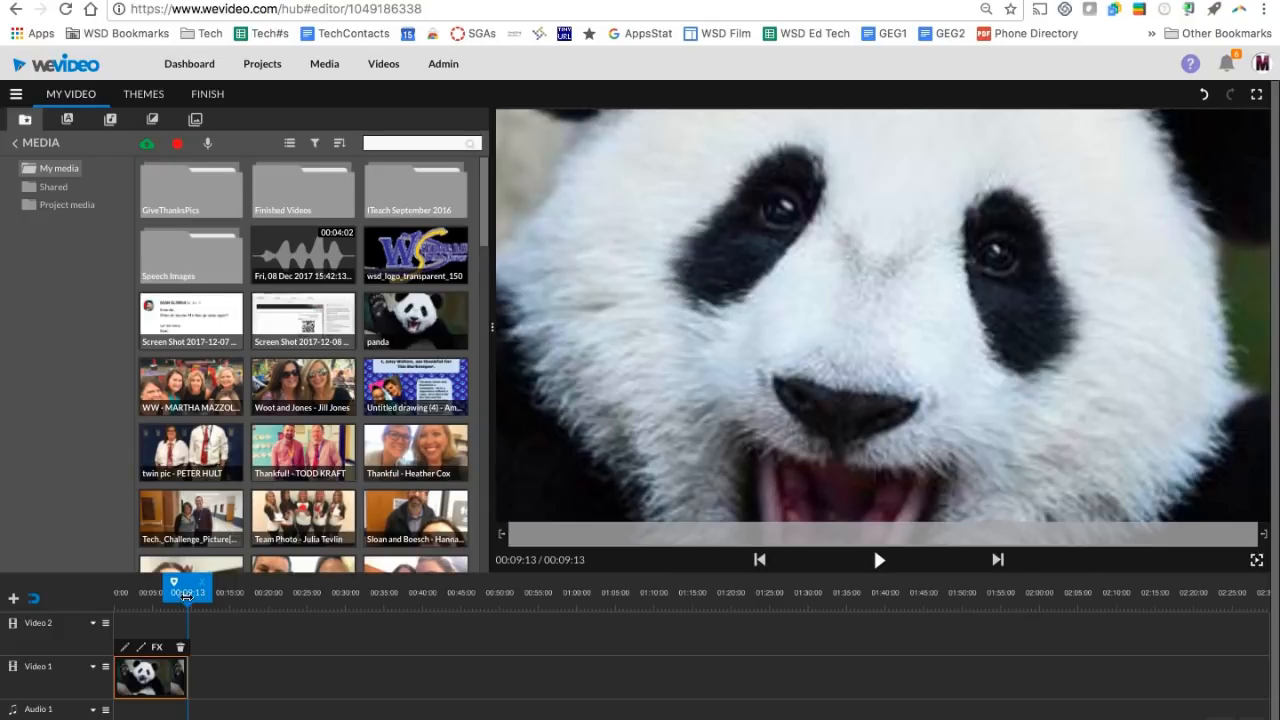
Step: Scrub partway into the panda clip, select it, and scroll down through the editor
drag(188, 592, 148, 592)
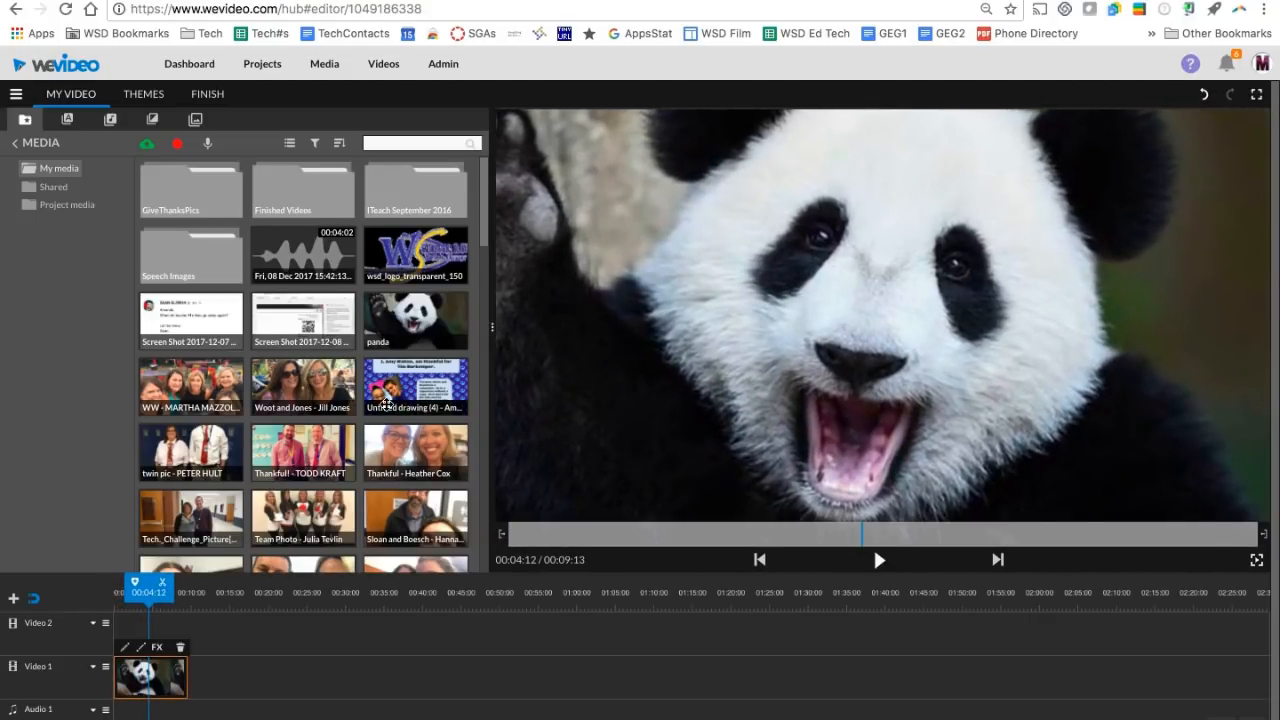
scroll(down, 3)
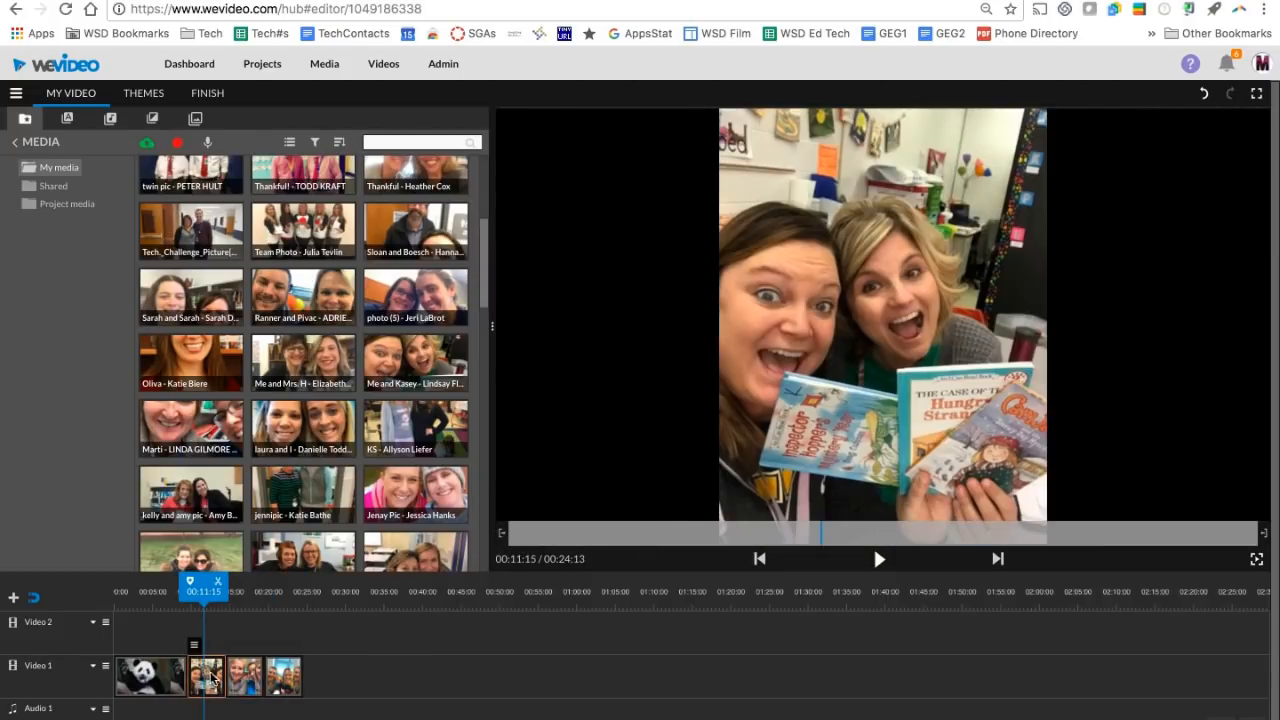
mouse_move(290, 680)
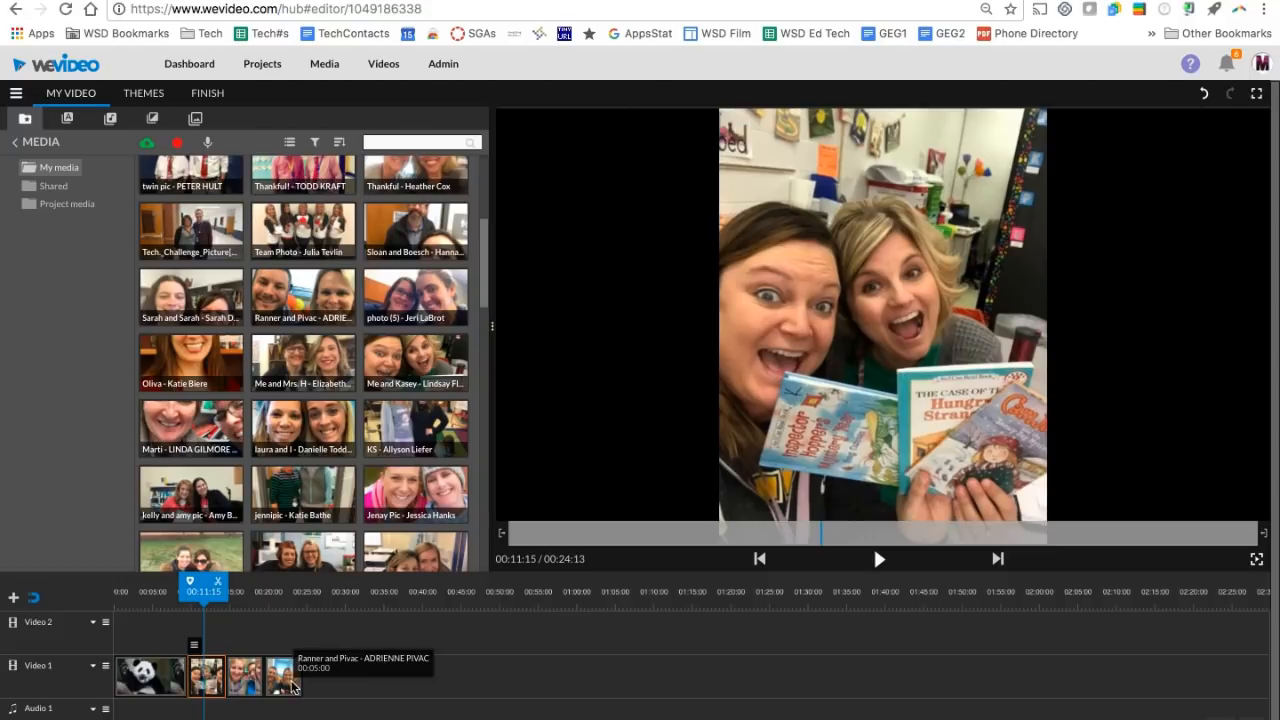
click(150, 674)
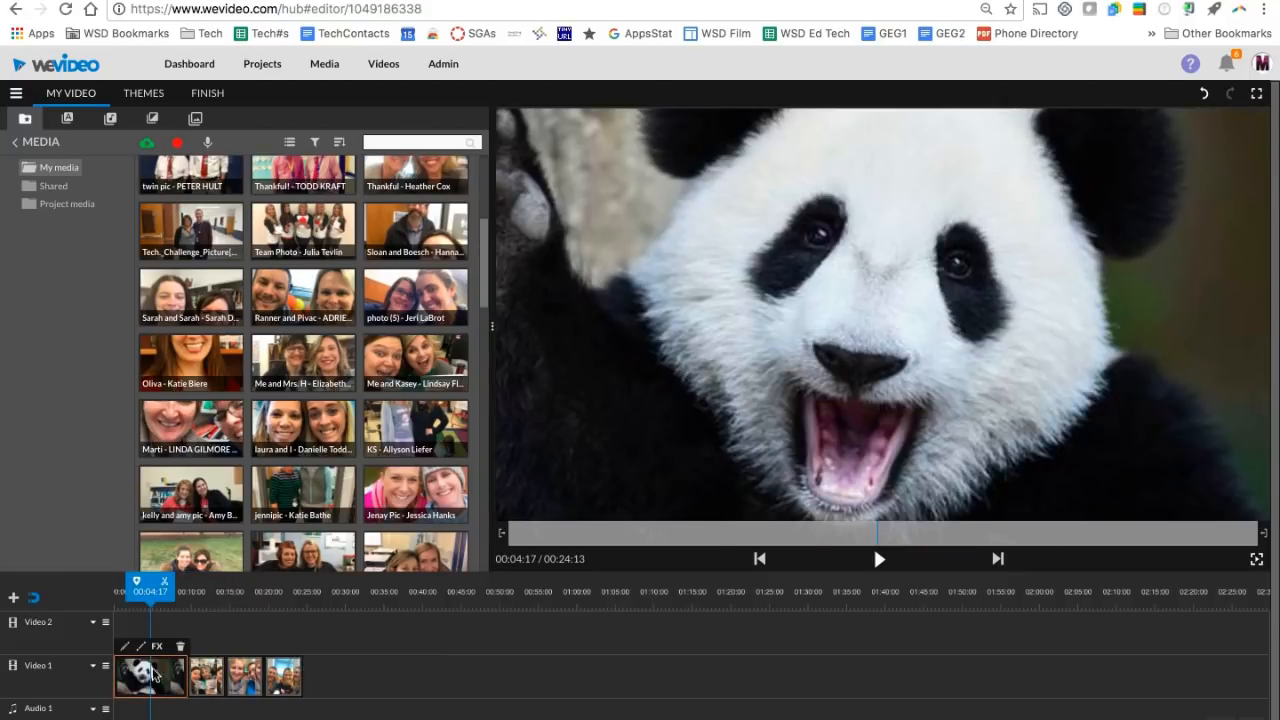
scroll(down, 3)
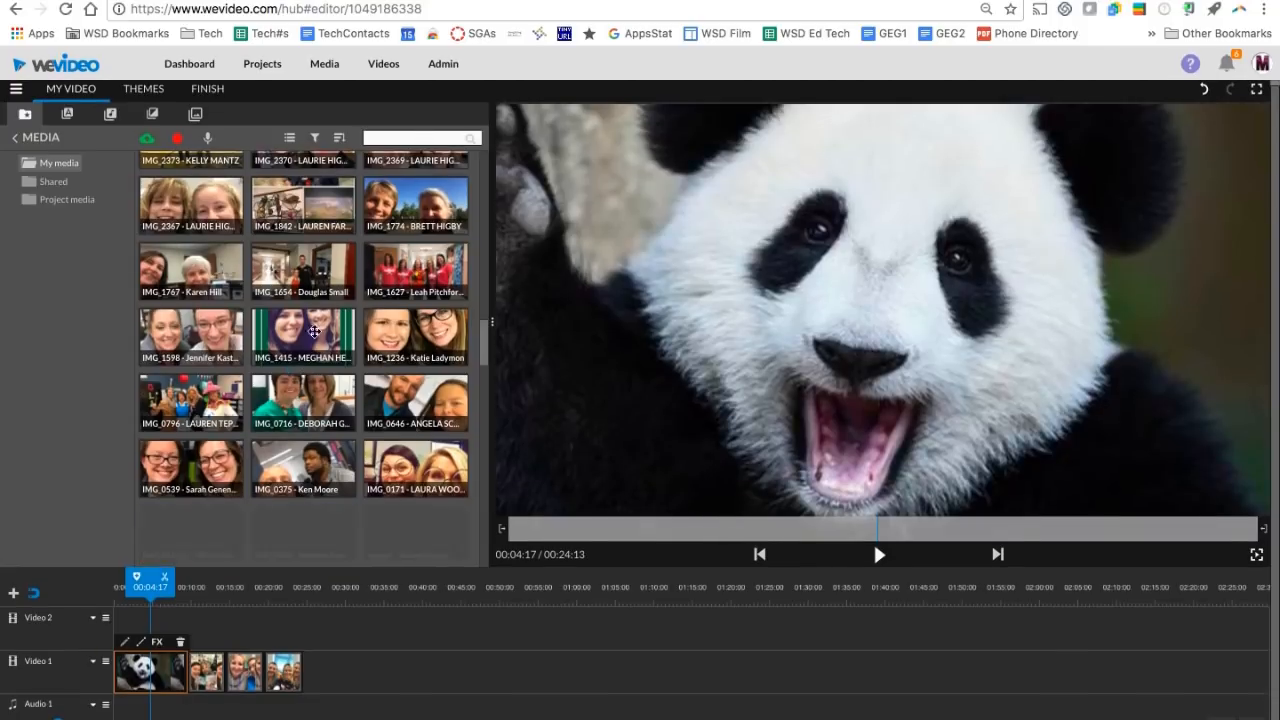
scroll(down, 3)
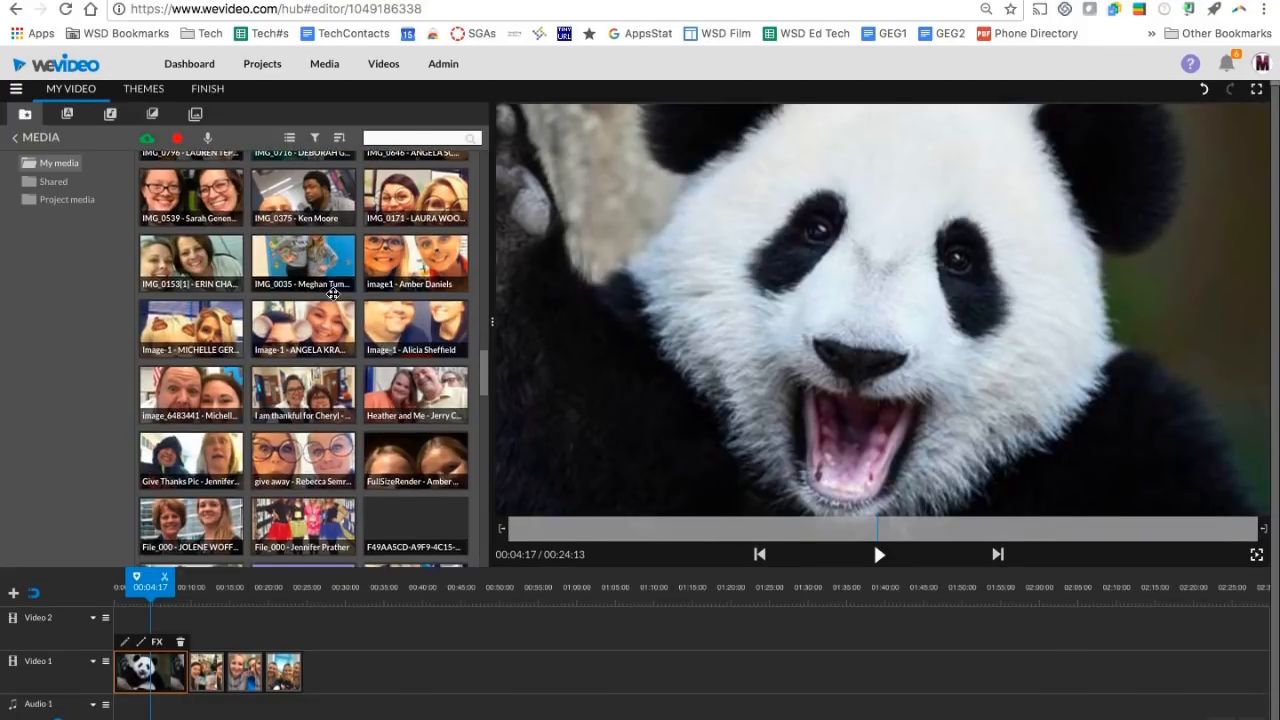
scroll(down, 3)
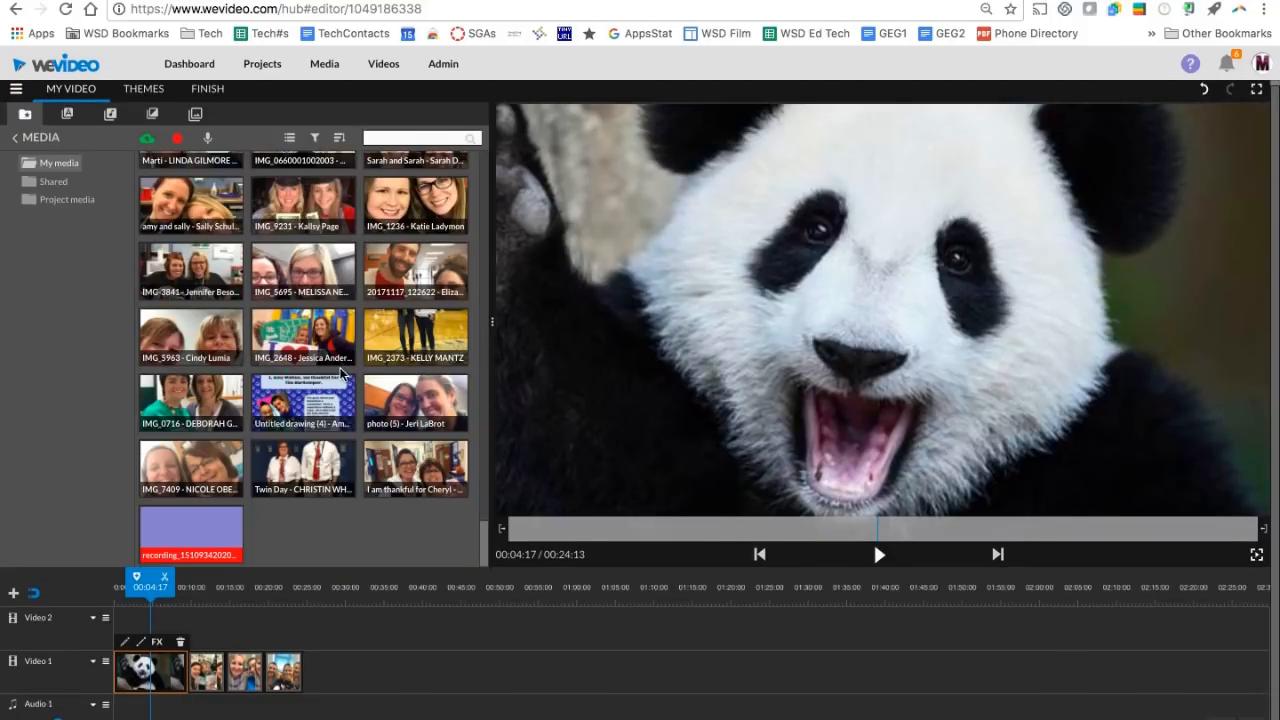
scroll(down, 3)
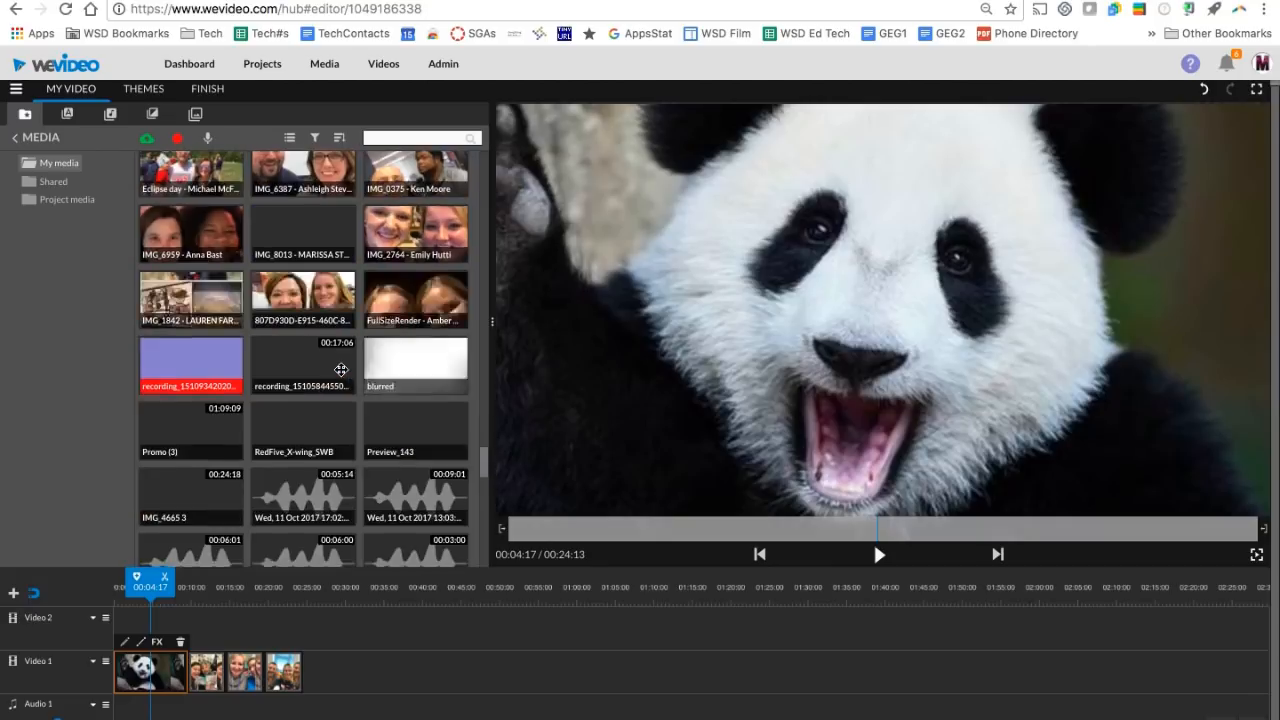
scroll(down, 3)
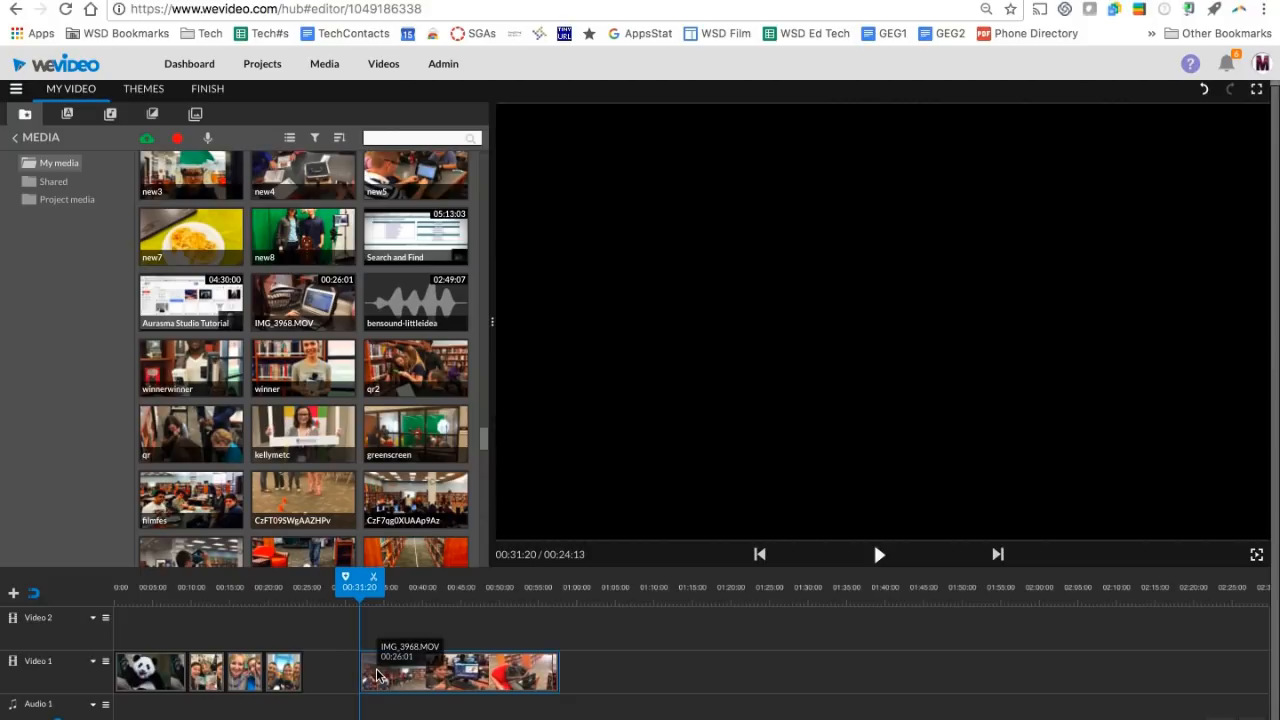
Step: Split IMG_3968.MOV twice and trim out the short piece between the cuts
click(878, 554)
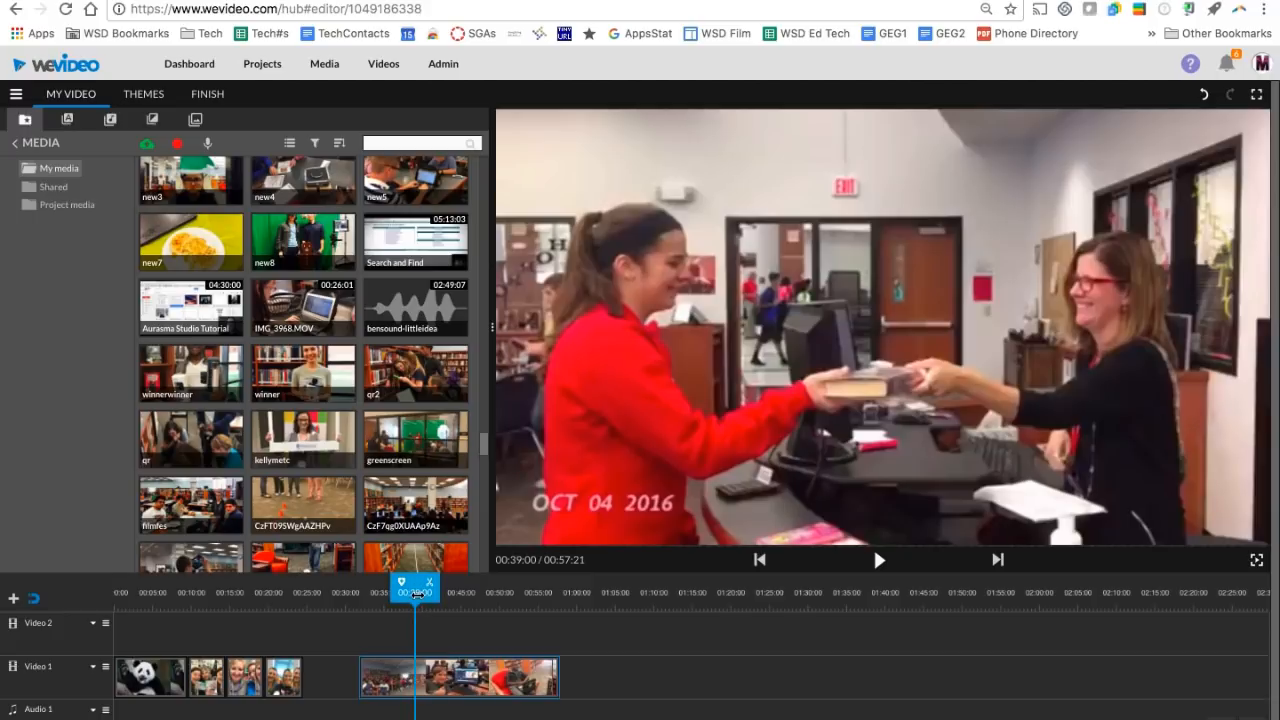
click(457, 677)
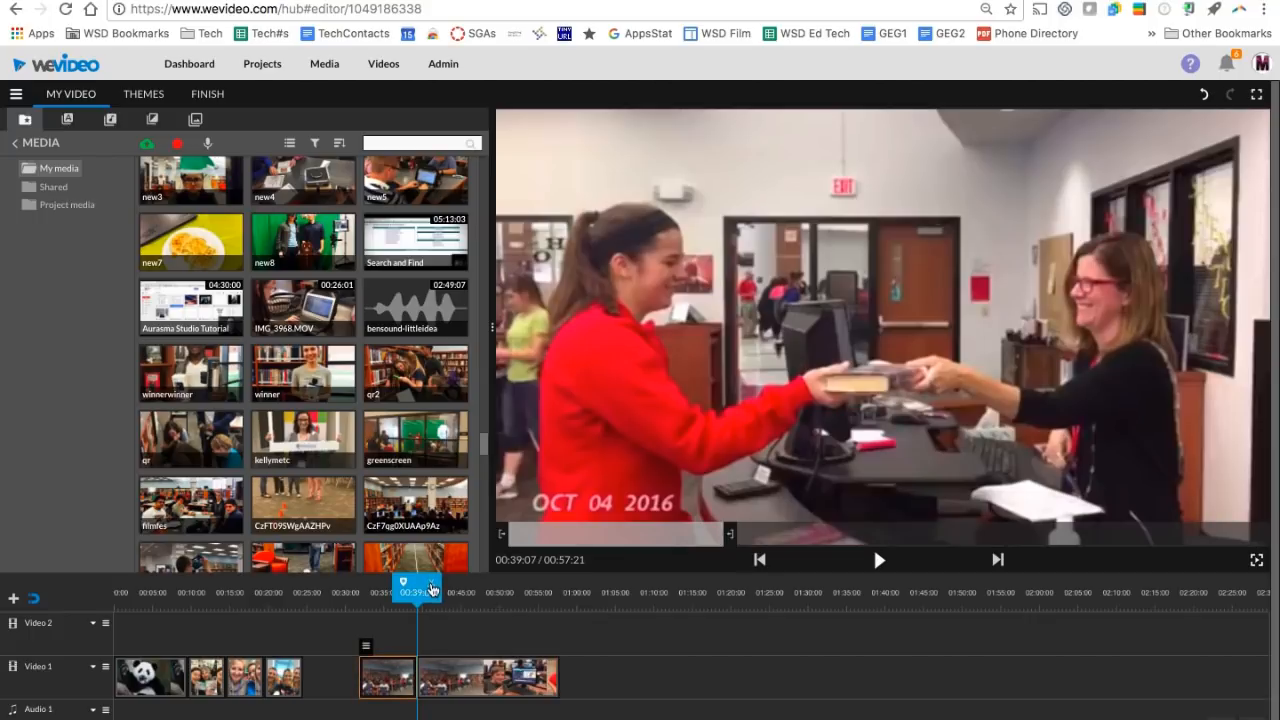
click(878, 560)
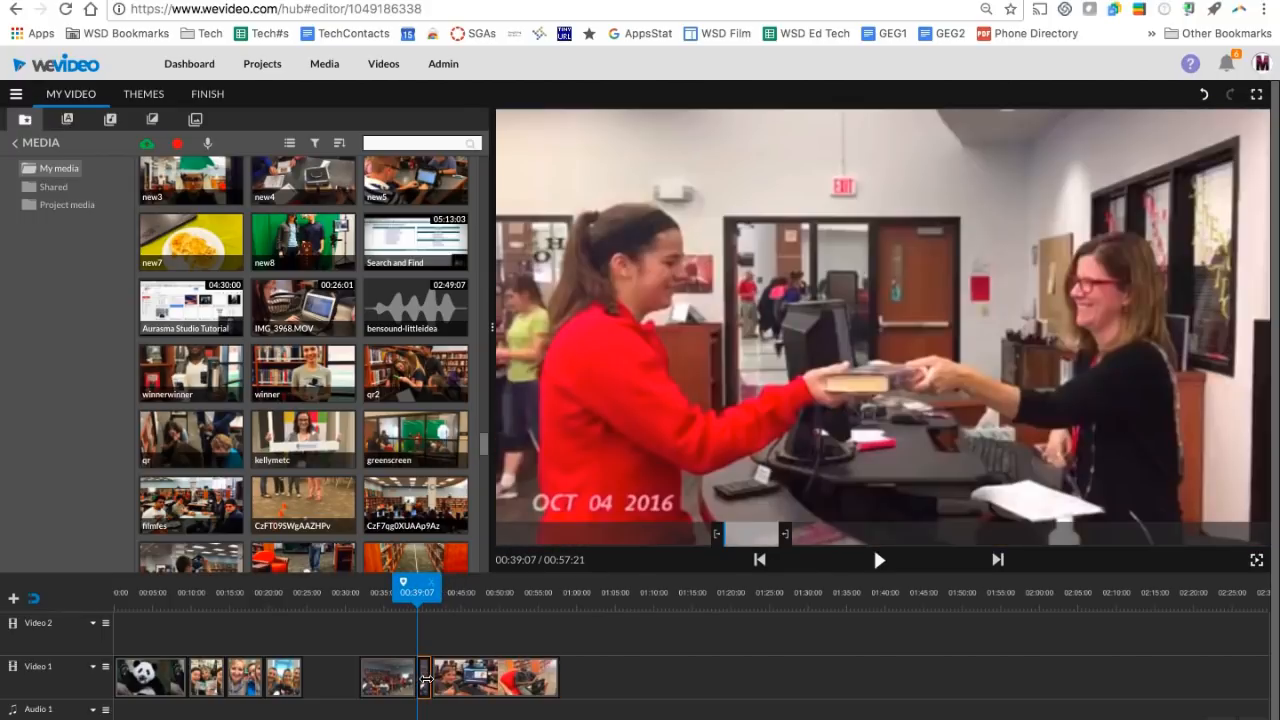
drag(417, 590, 430, 590)
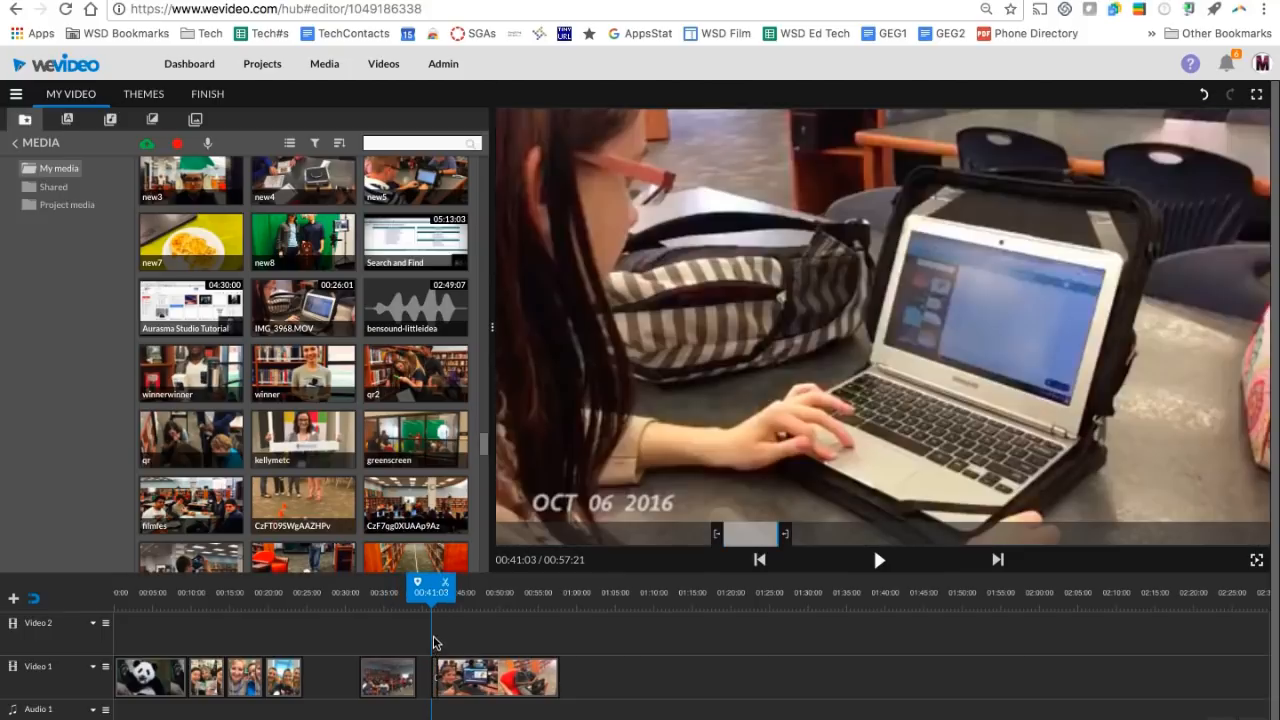
mouse_move(757, 283)
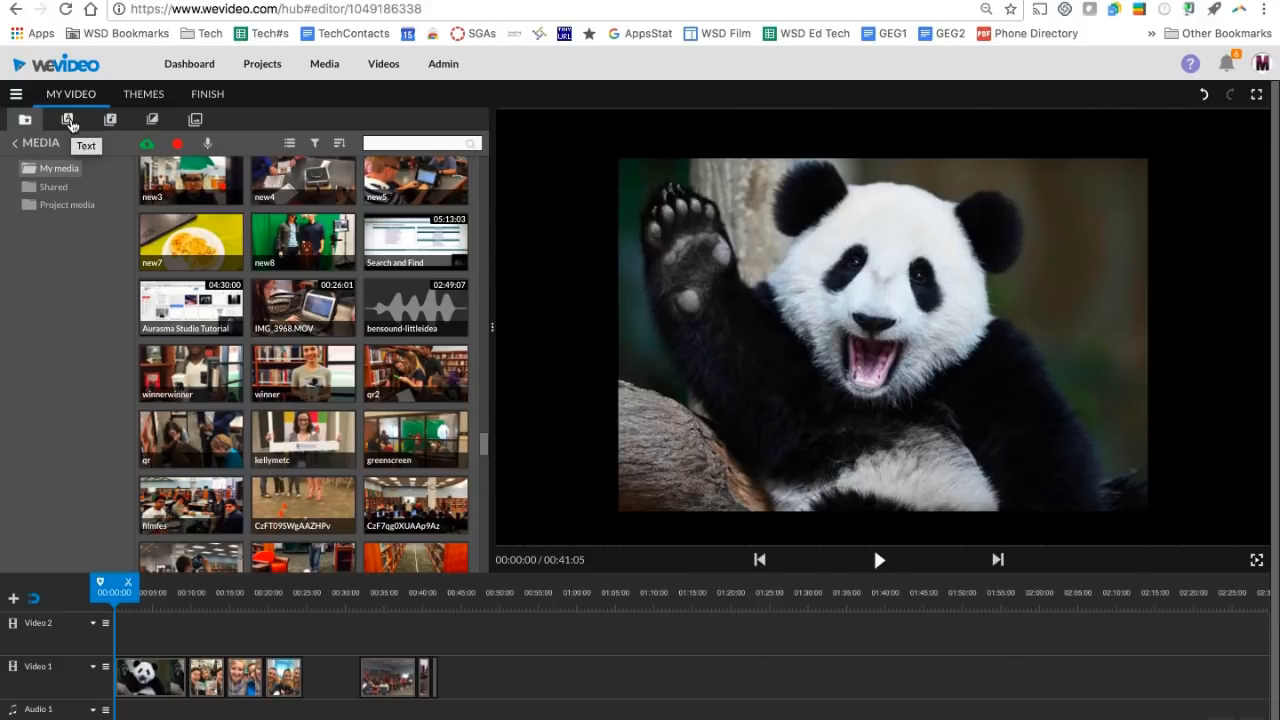
Step: Drop the Line wipe title from Text > Motion & more onto Video 2's start
click(67, 119)
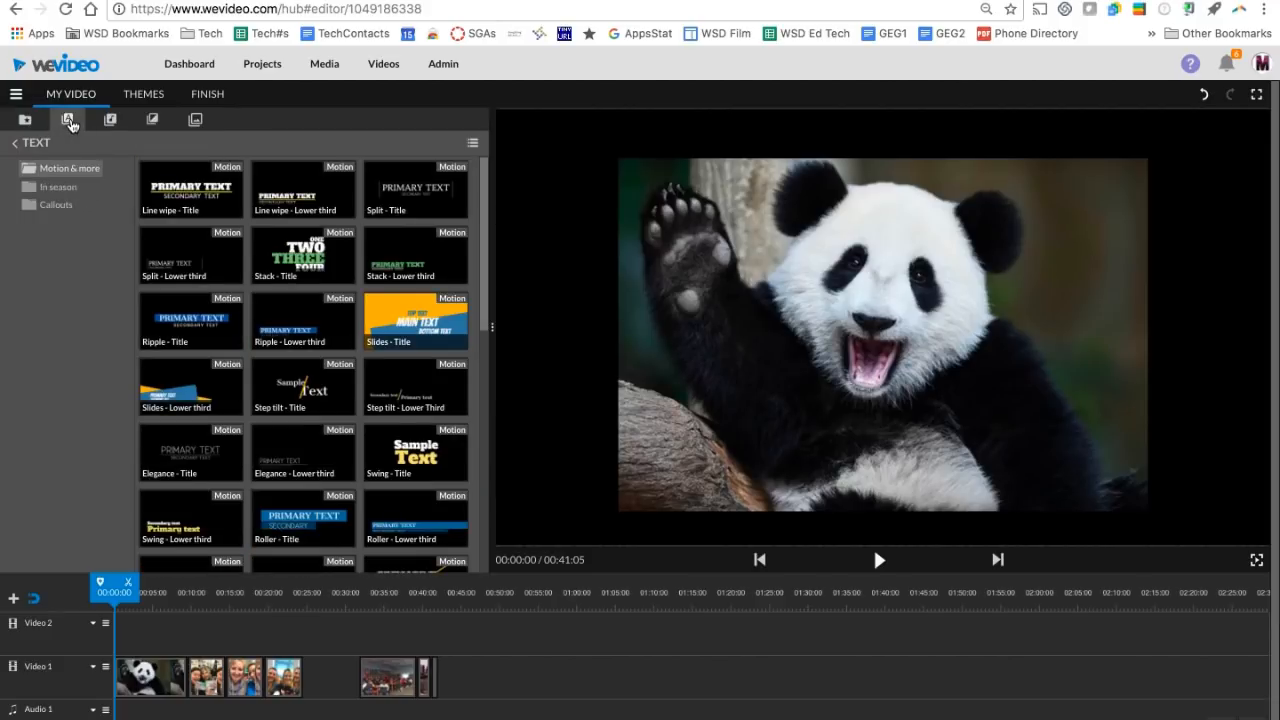
mouse_move(75, 180)
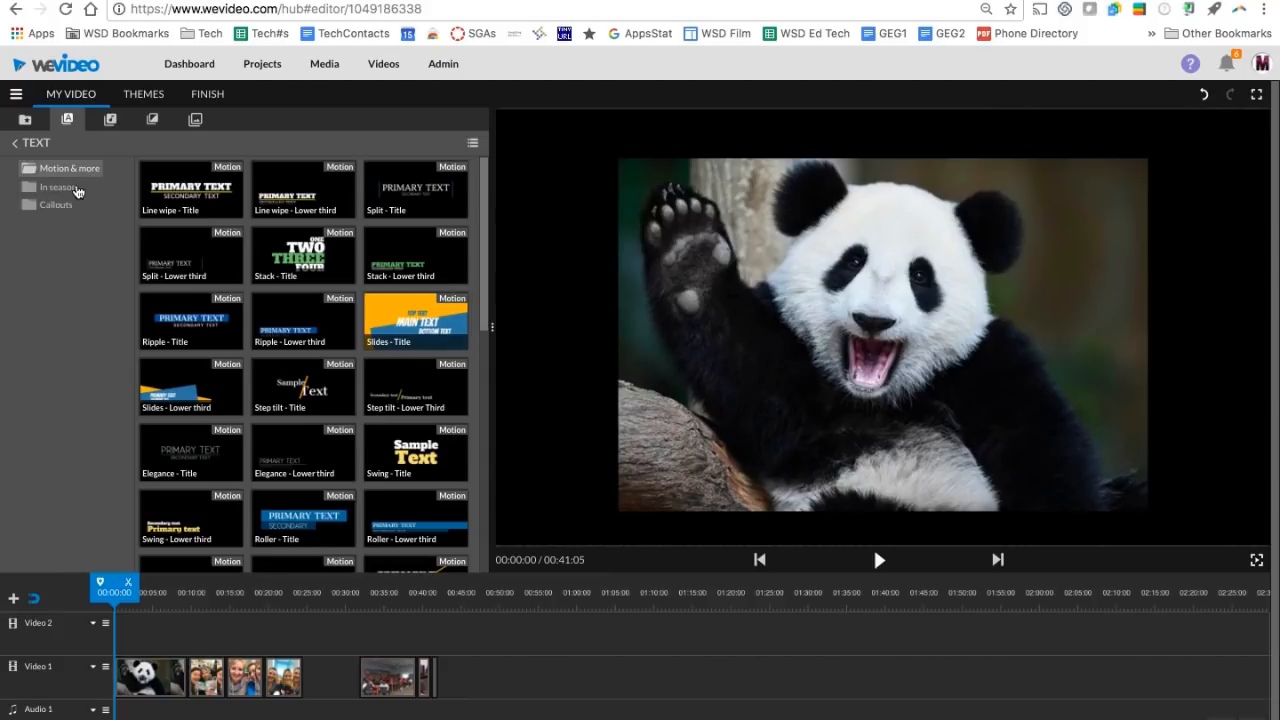
mouse_move(85, 184)
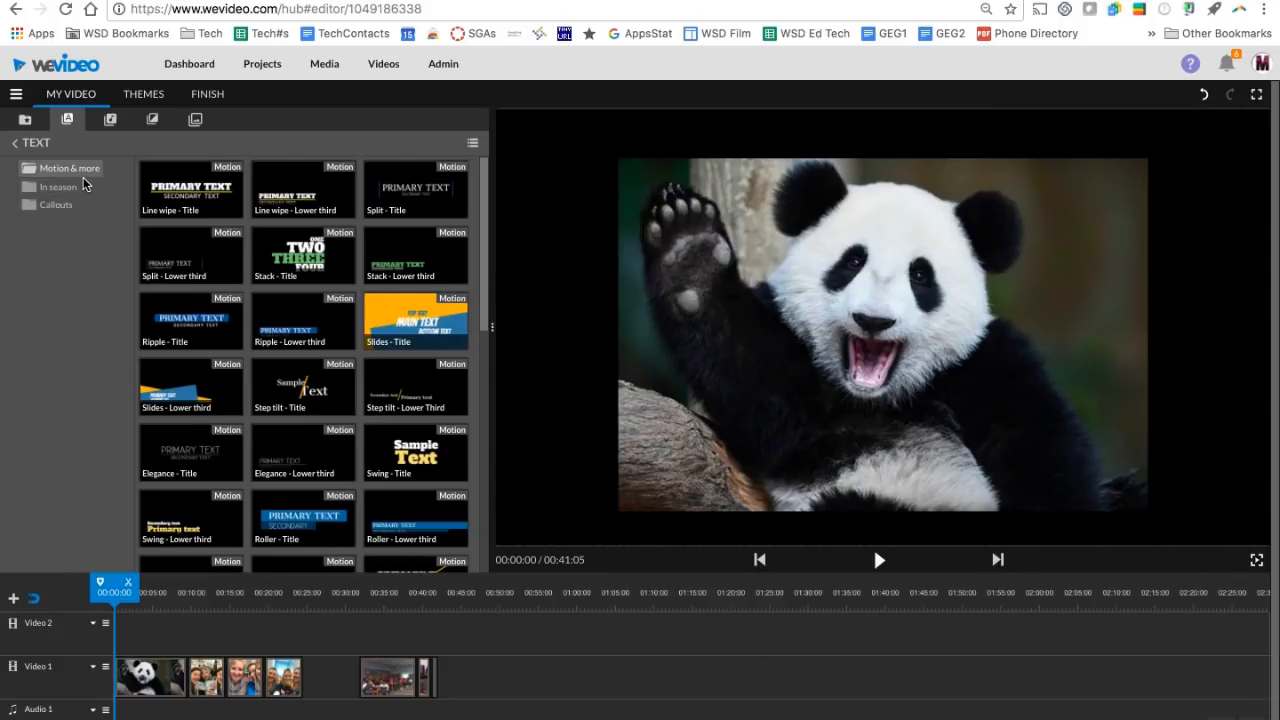
scroll(down, 3)
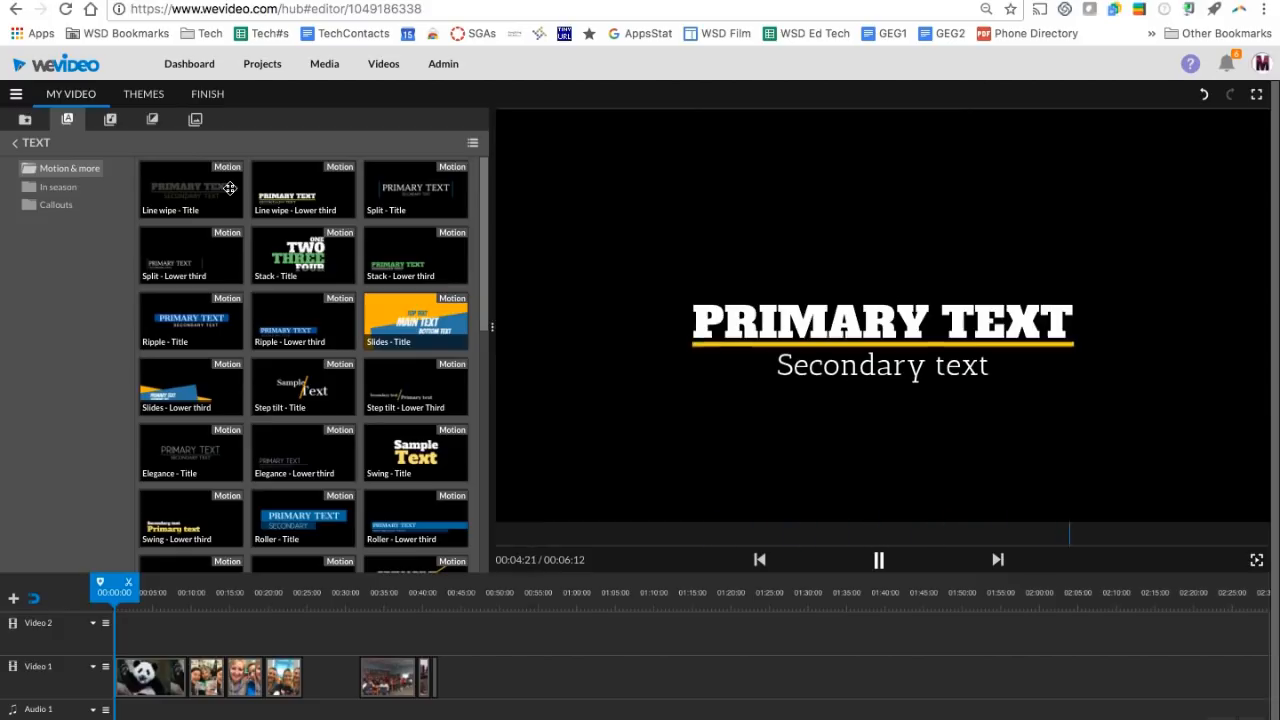
click(879, 560)
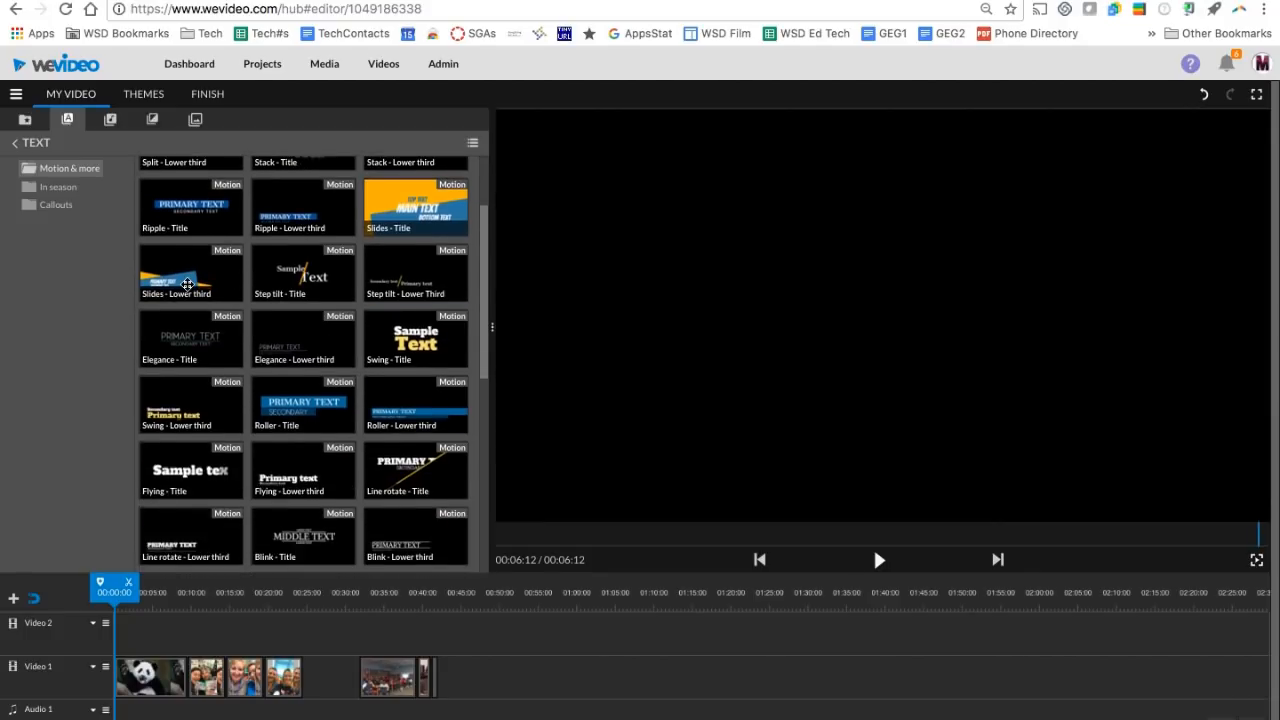
click(879, 560)
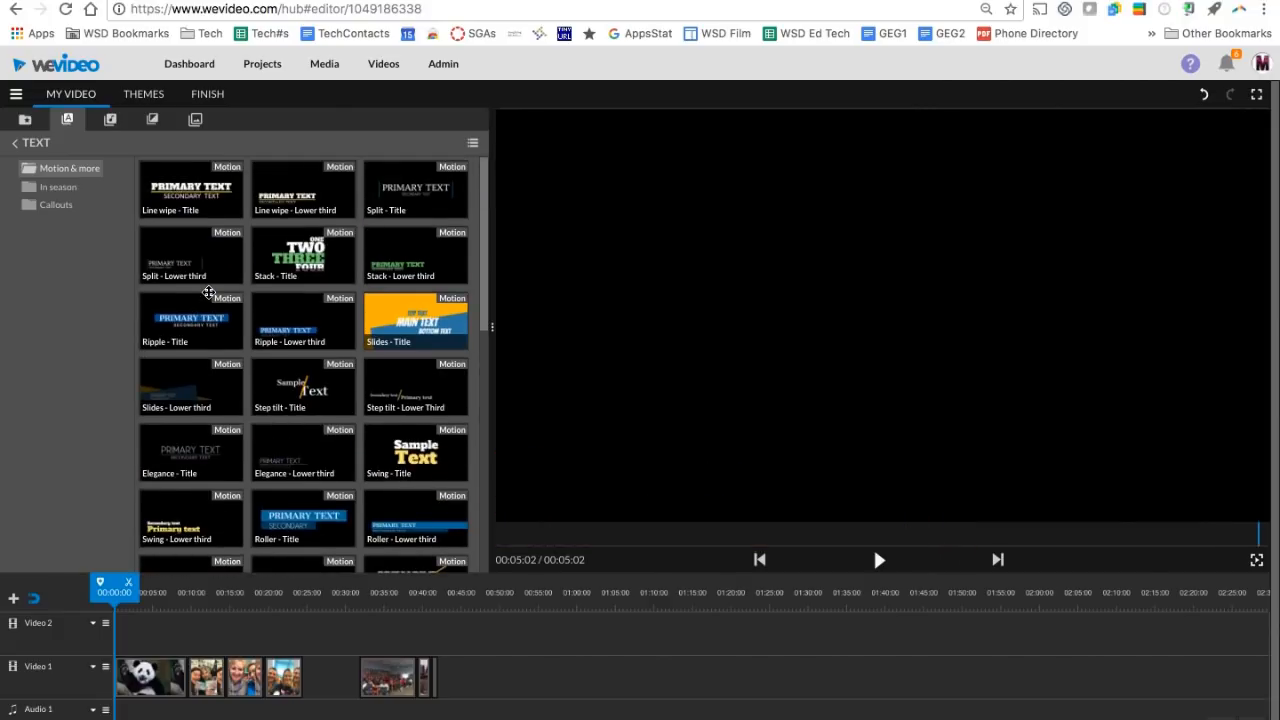
click(879, 560)
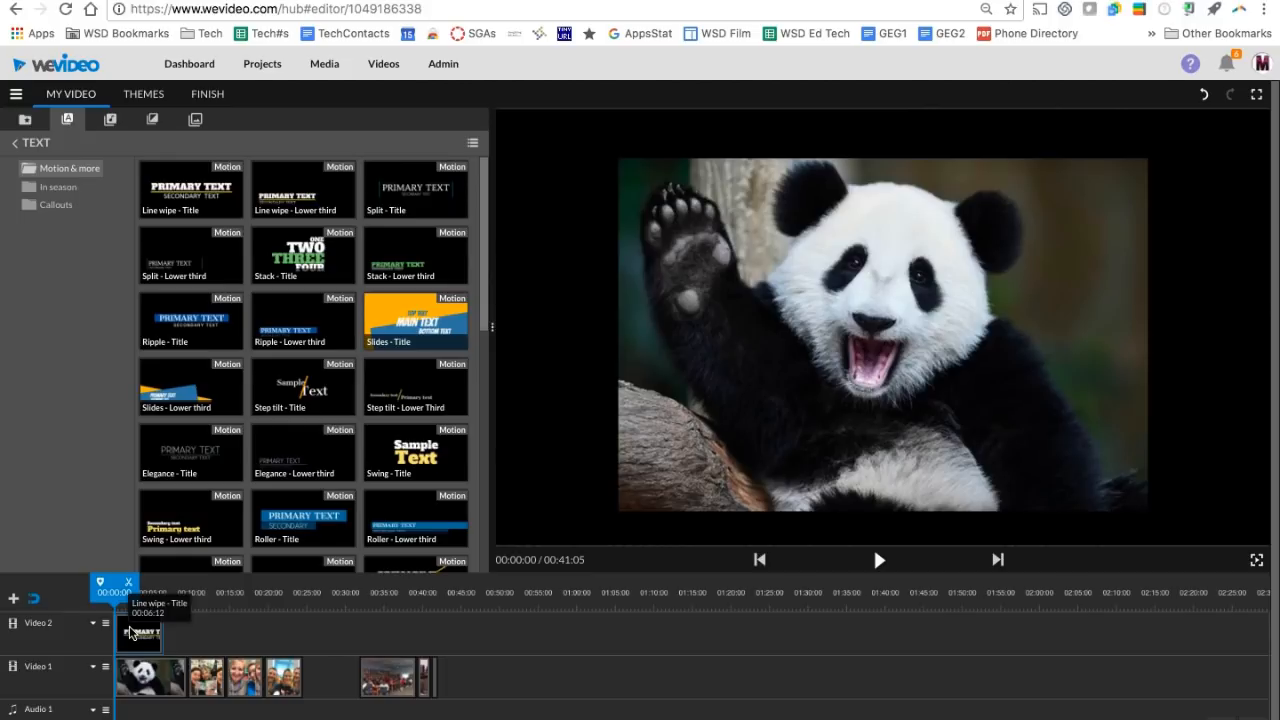
Step: Browse the In season and Callouts title folders, then open the Line wipe title editor
click(878, 559)
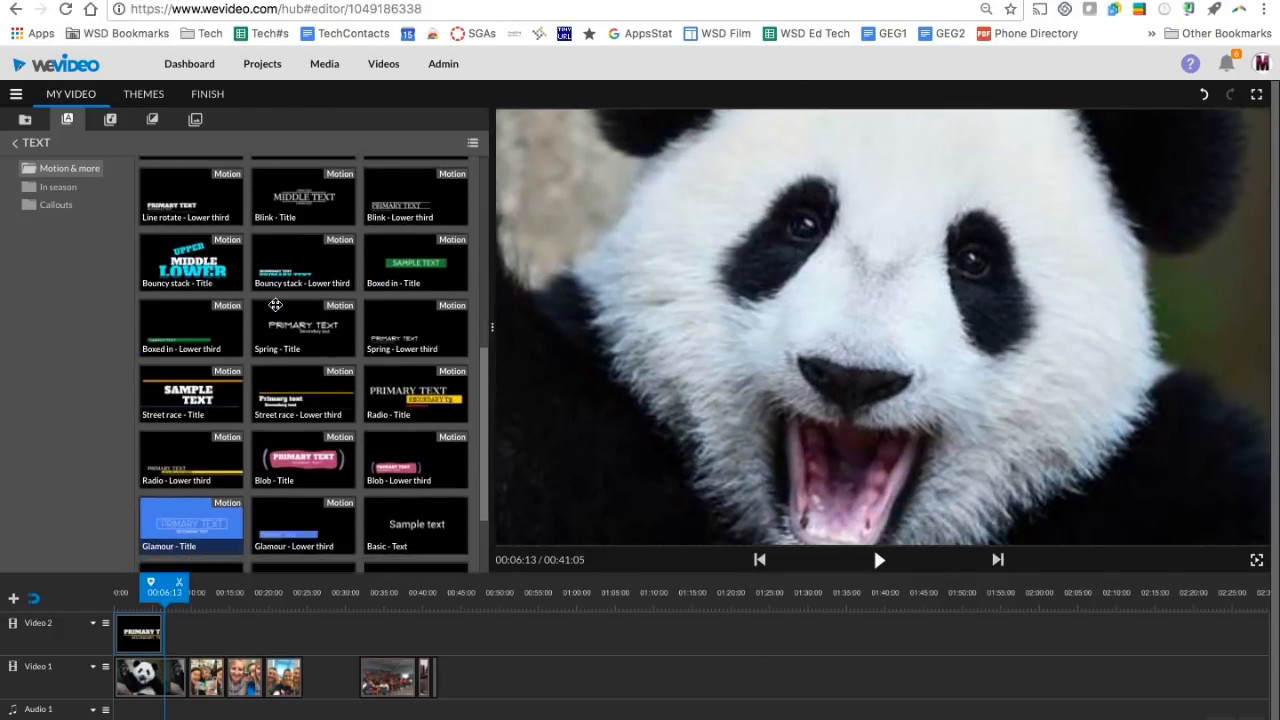
scroll(down, 3)
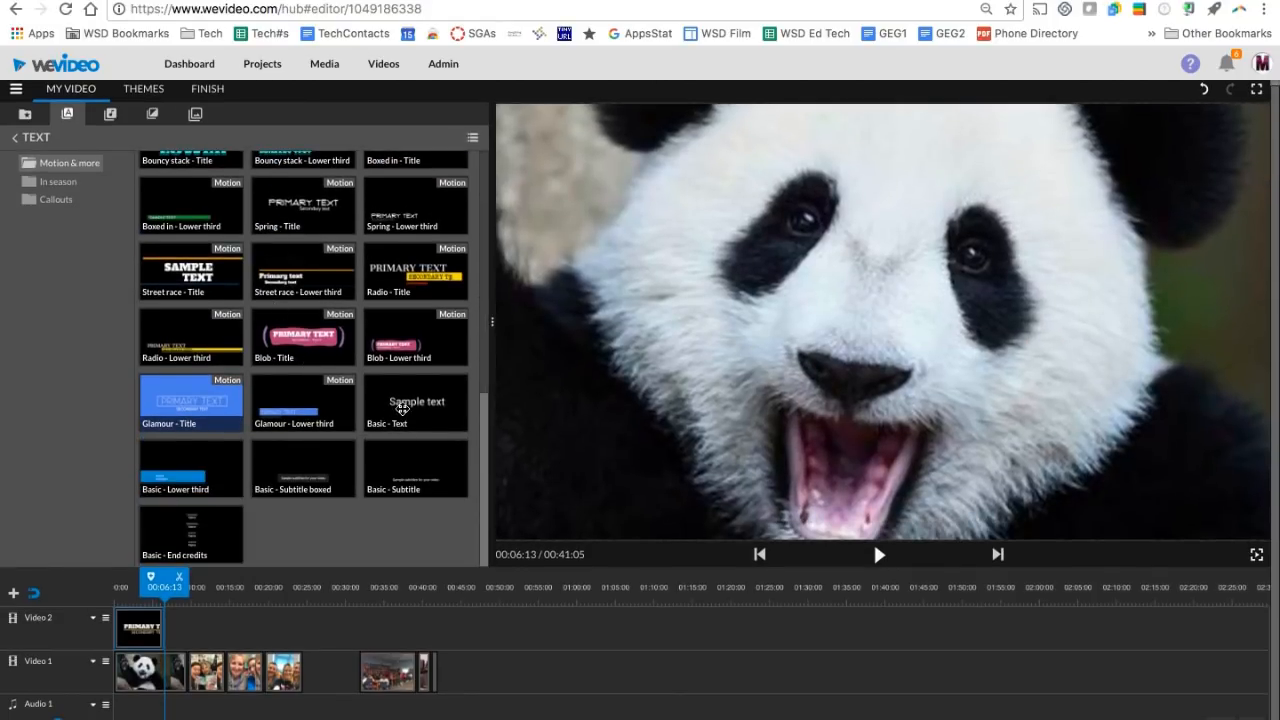
click(415, 468)
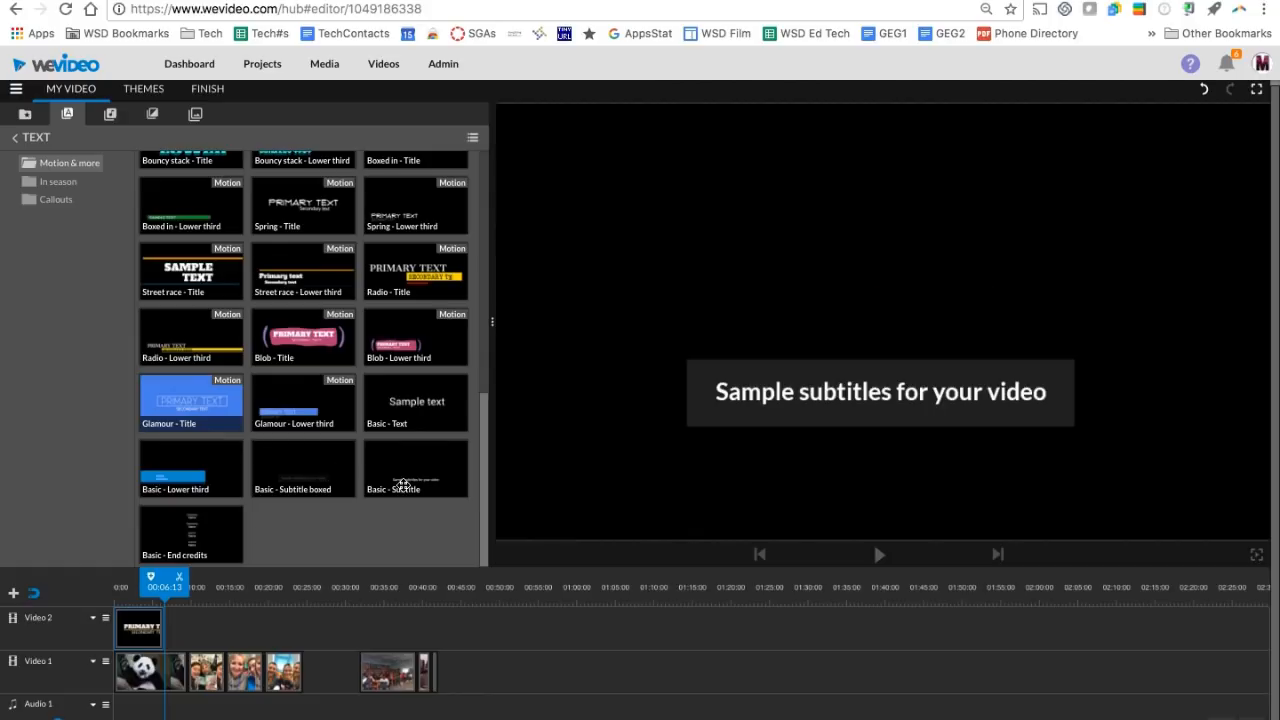
click(57, 181)
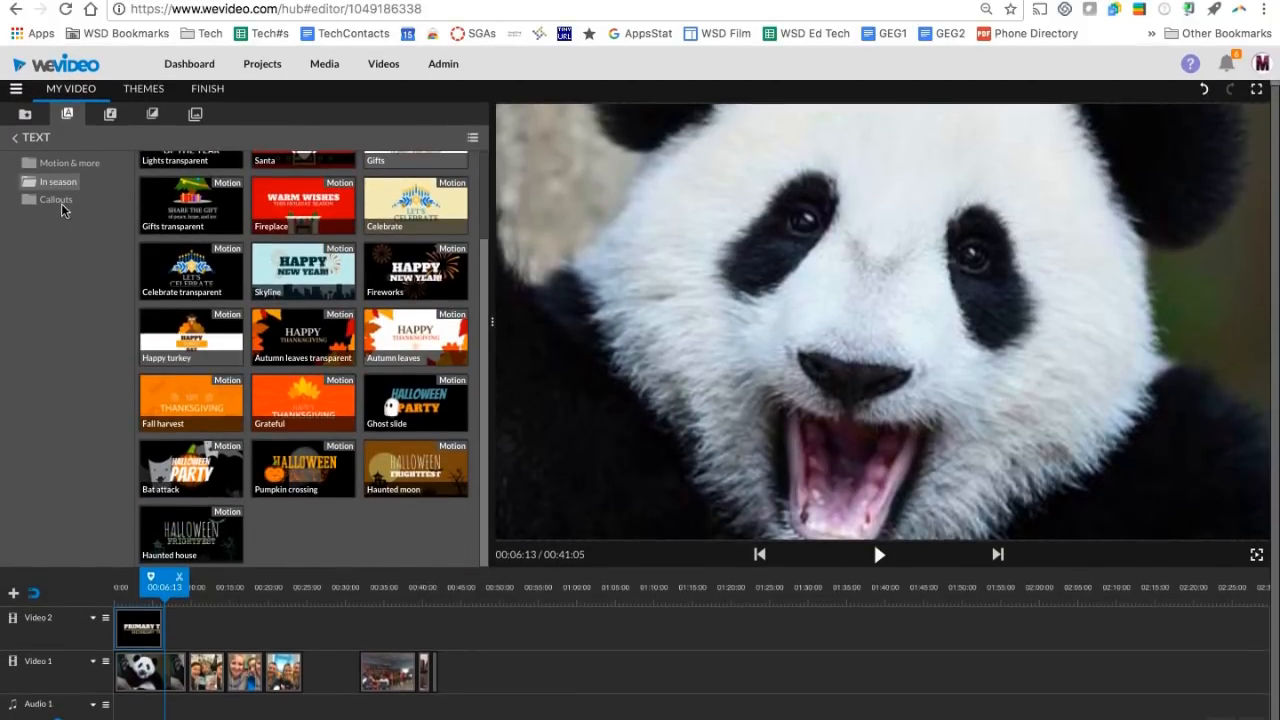
click(53, 199)
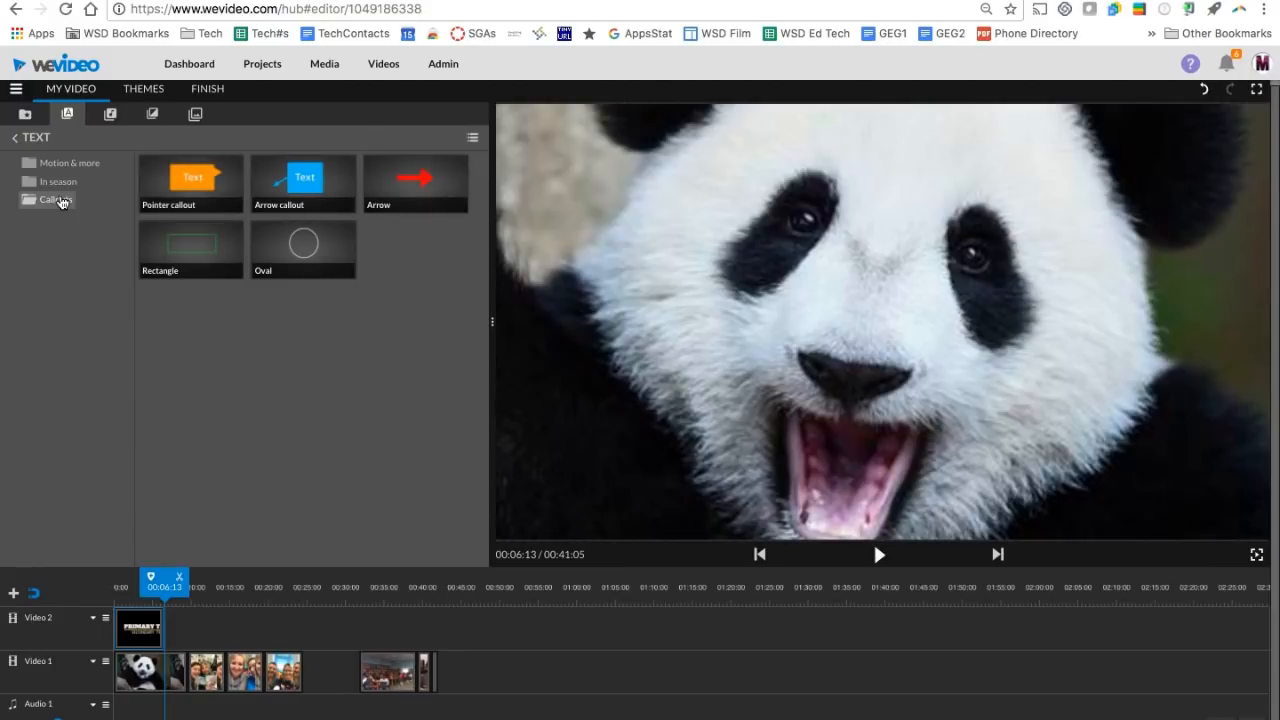
click(140, 629)
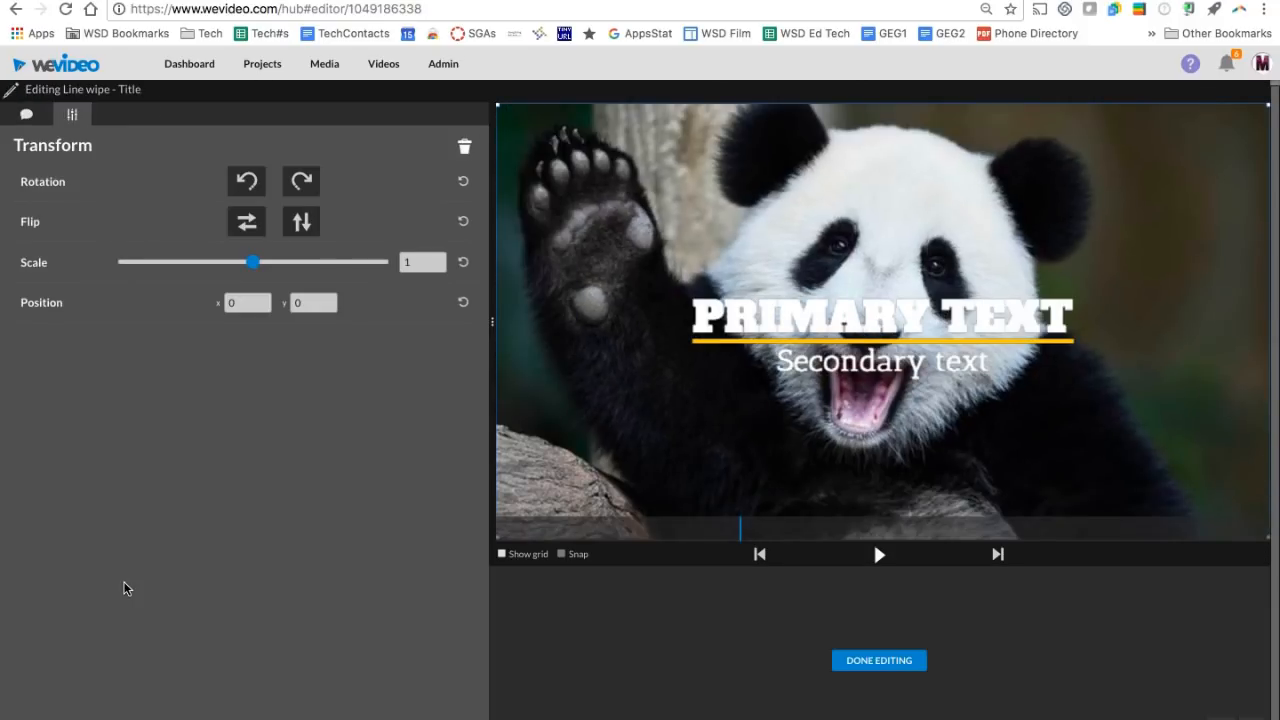
Step: Set the title text to 'Panda' and 'Hi there!', move it lower, and finish editing
click(26, 119)
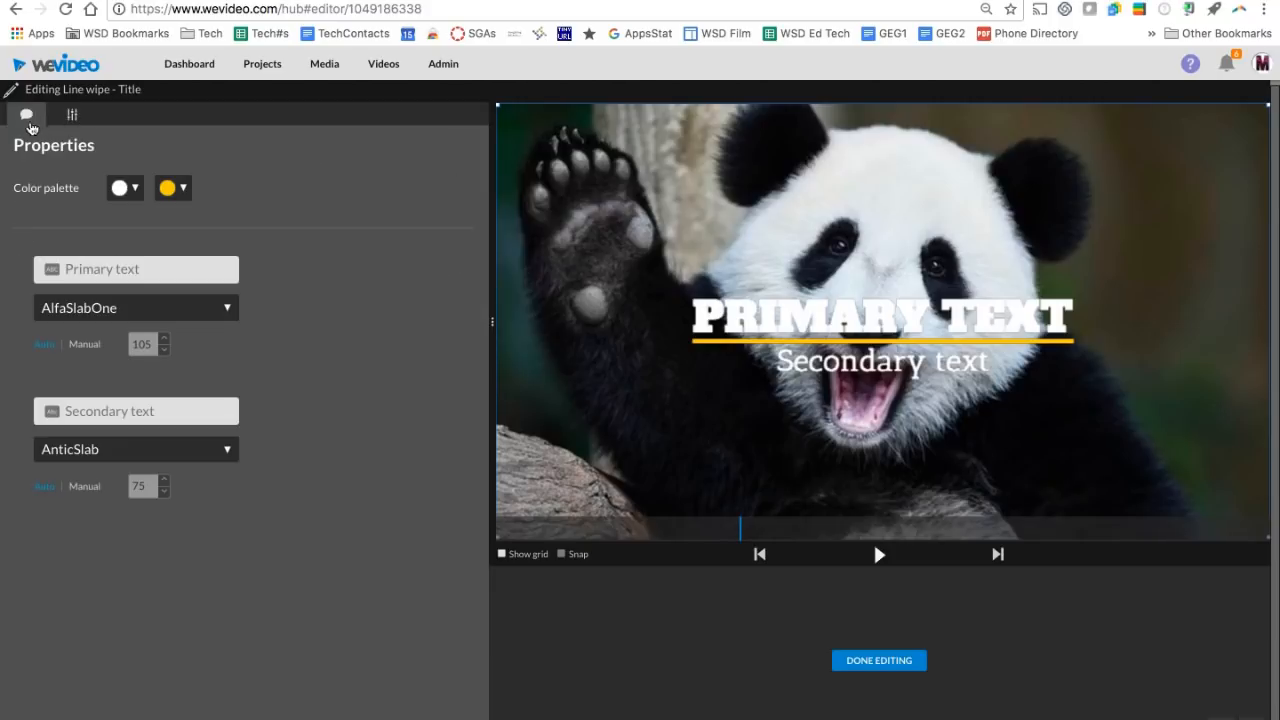
click(135, 269)
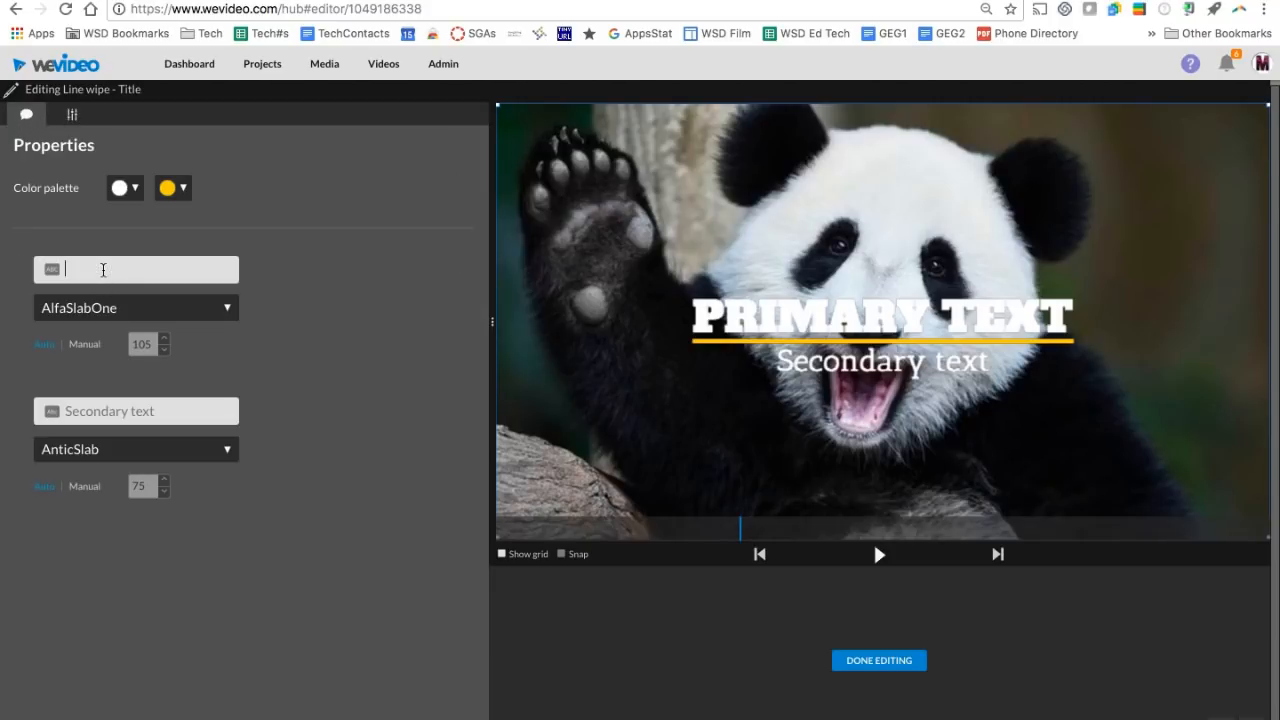
text(Panda)
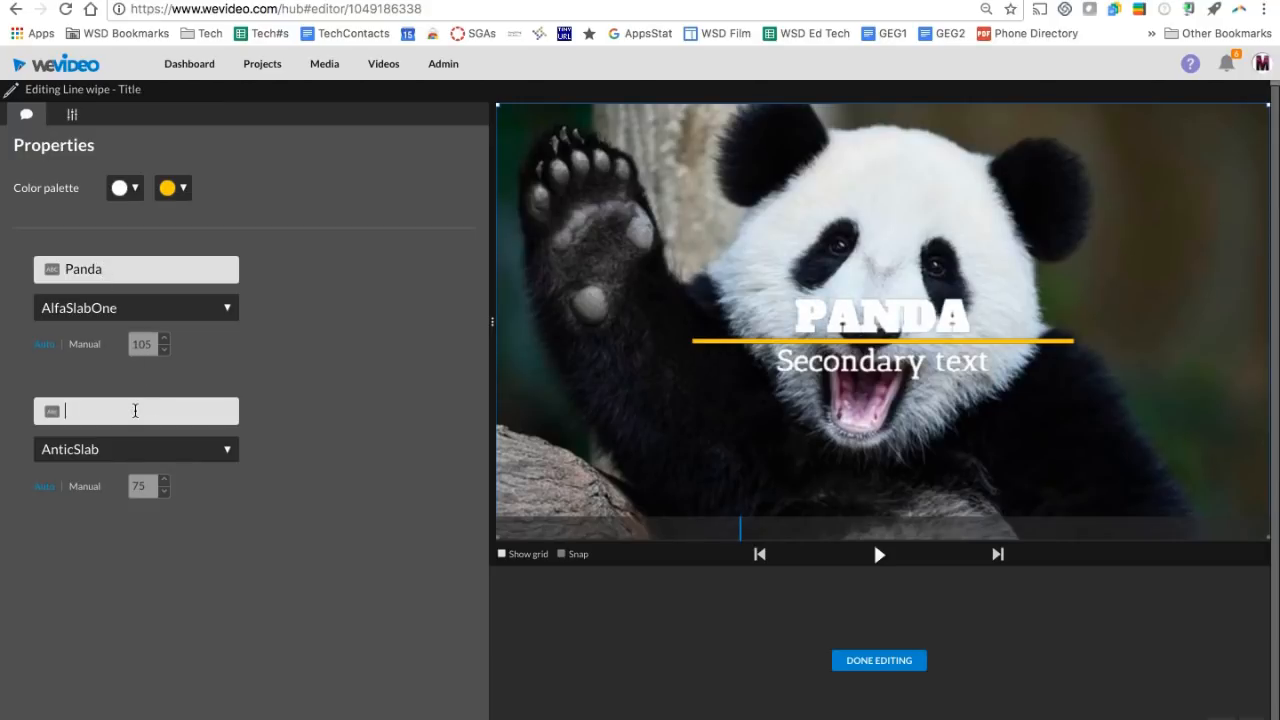
text(Hi there!)
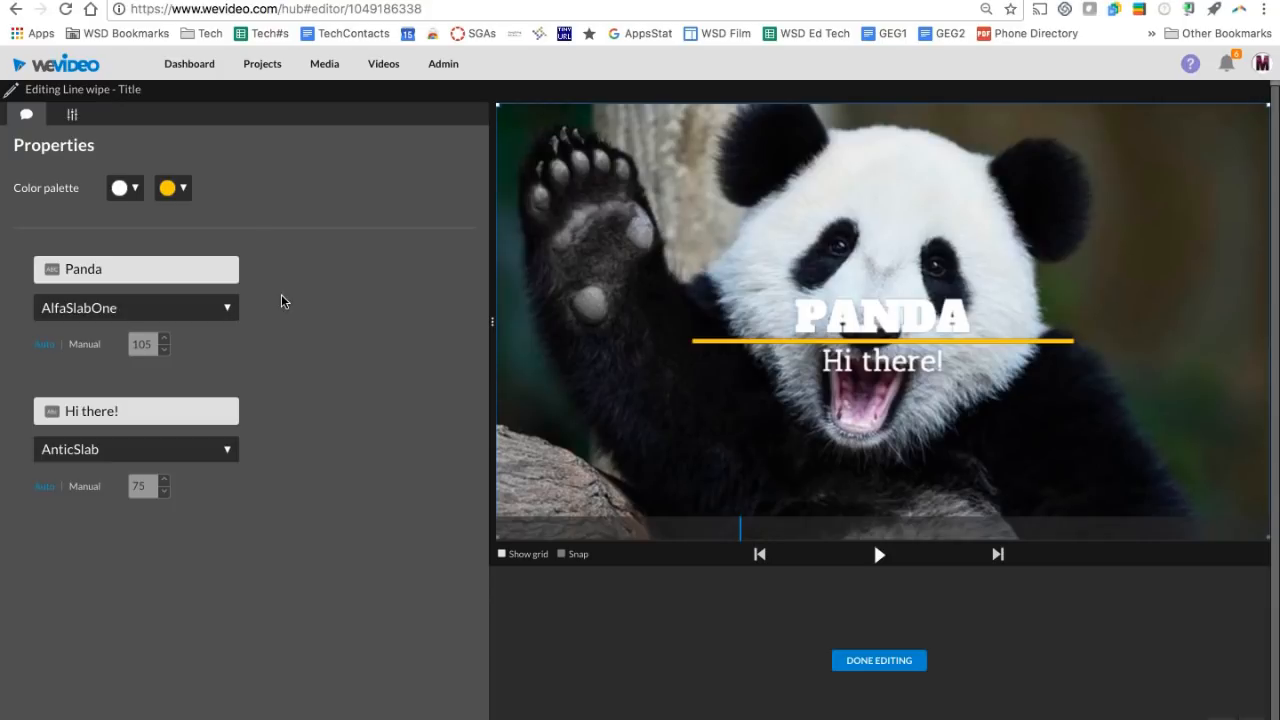
mouse_move(75, 352)
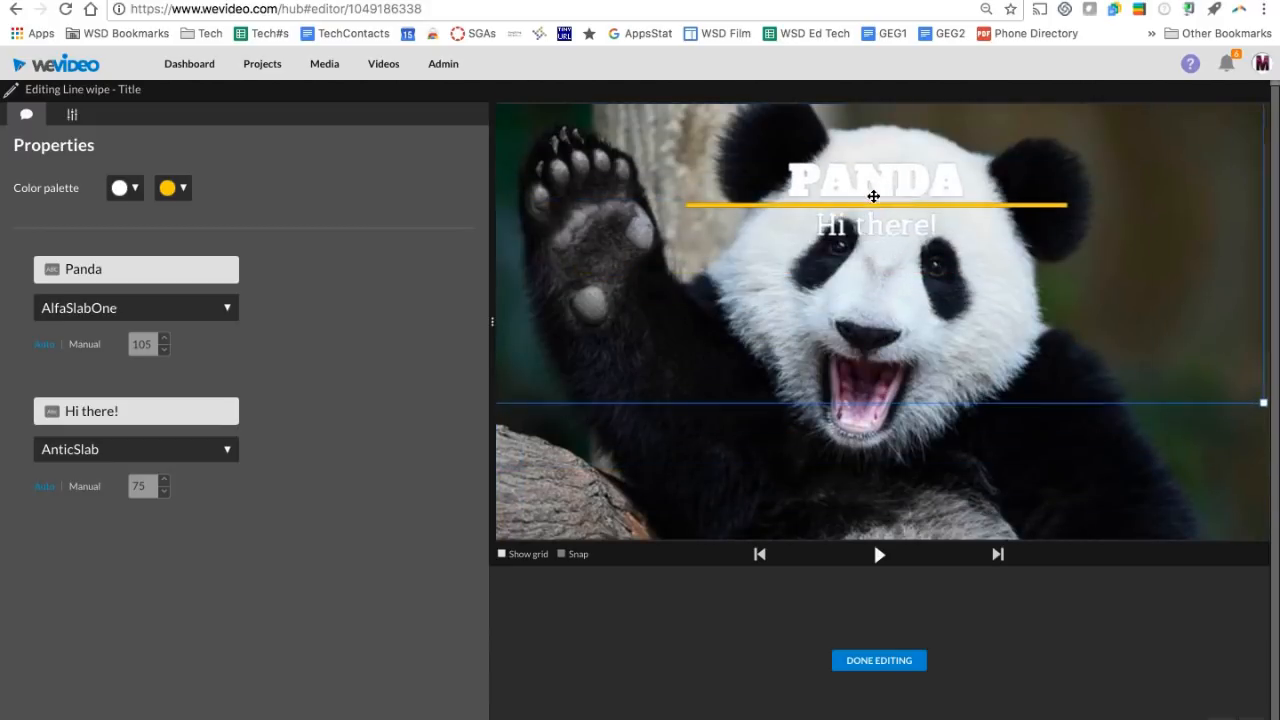
drag(873, 195, 878, 468)
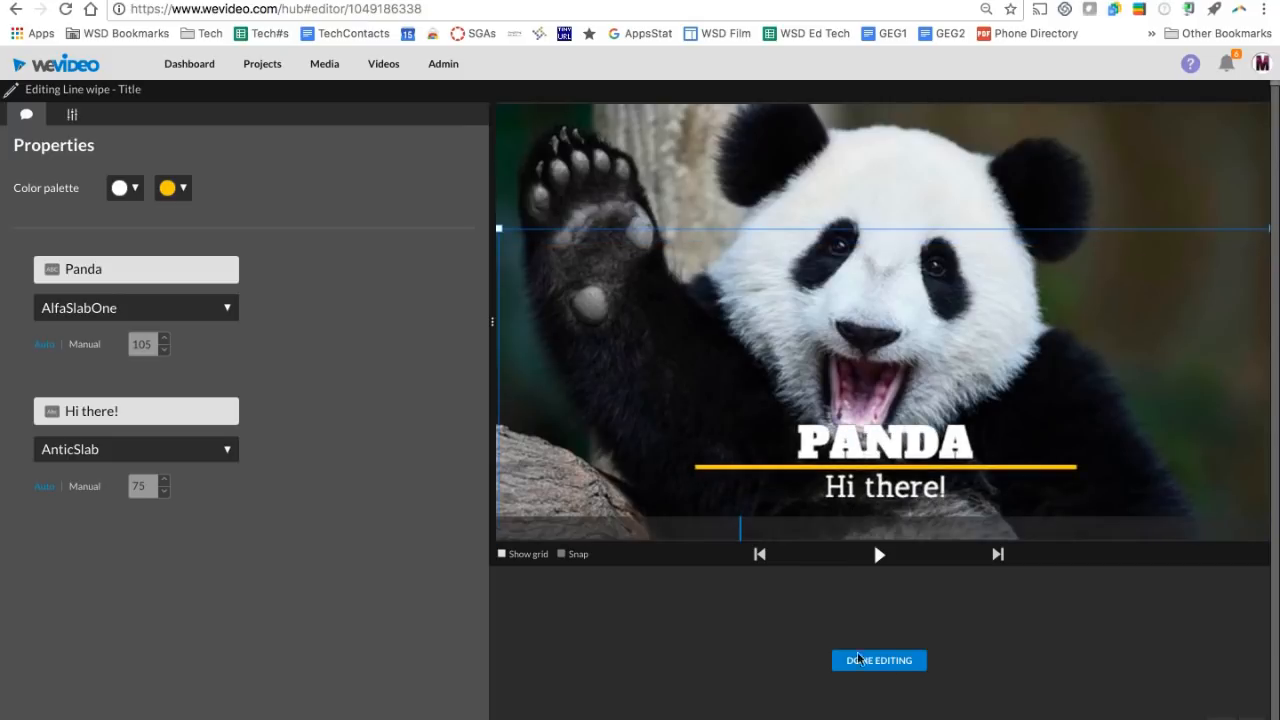
click(878, 660)
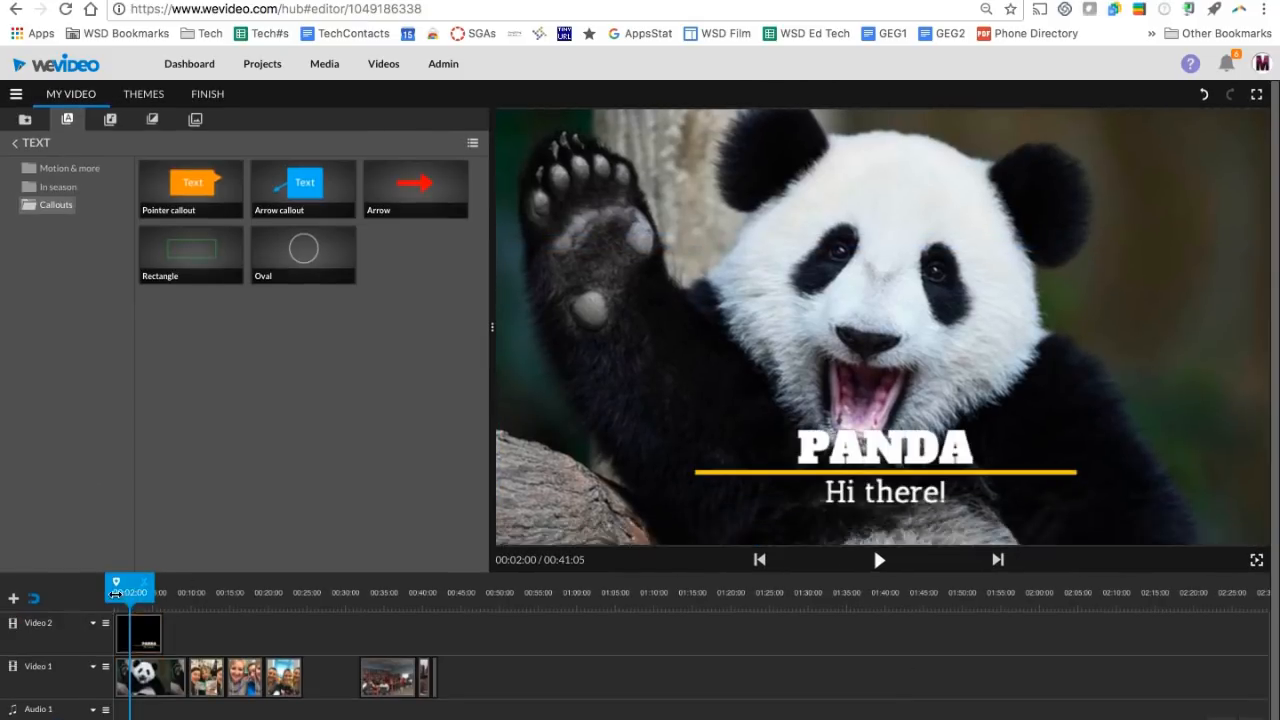
Step: Select the PANDA title clip and show the Free music audio library
click(879, 560)
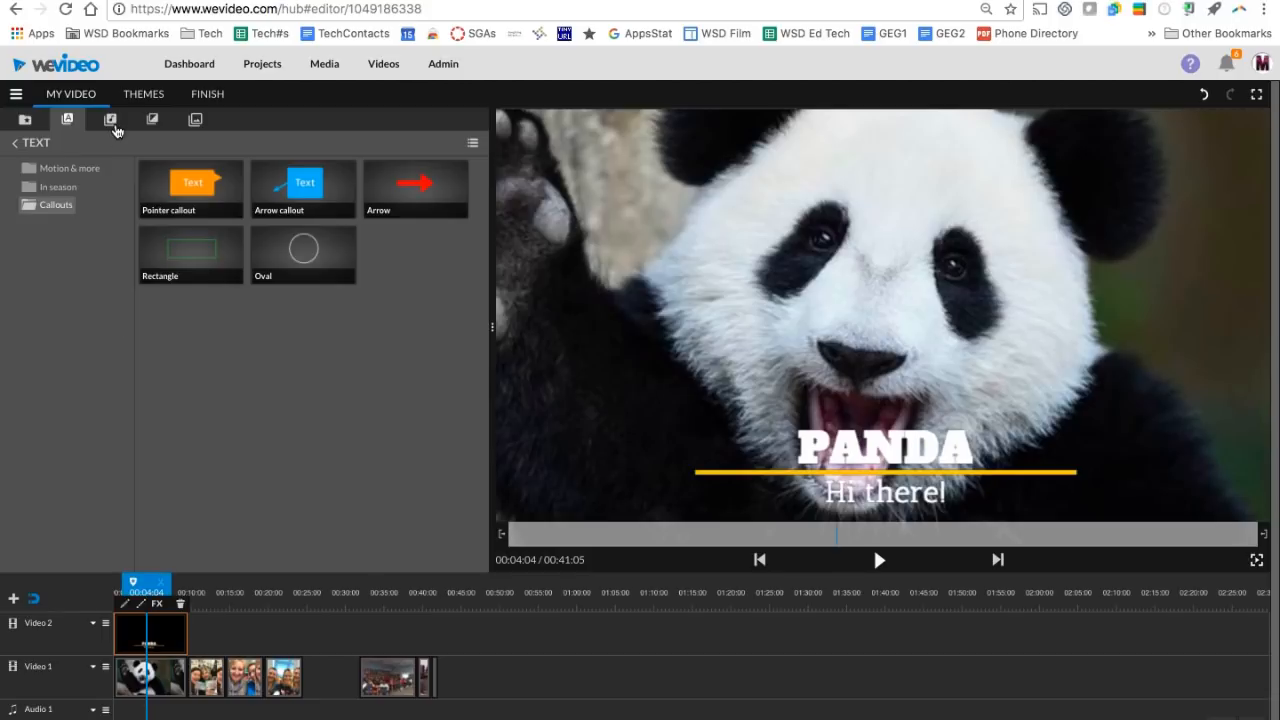
click(110, 119)
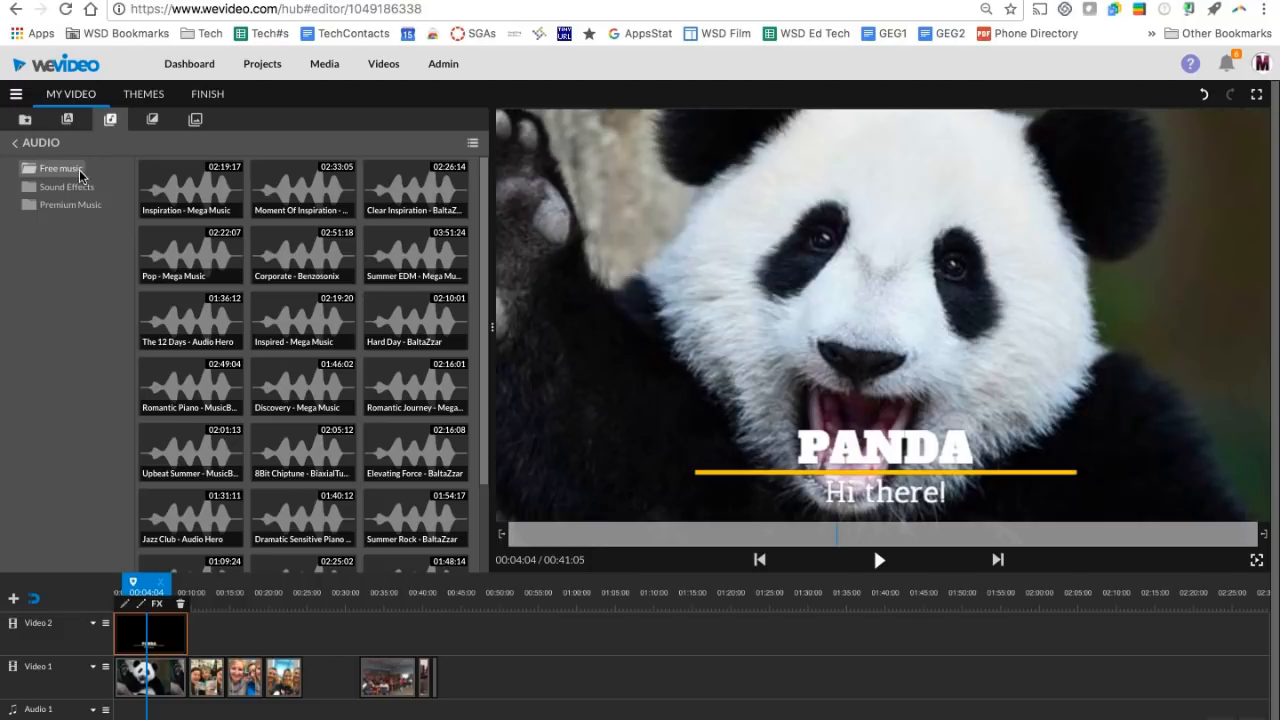
mouse_move(90, 210)
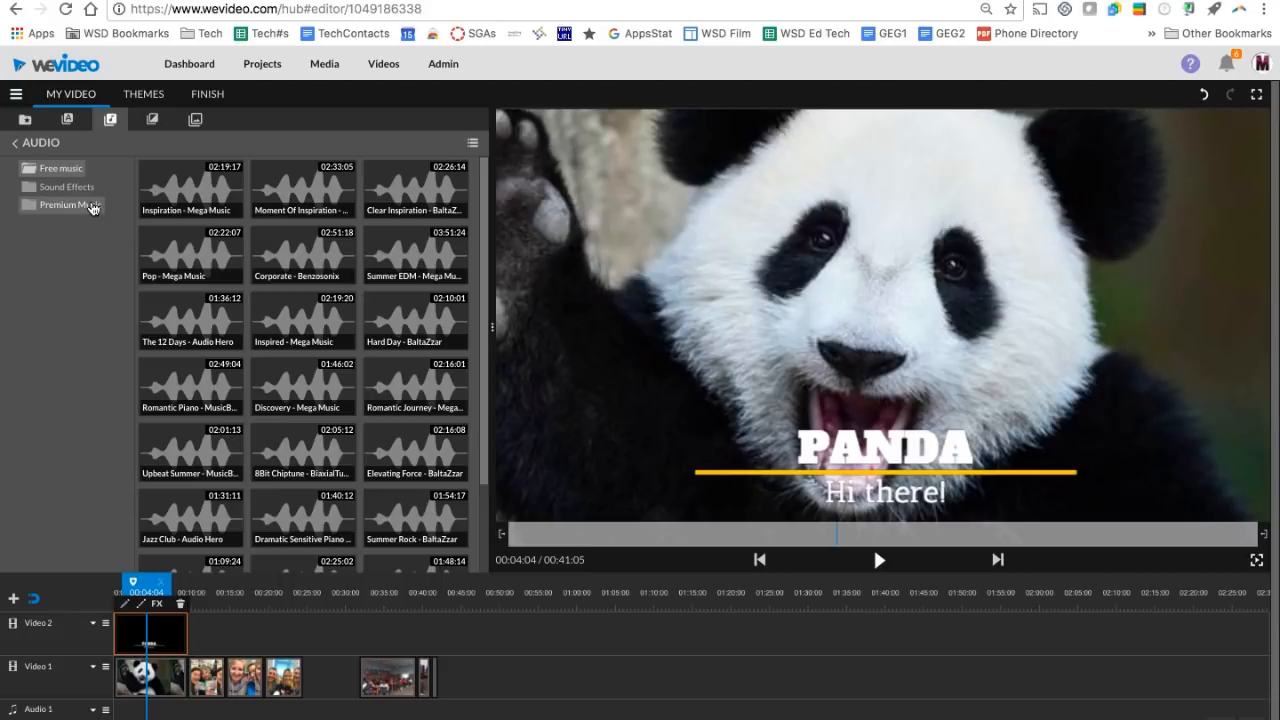
Step: Add Upbeat Piano Pop from Premium Music > Cheerful to Audio 1 and adjust its volume
click(69, 204)
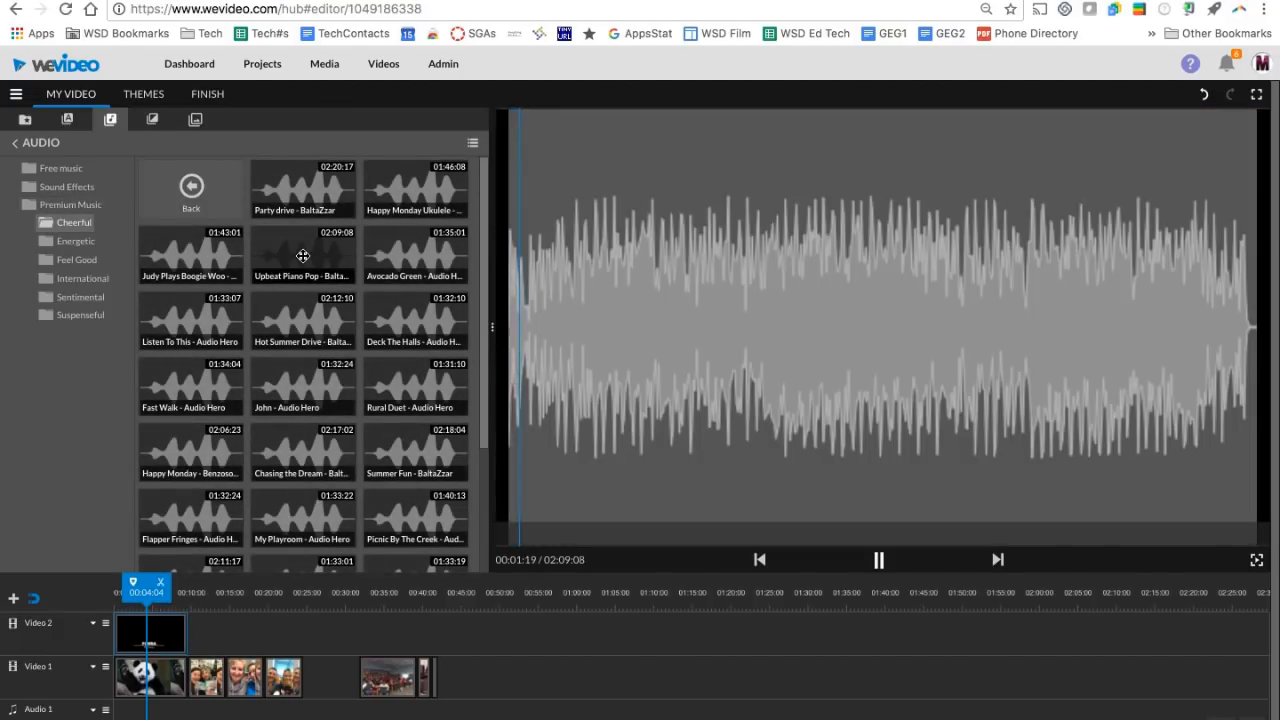
click(879, 560)
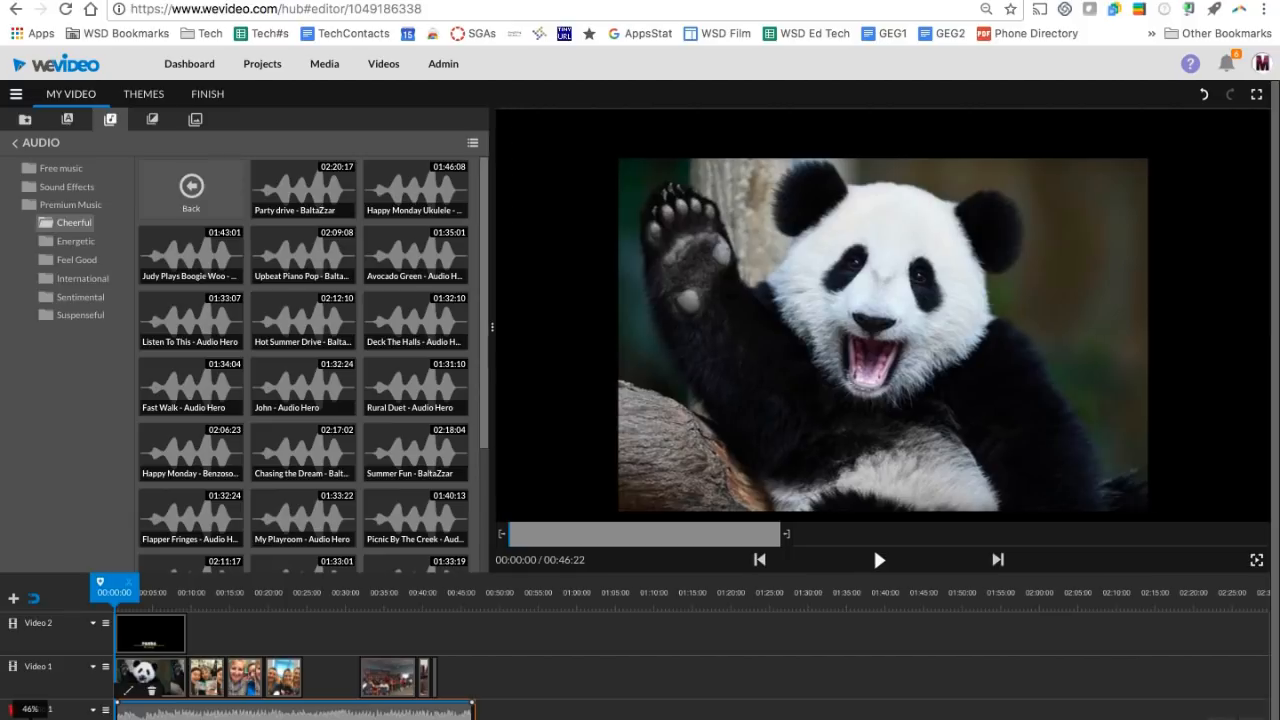
click(879, 560)
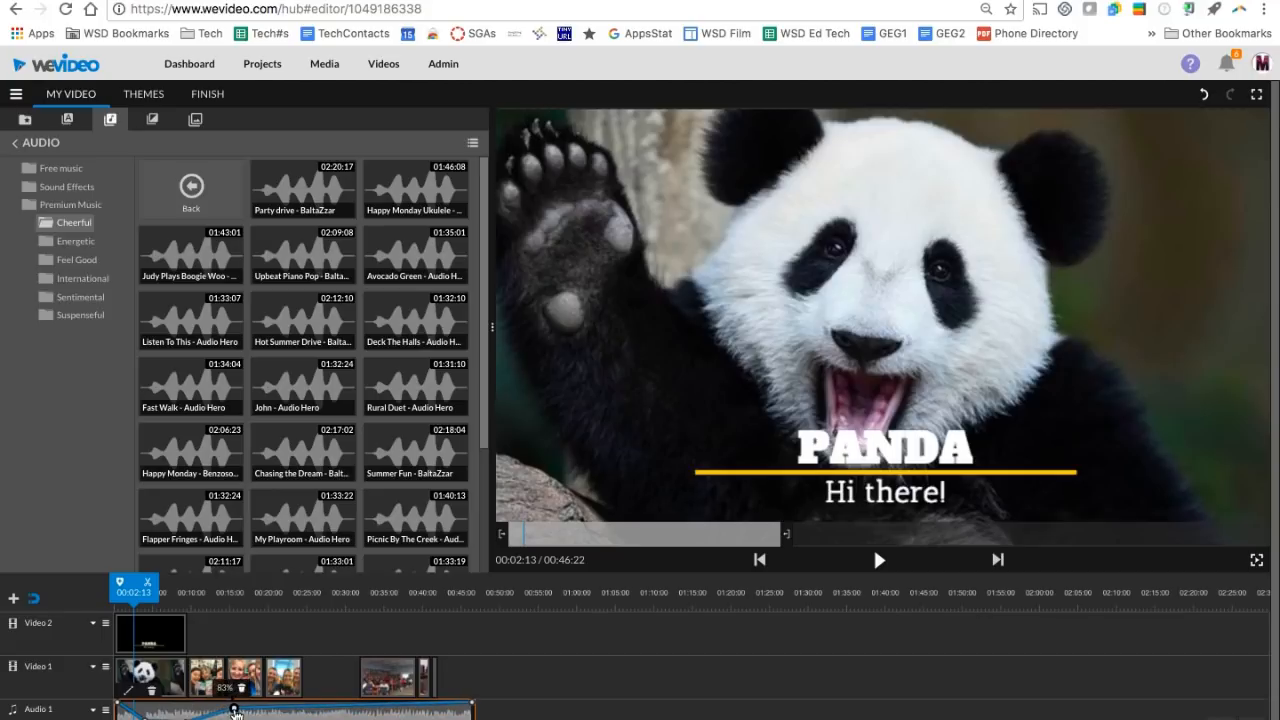
mouse_move(310, 711)
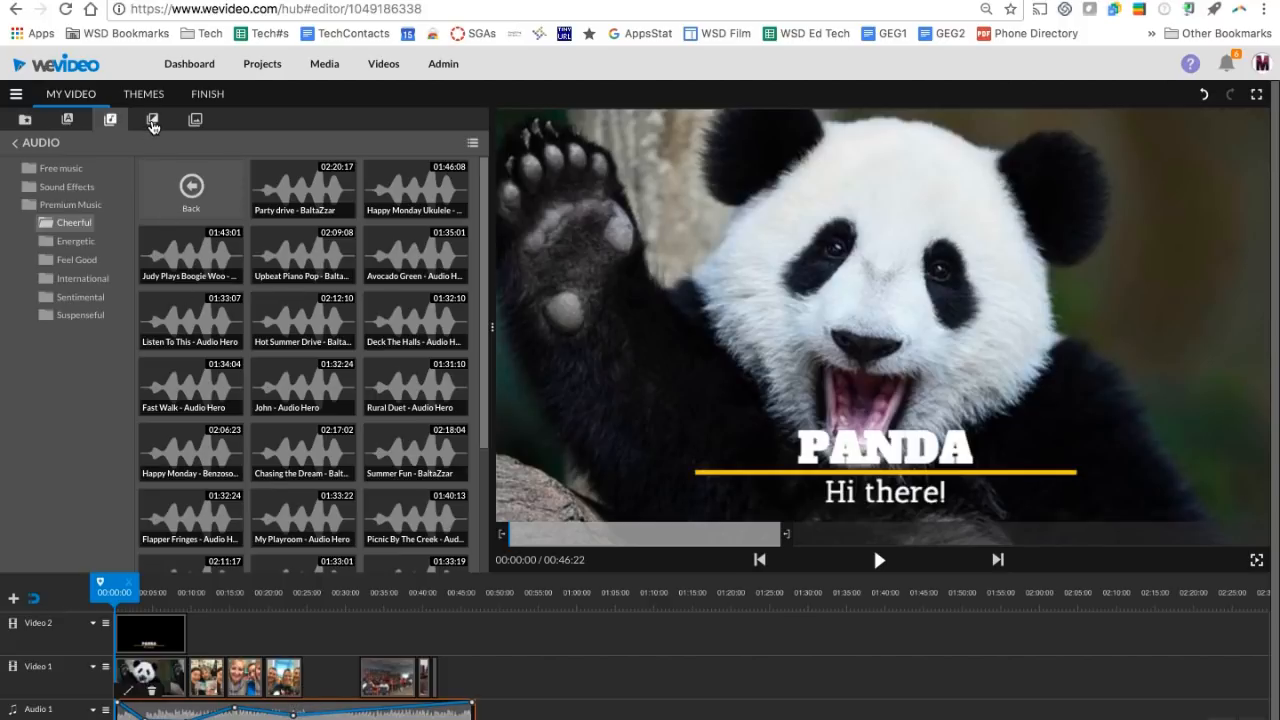
Step: Place a Cross fade transition between the panda clip and the following clip
click(152, 119)
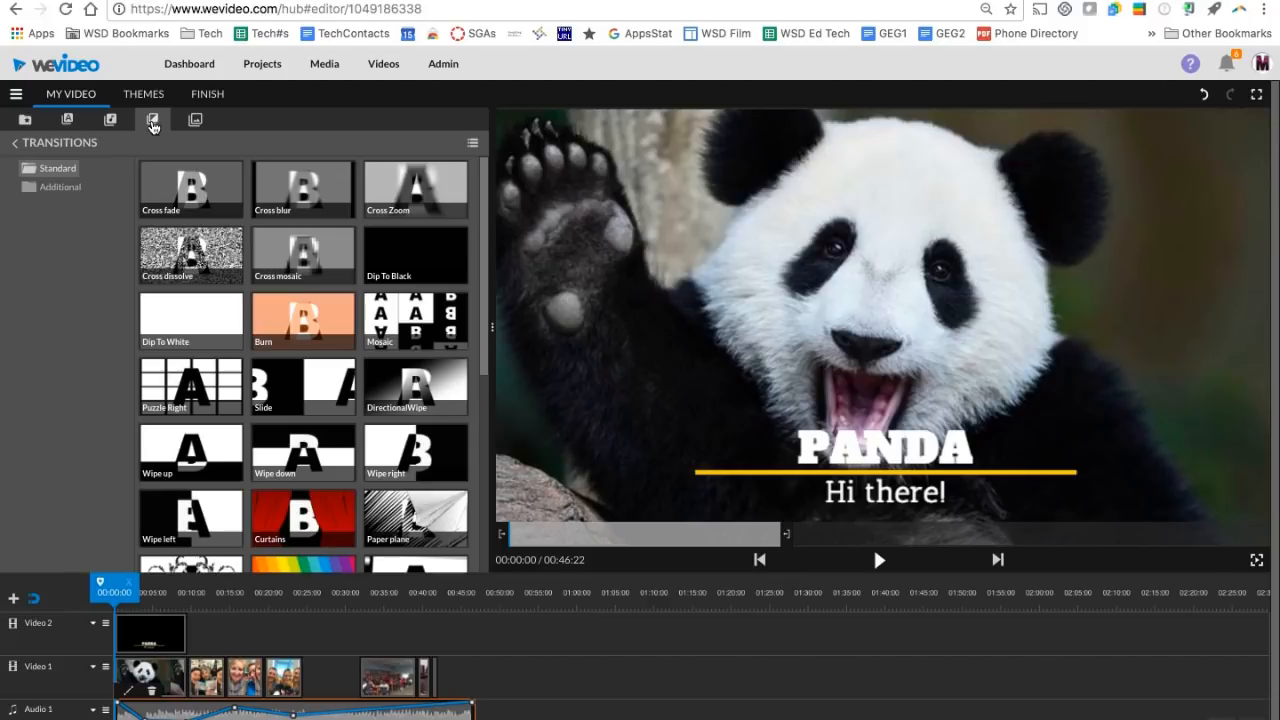
scroll(down, 3)
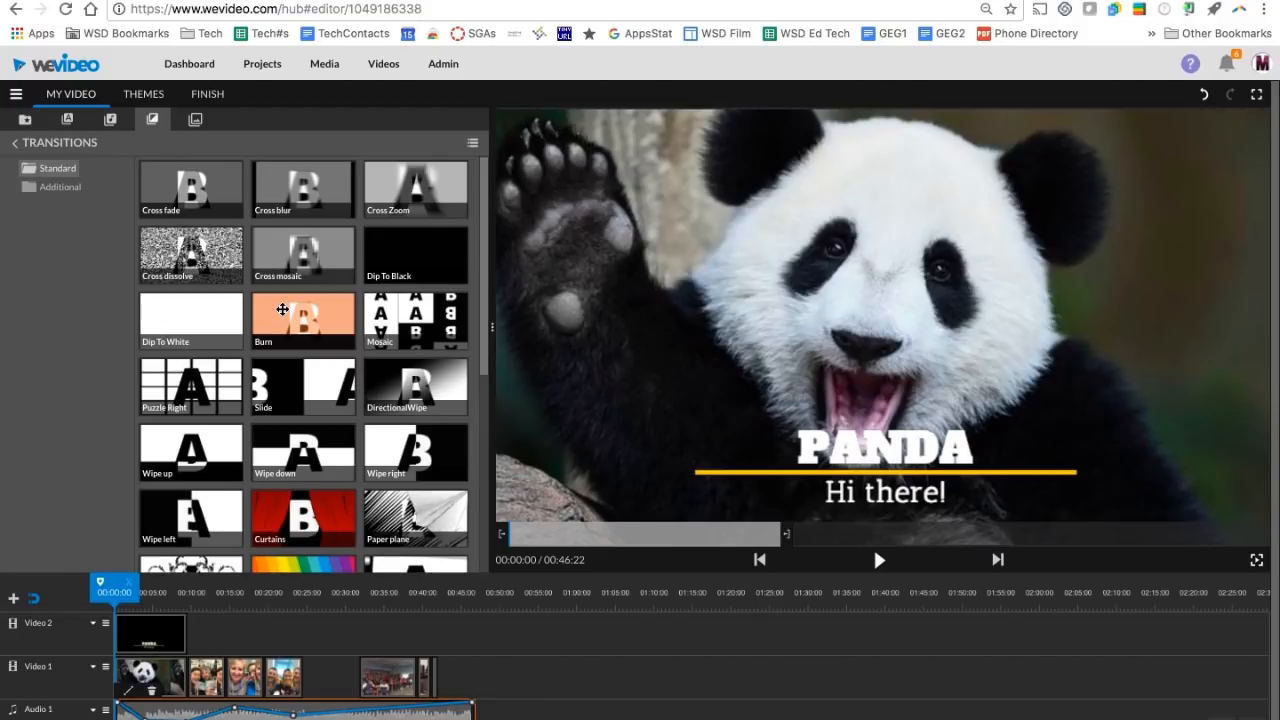
mouse_move(190, 185)
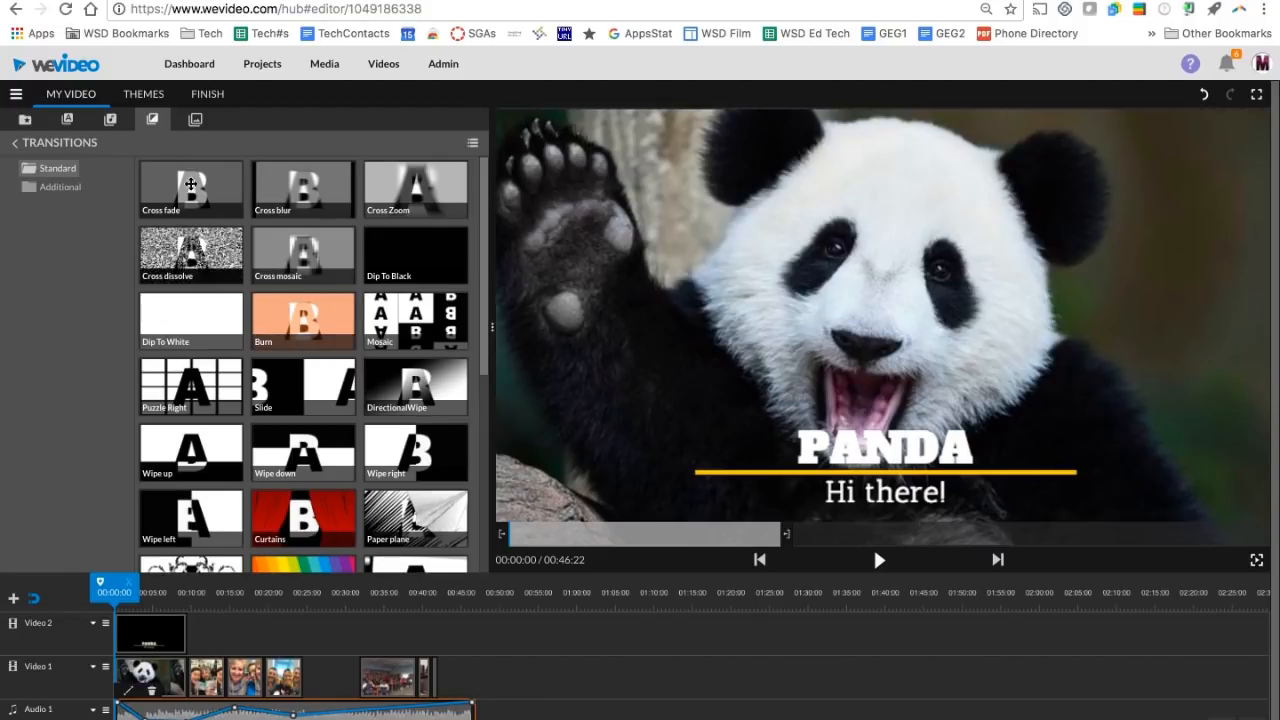
click(879, 560)
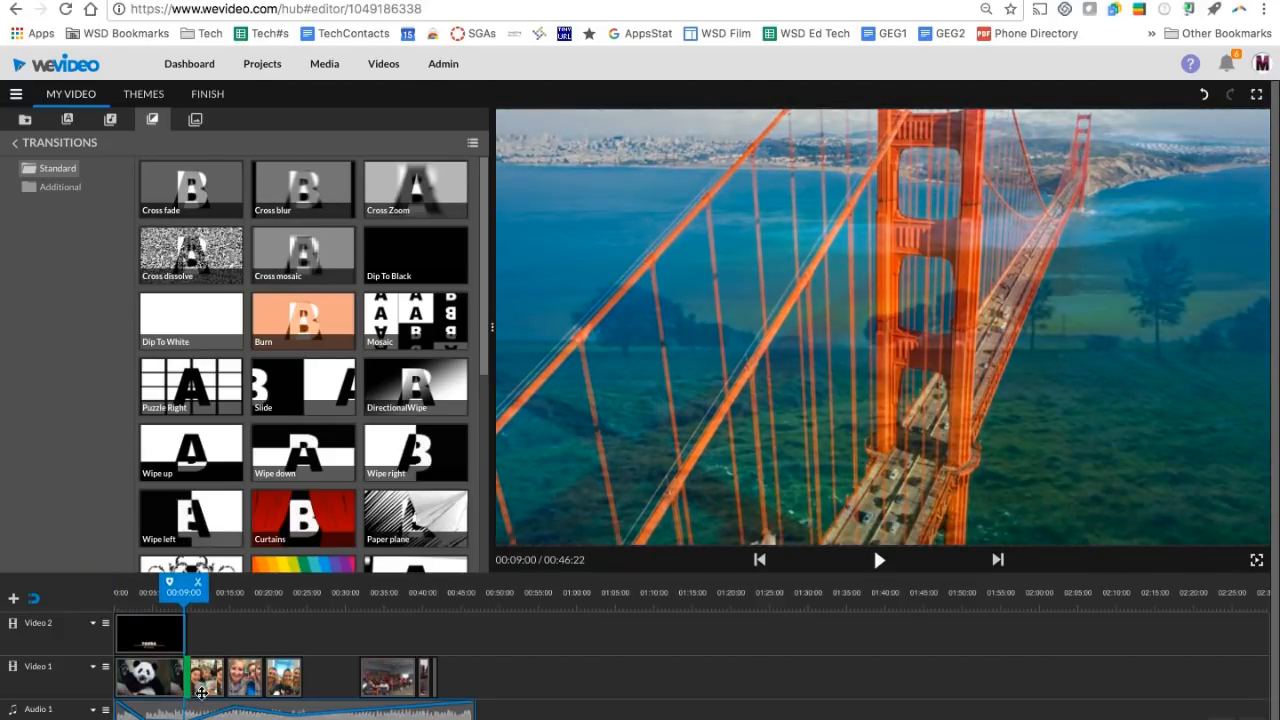
drag(183, 591, 205, 591)
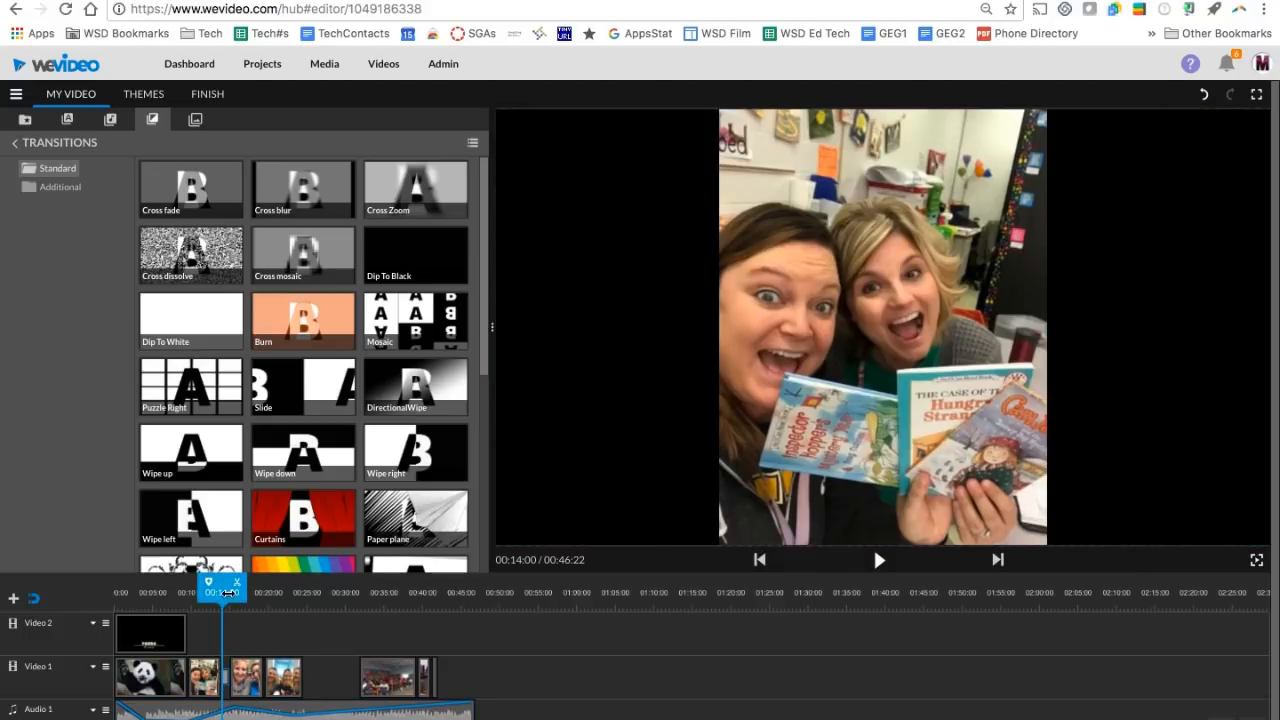
click(878, 560)
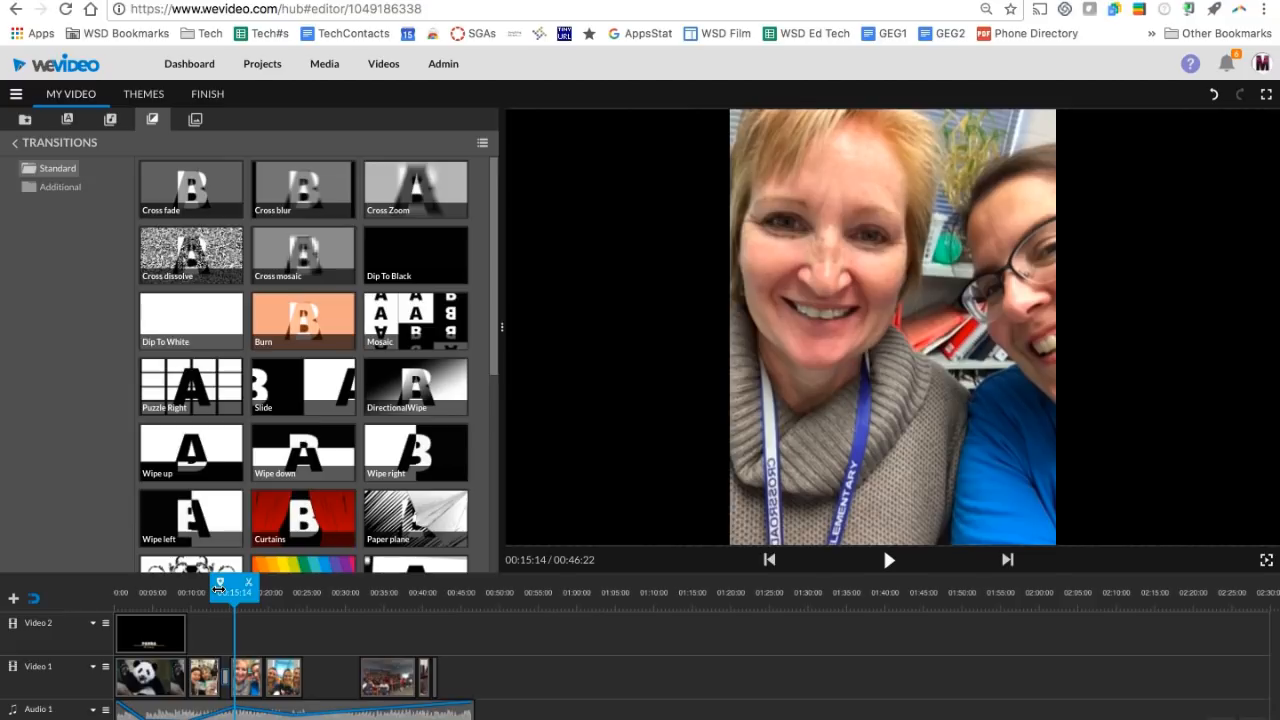
scroll(down, 3)
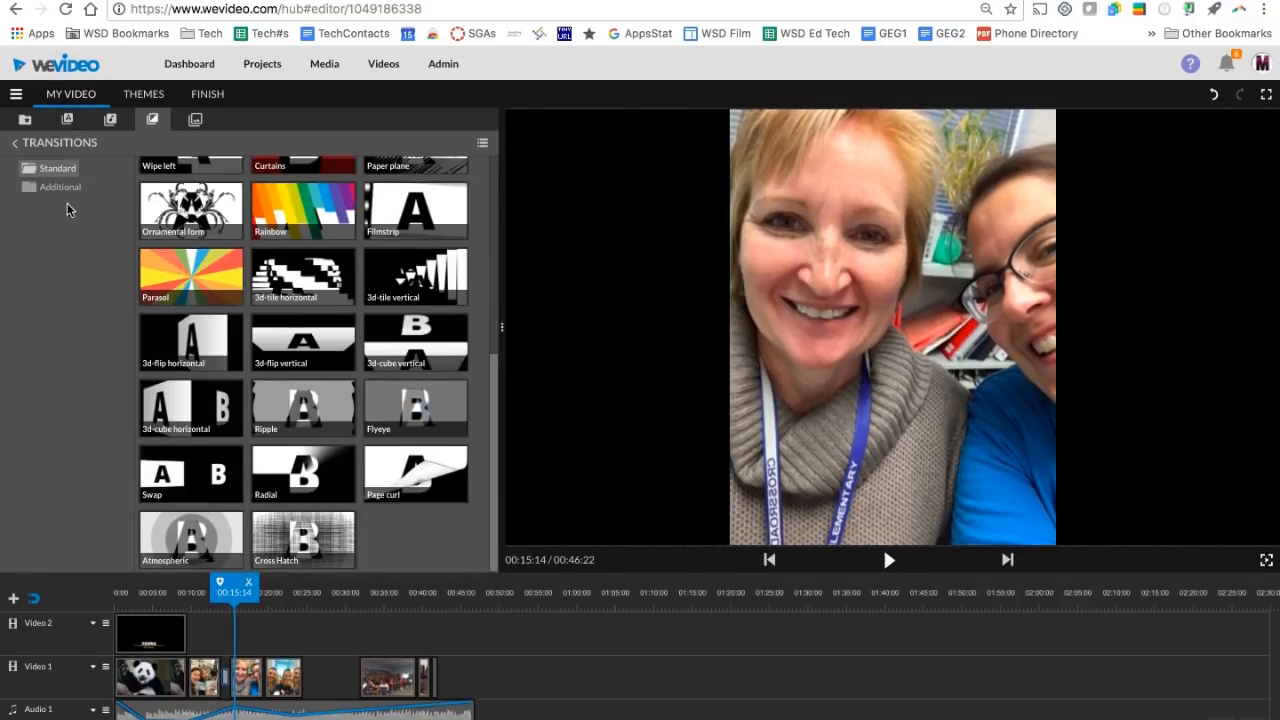
click(59, 186)
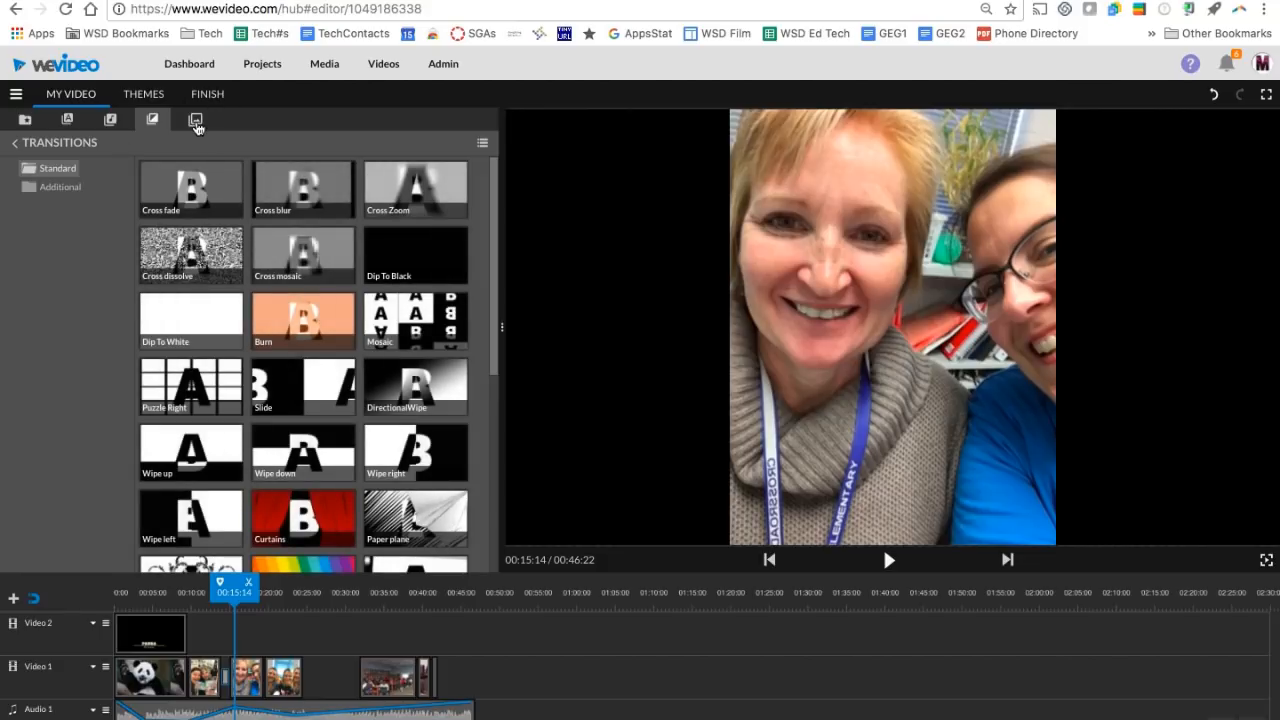
Step: Put the Orange Glow background at the start of Video 1 and play the opening to check
click(195, 120)
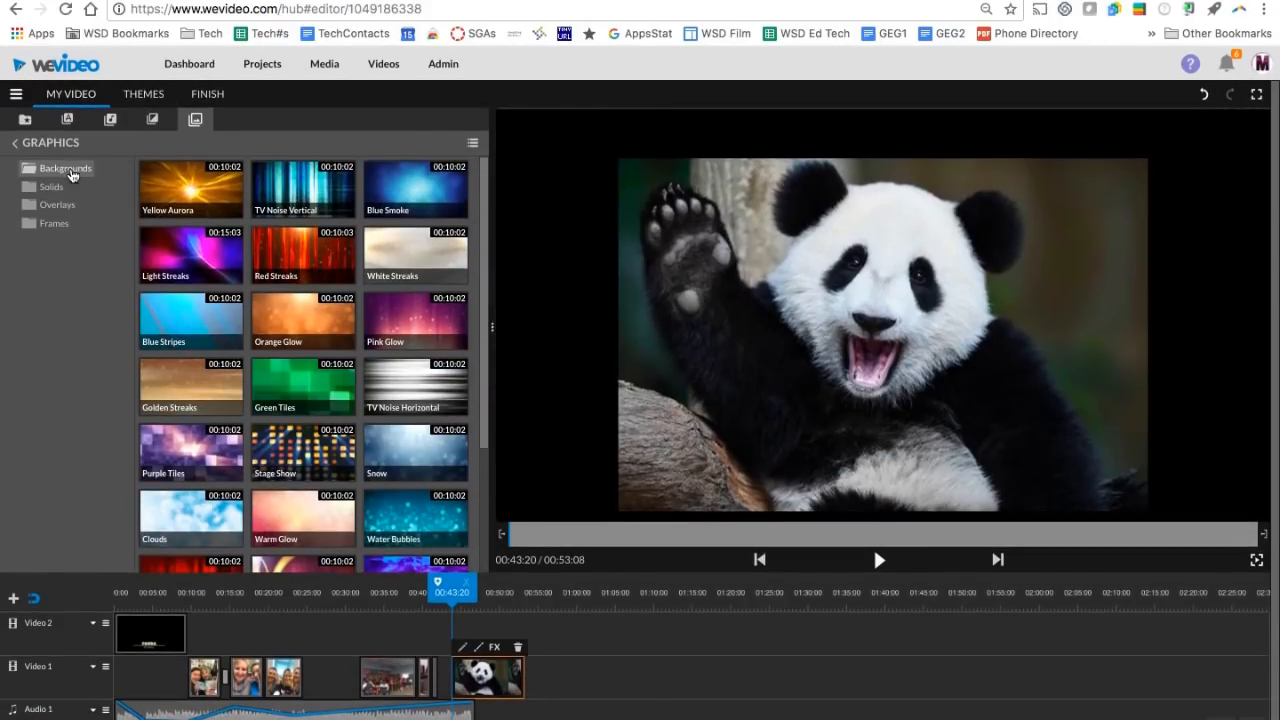
mouse_move(174, 229)
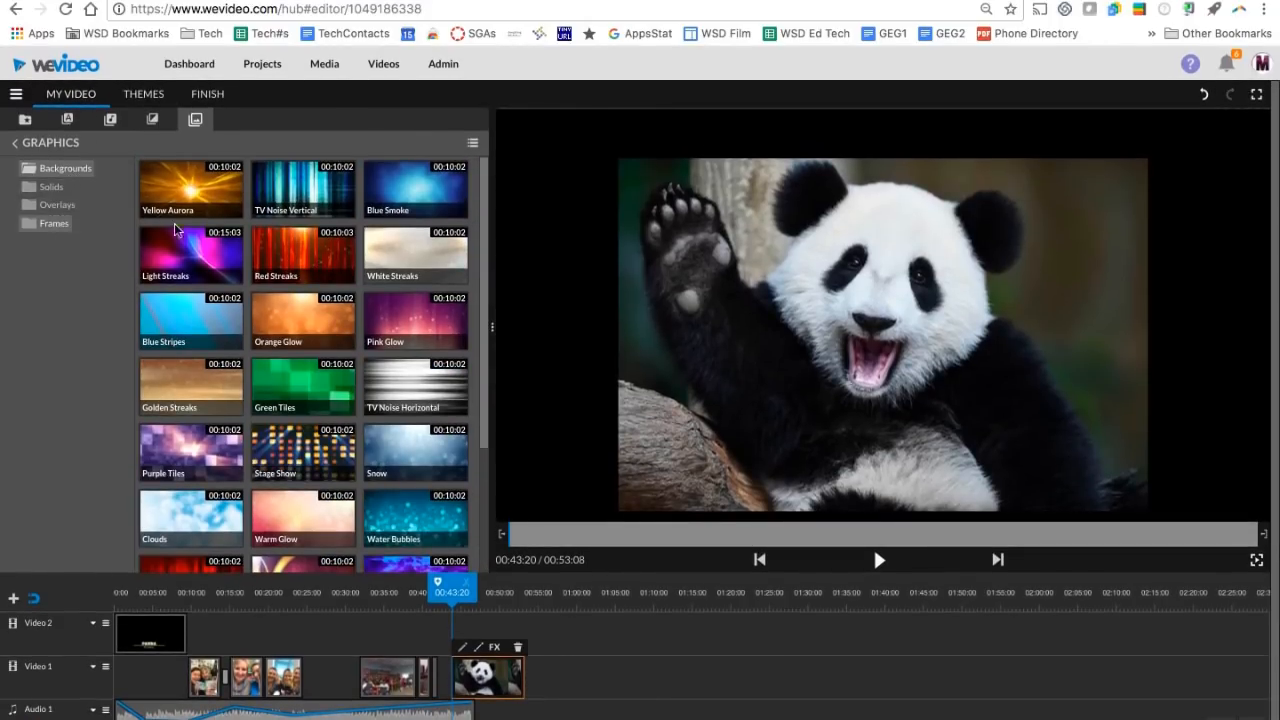
click(879, 560)
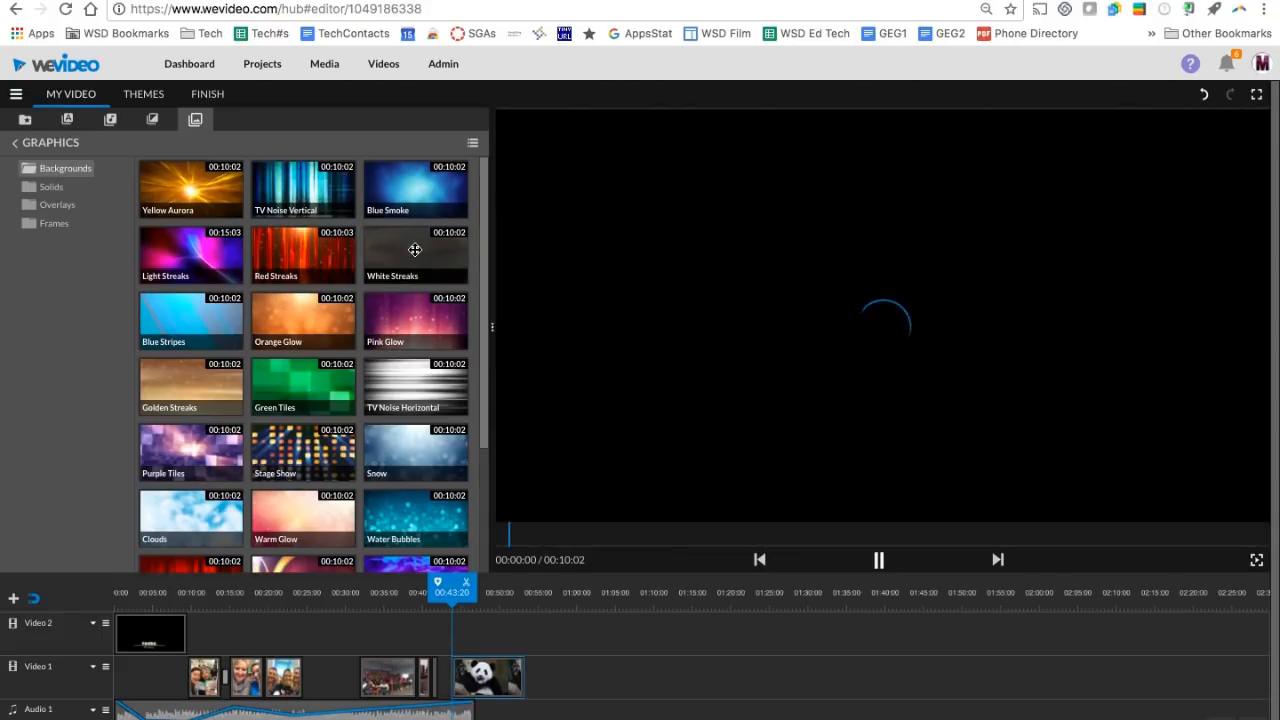
click(880, 560)
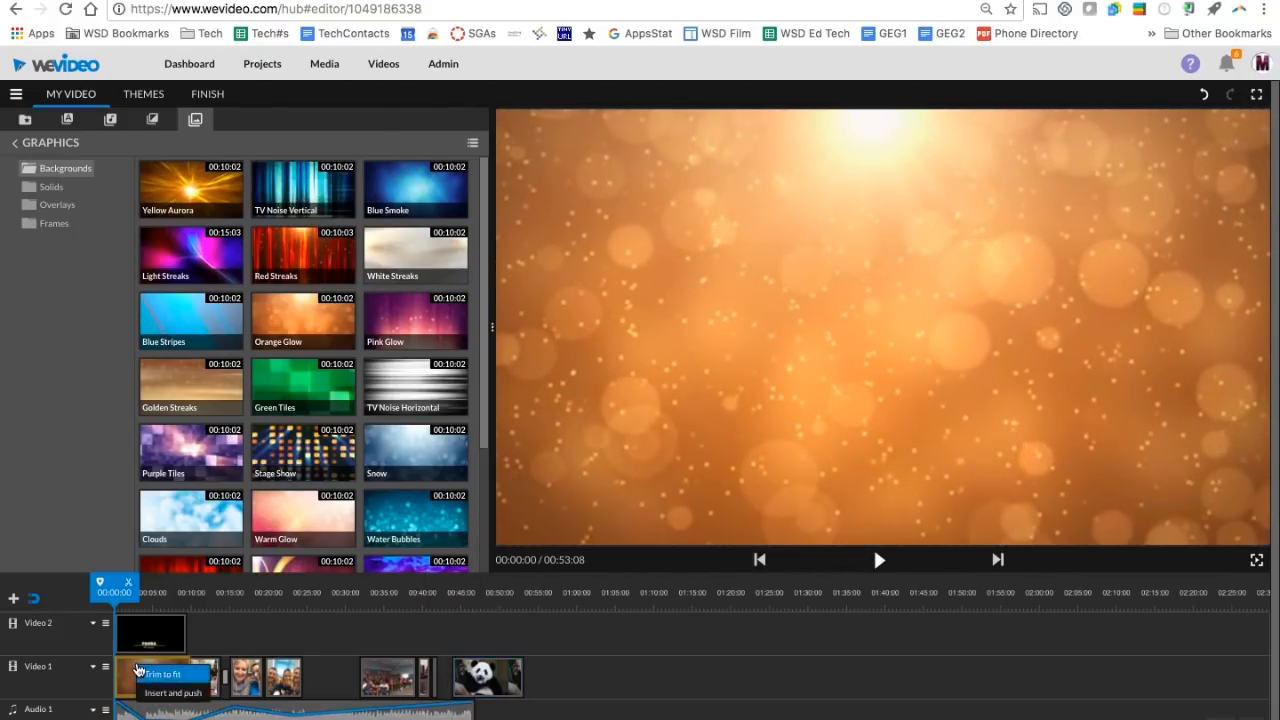
mouse_move(190, 691)
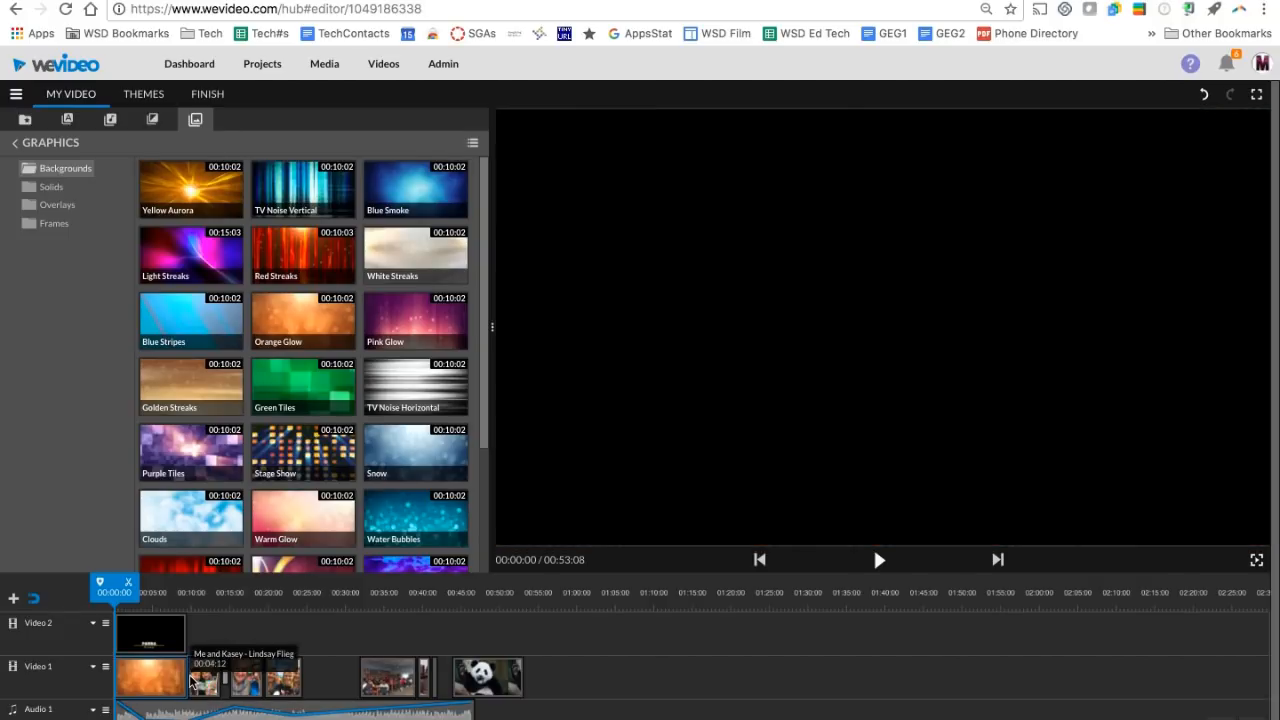
click(884, 560)
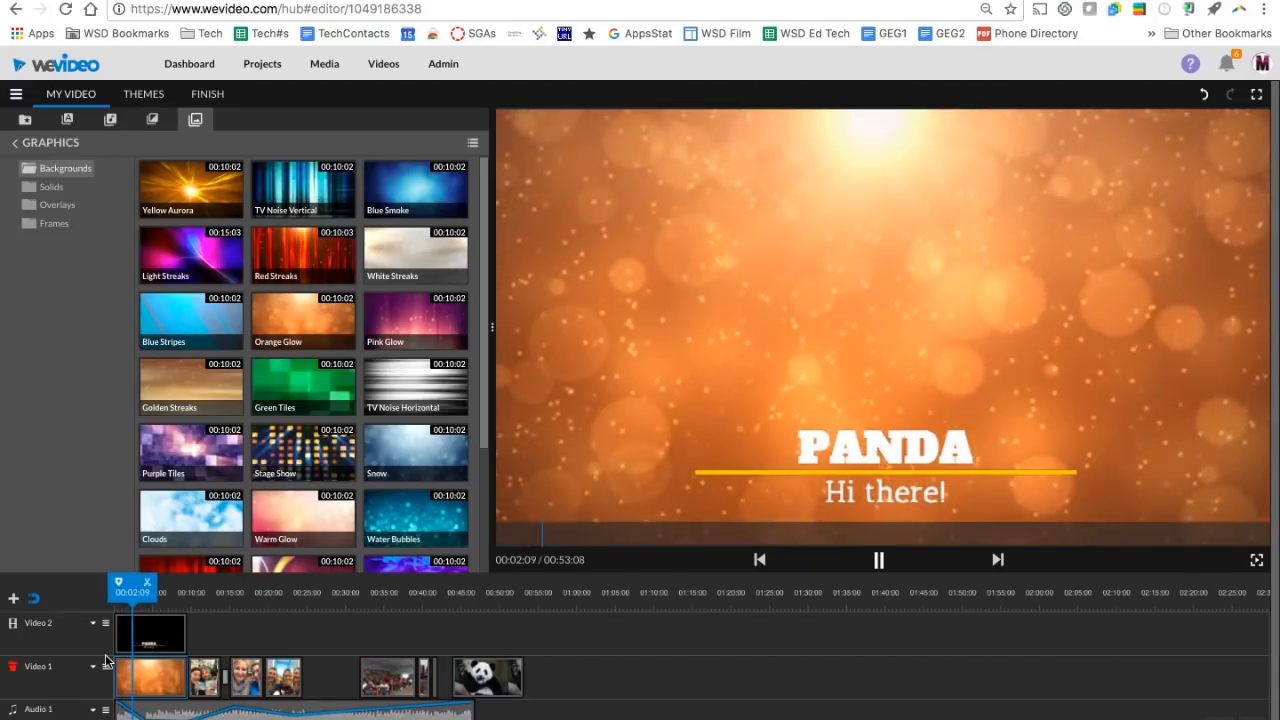
click(879, 560)
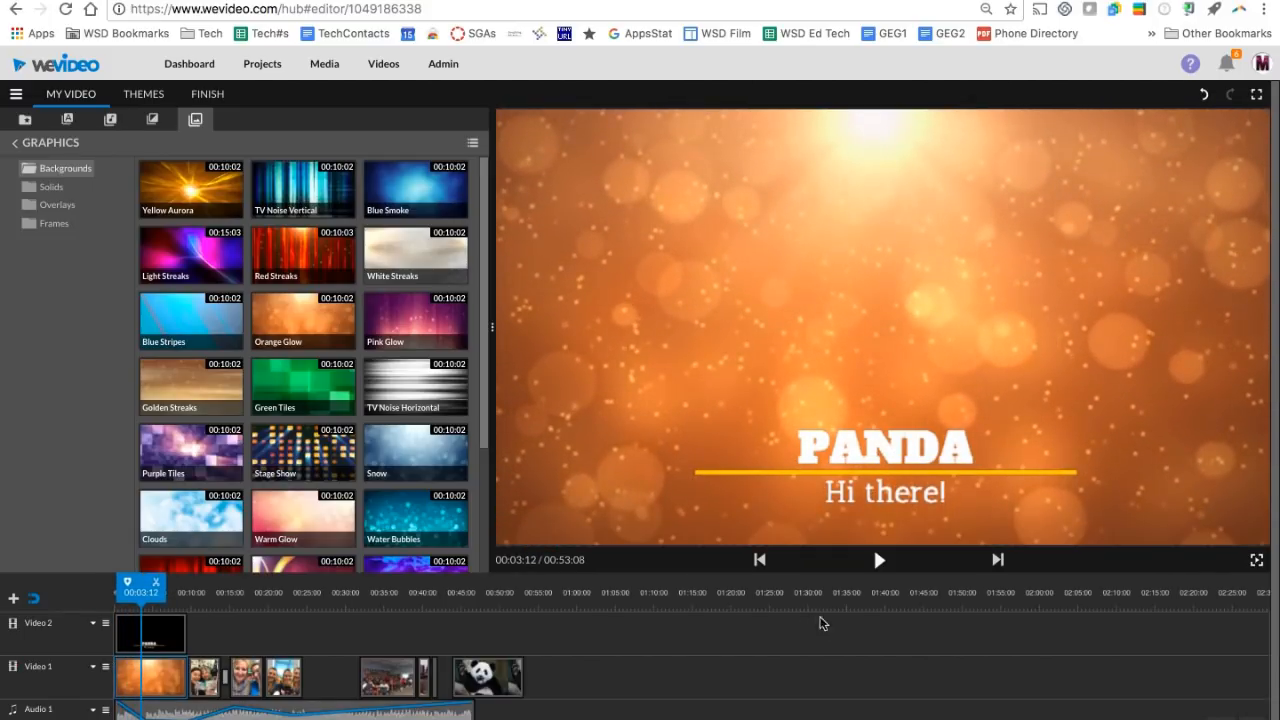
click(879, 560)
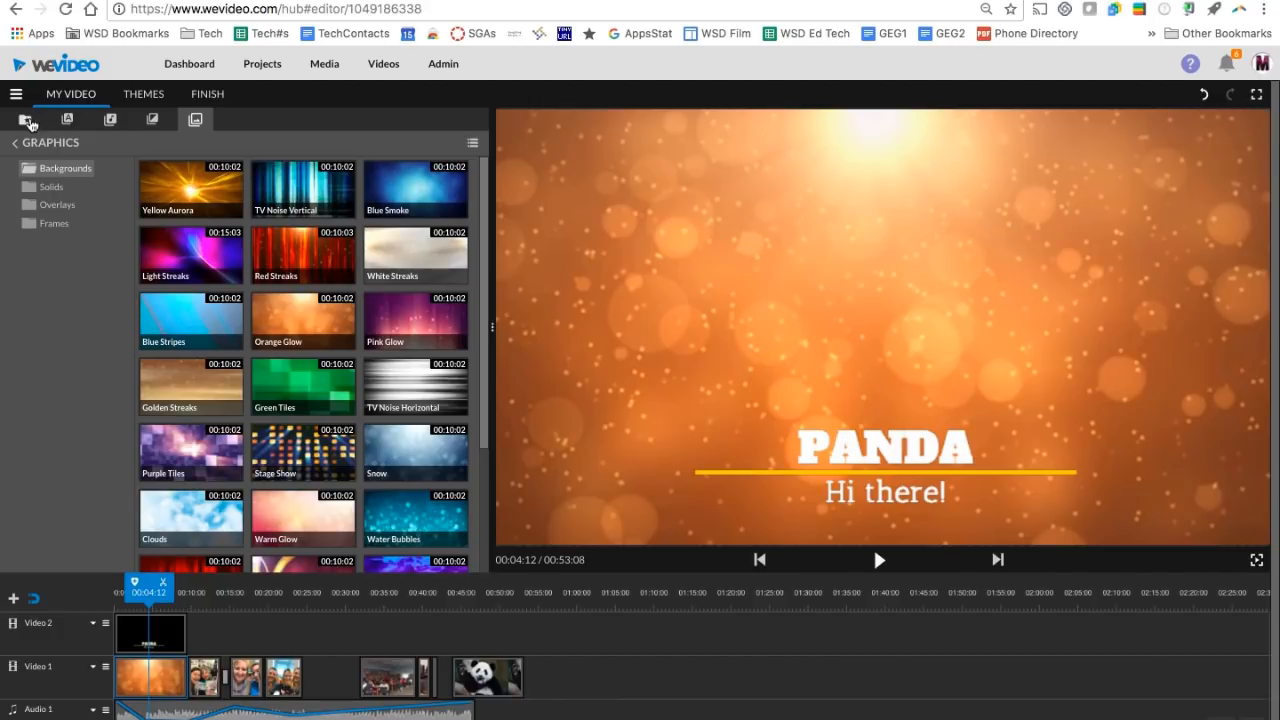
Step: Switch the left panel to the My media library
click(24, 119)
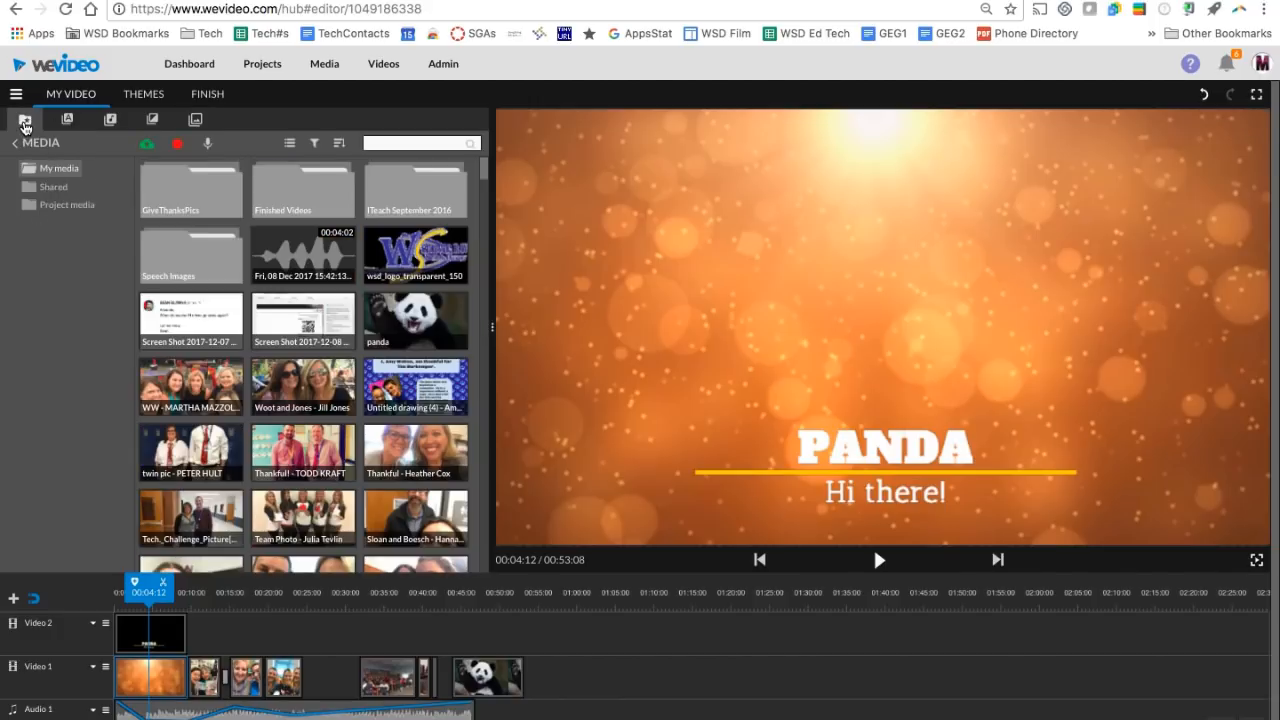
mouse_move(147, 146)
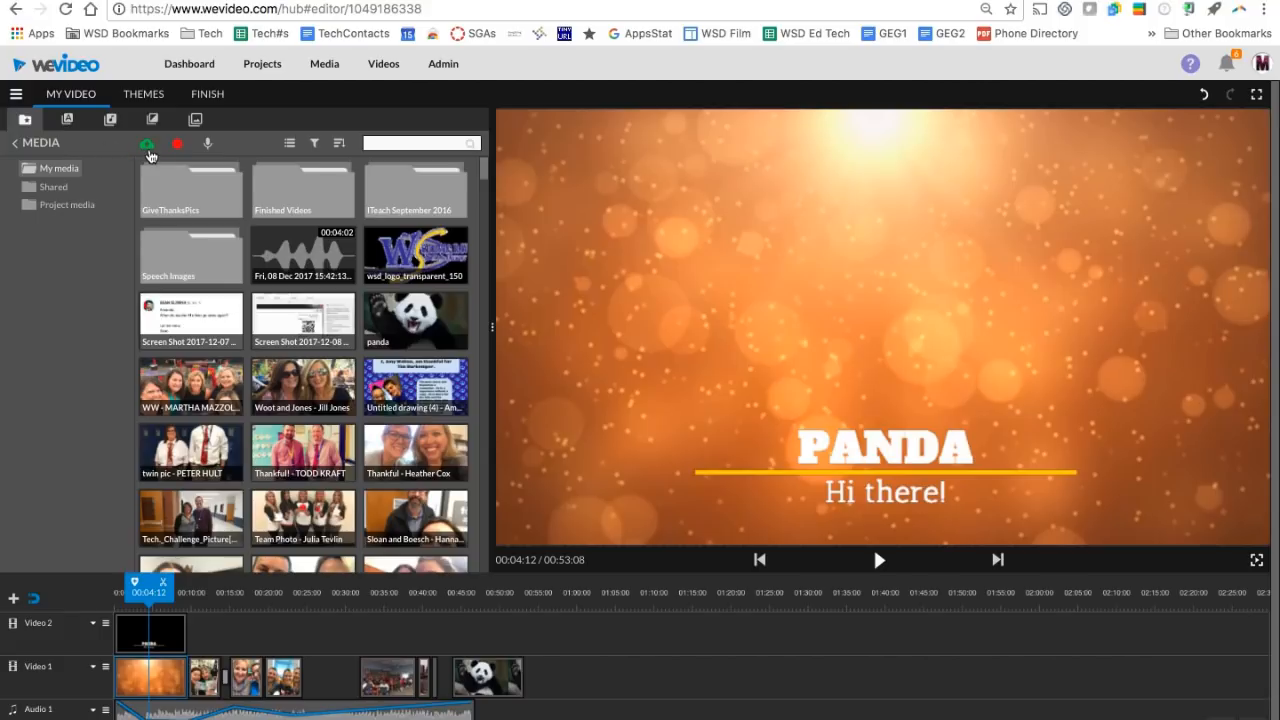
mouse_move(147, 143)
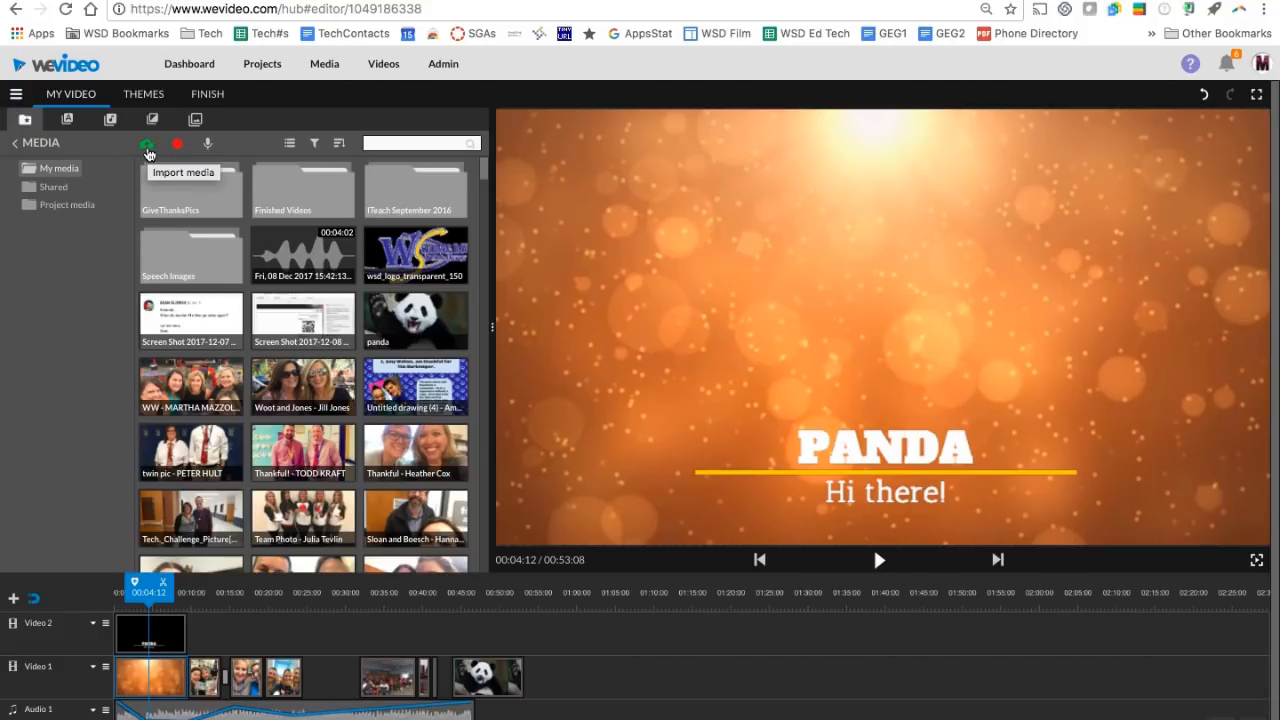
mouse_move(178, 143)
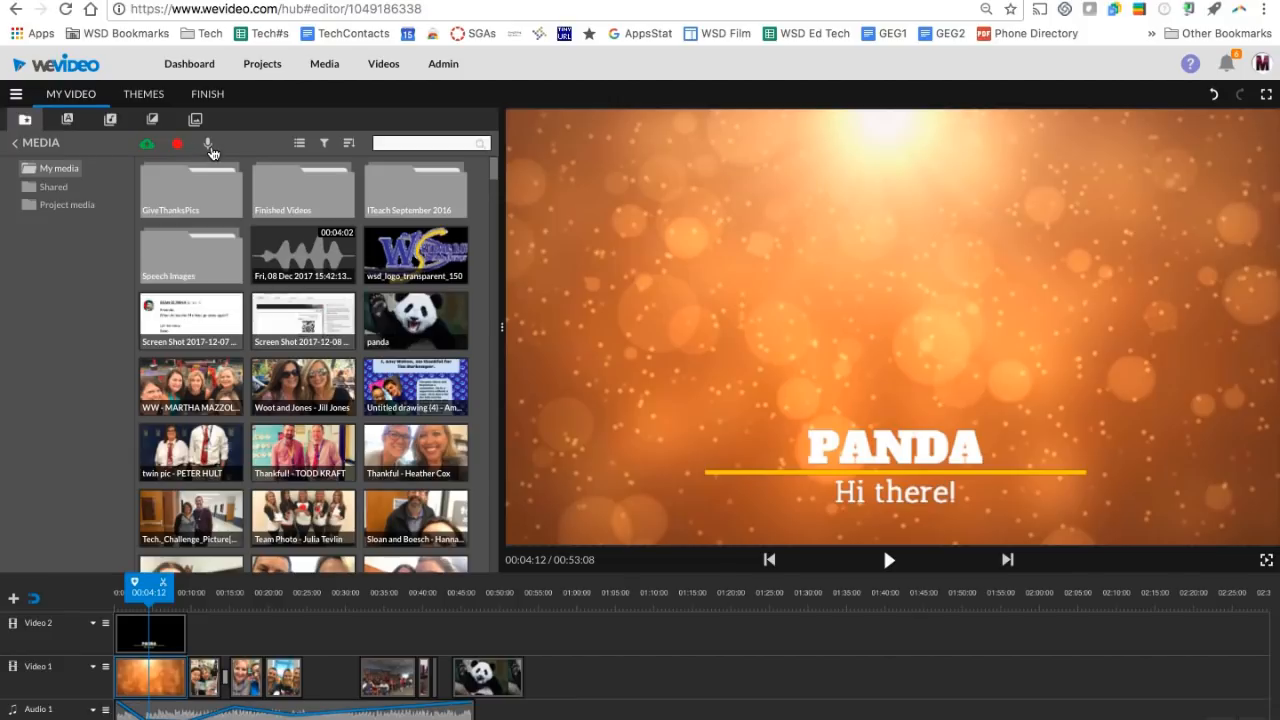
mouse_move(209, 146)
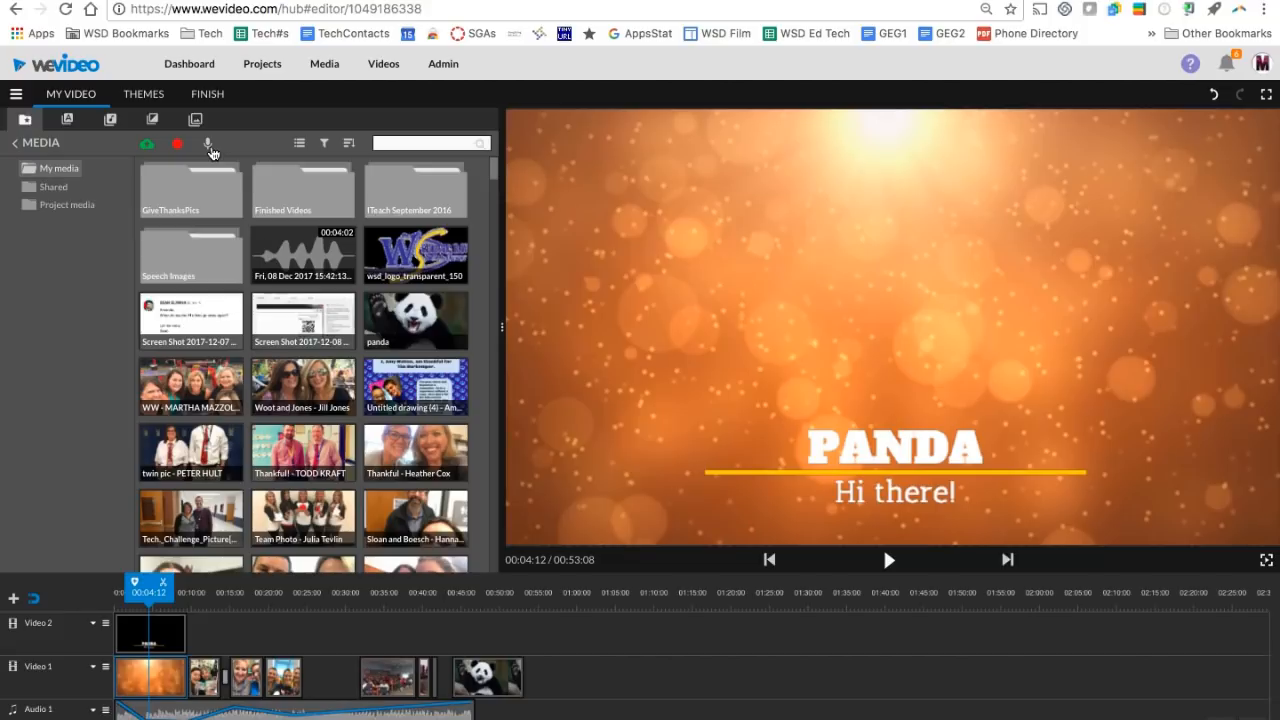
mouse_move(195, 148)
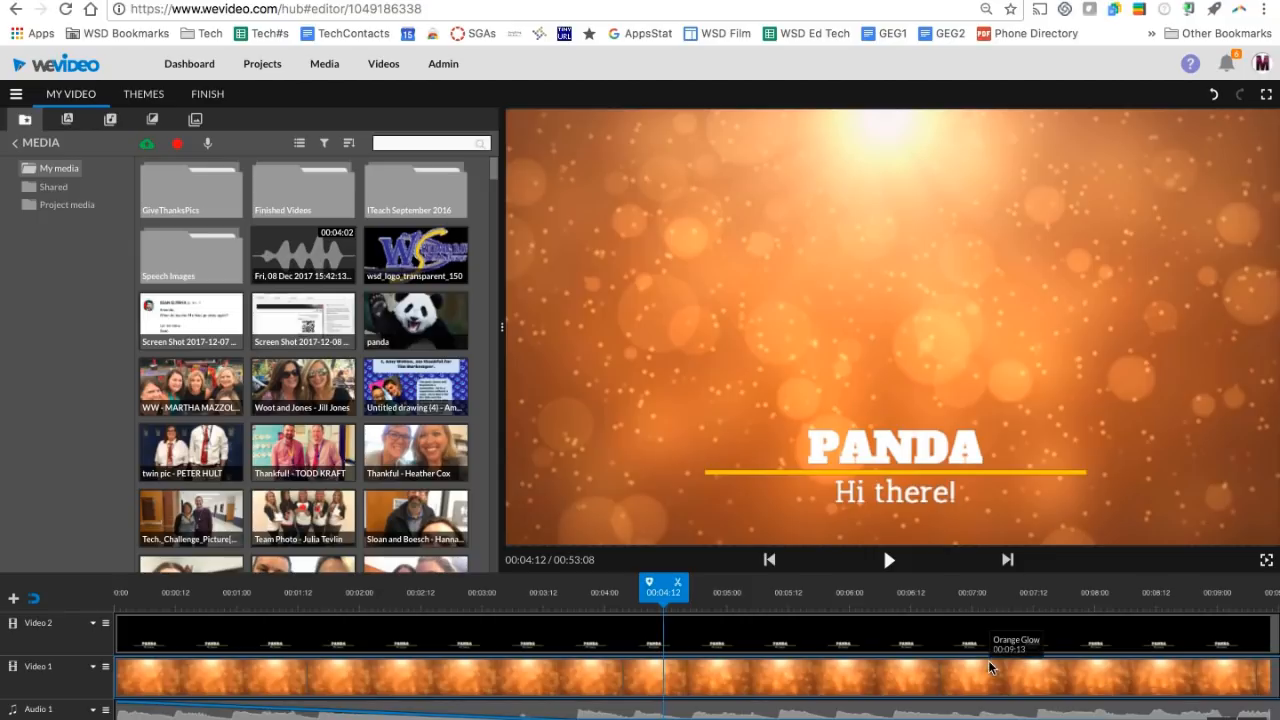
mouse_move(975, 665)
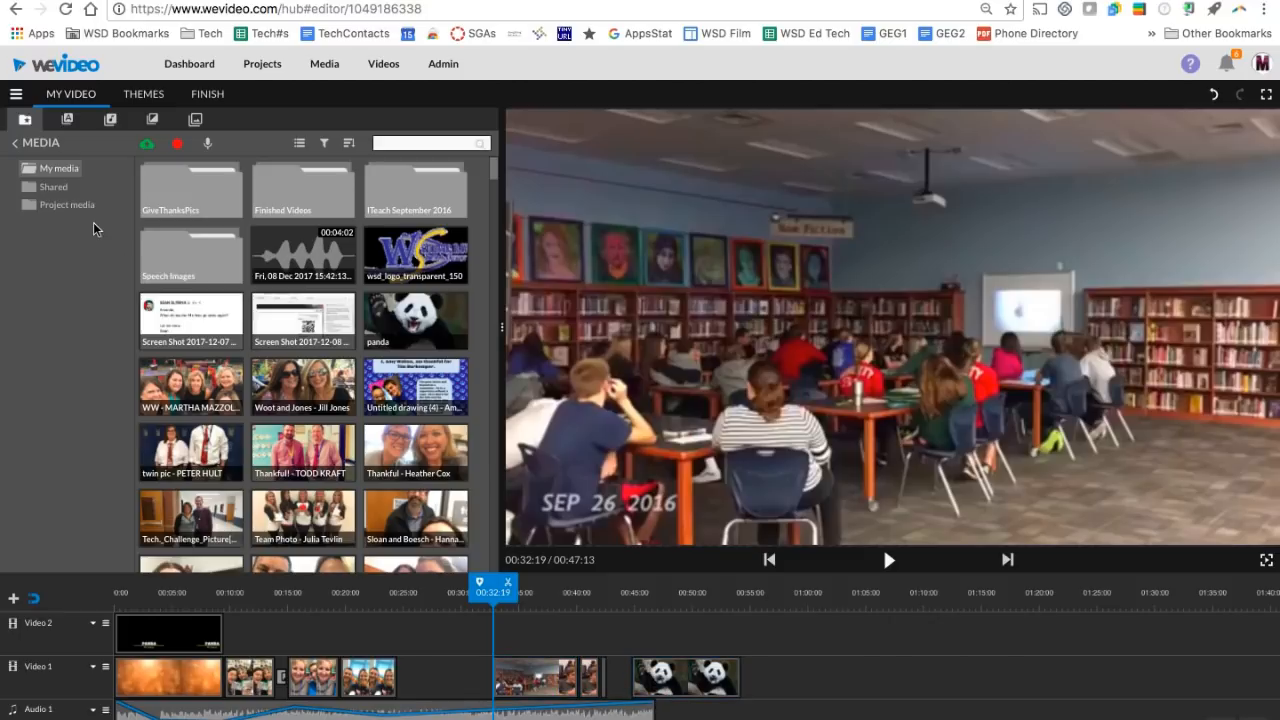
mouse_move(34, 360)
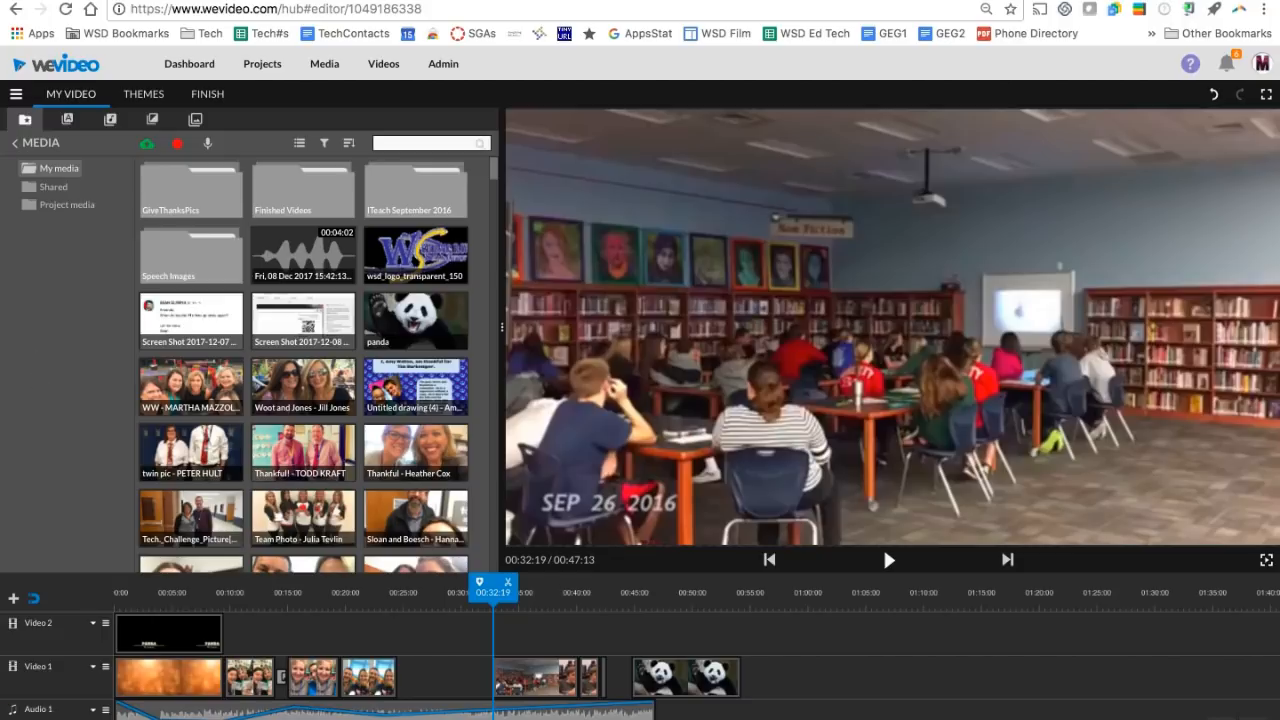
mouse_move(5, 237)
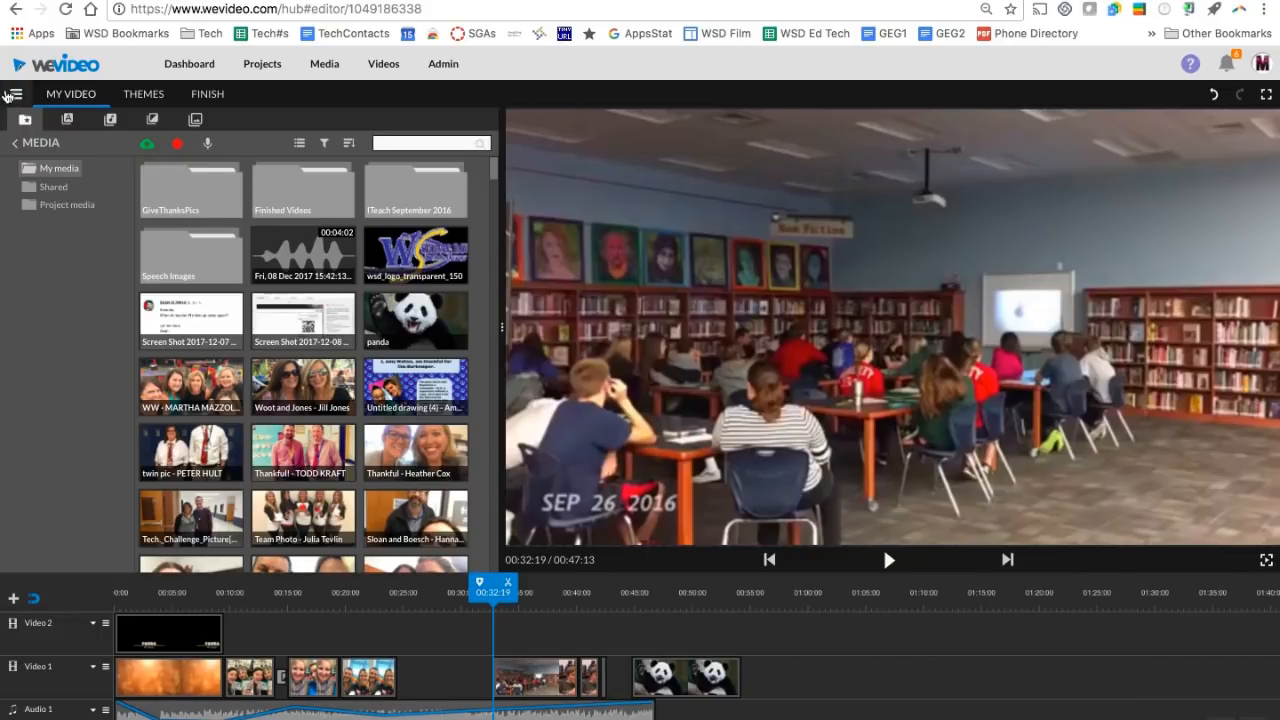
click(11, 95)
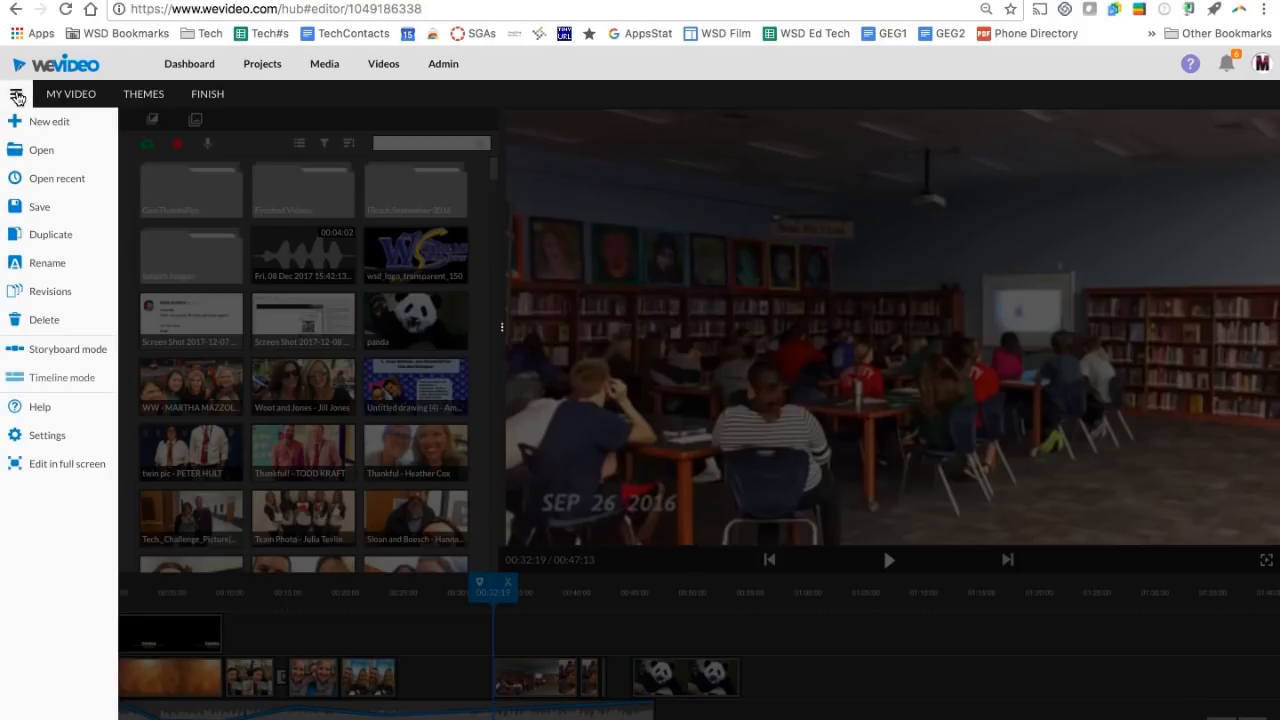
mouse_move(35, 234)
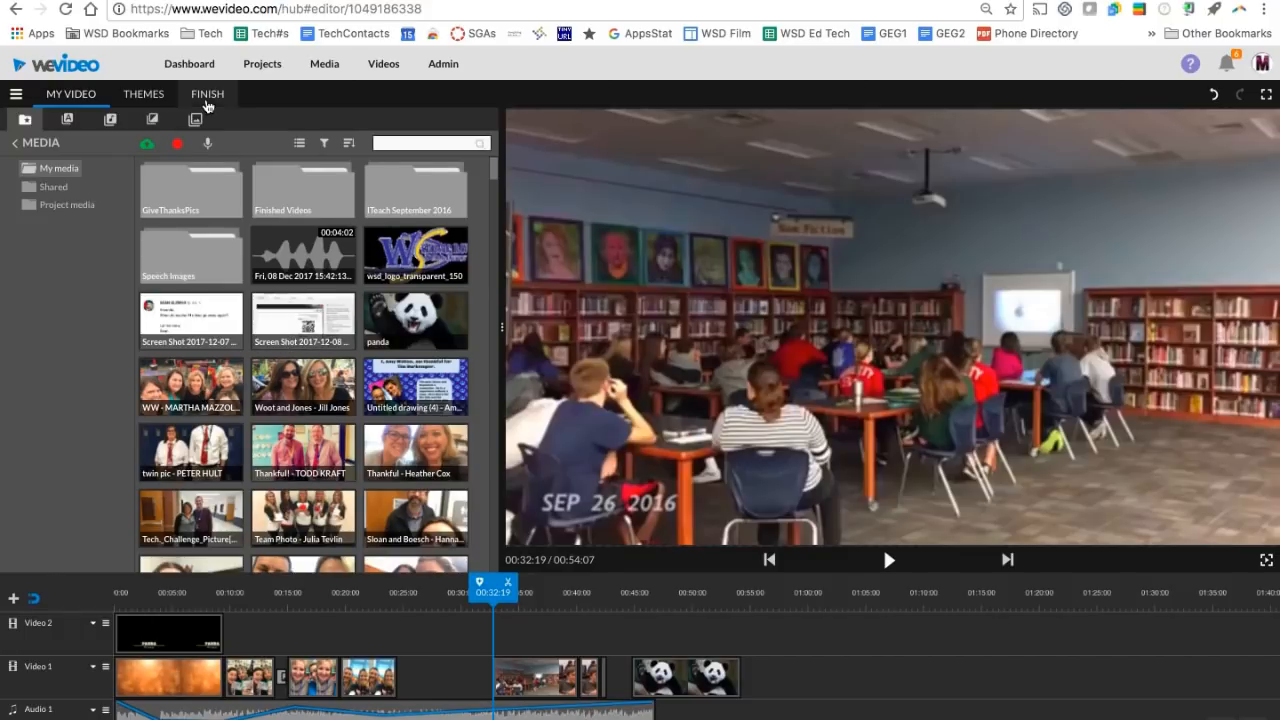
Step: Finish the video titled 'My Video 2' at 720p HD and confirm it enters the queue
click(207, 93)
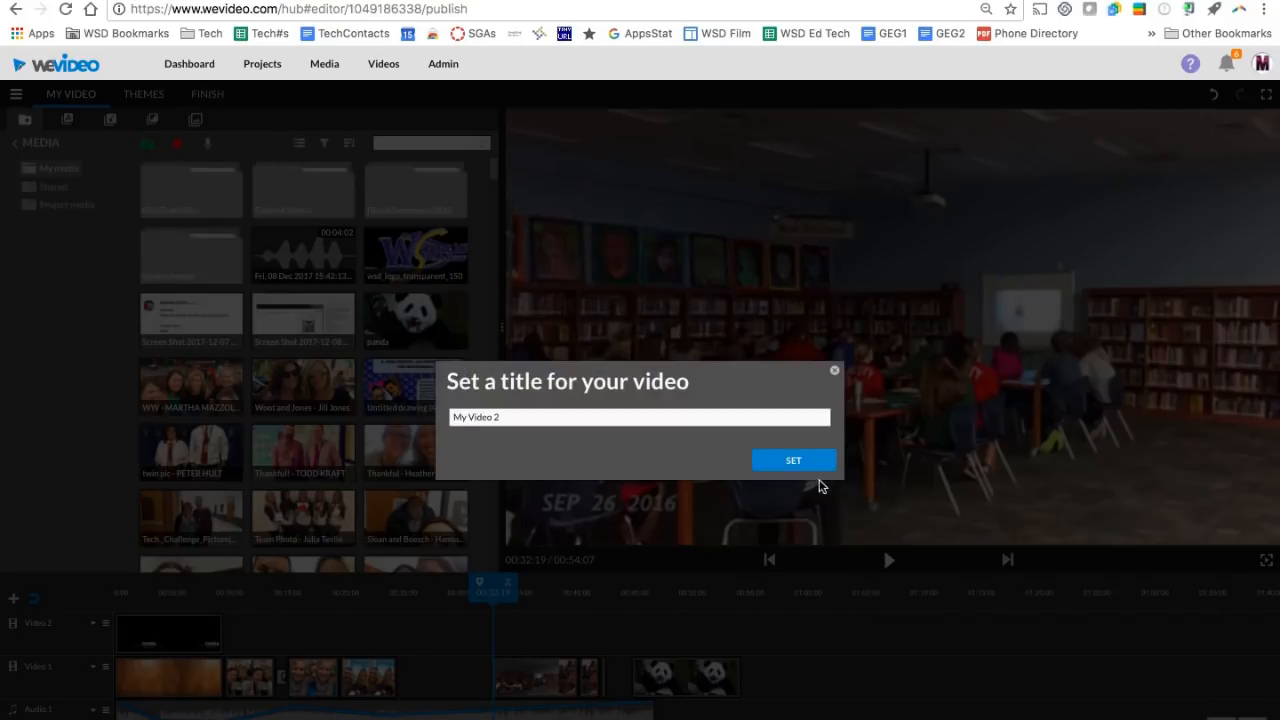
click(793, 459)
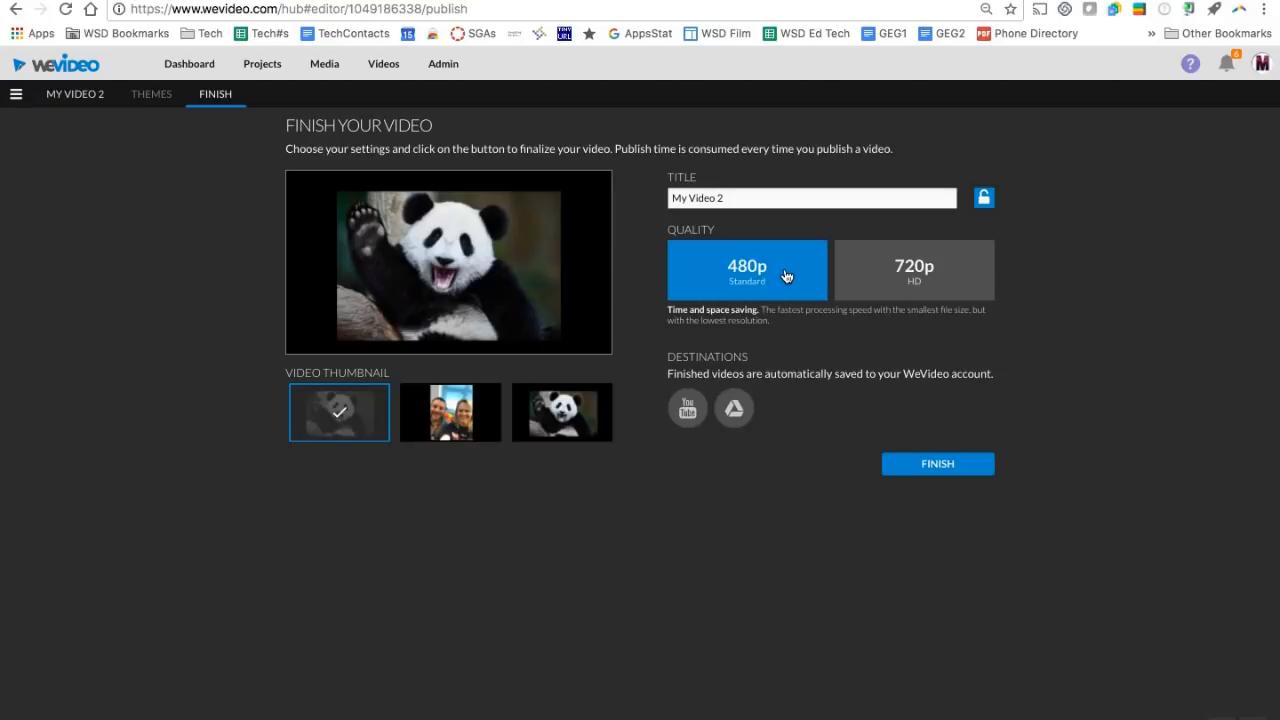
mouse_move(785, 272)
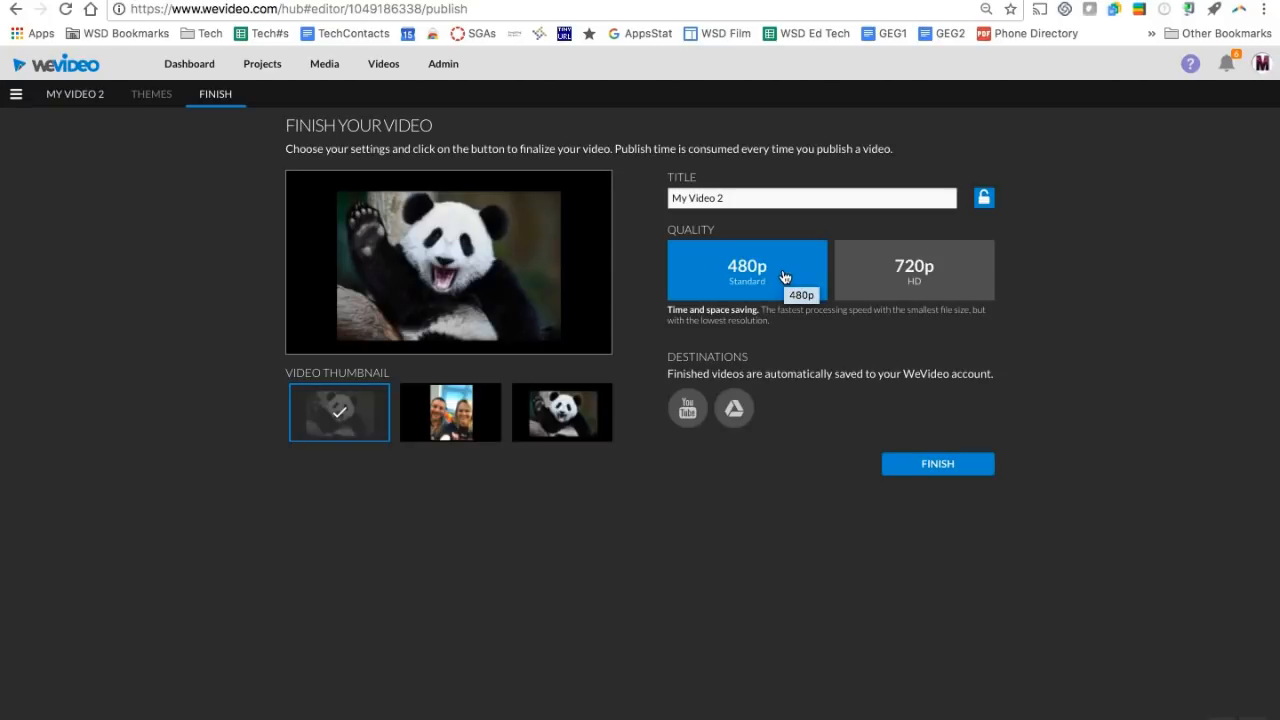
click(914, 269)
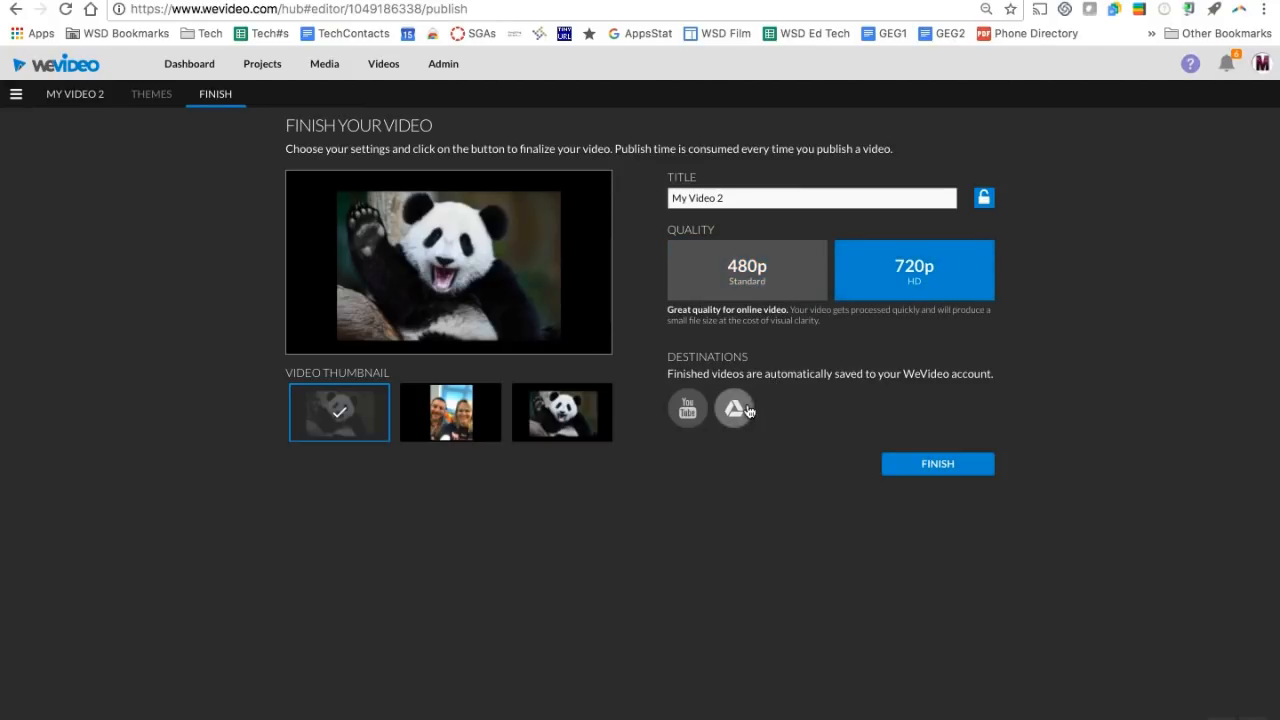
mouse_move(687, 410)
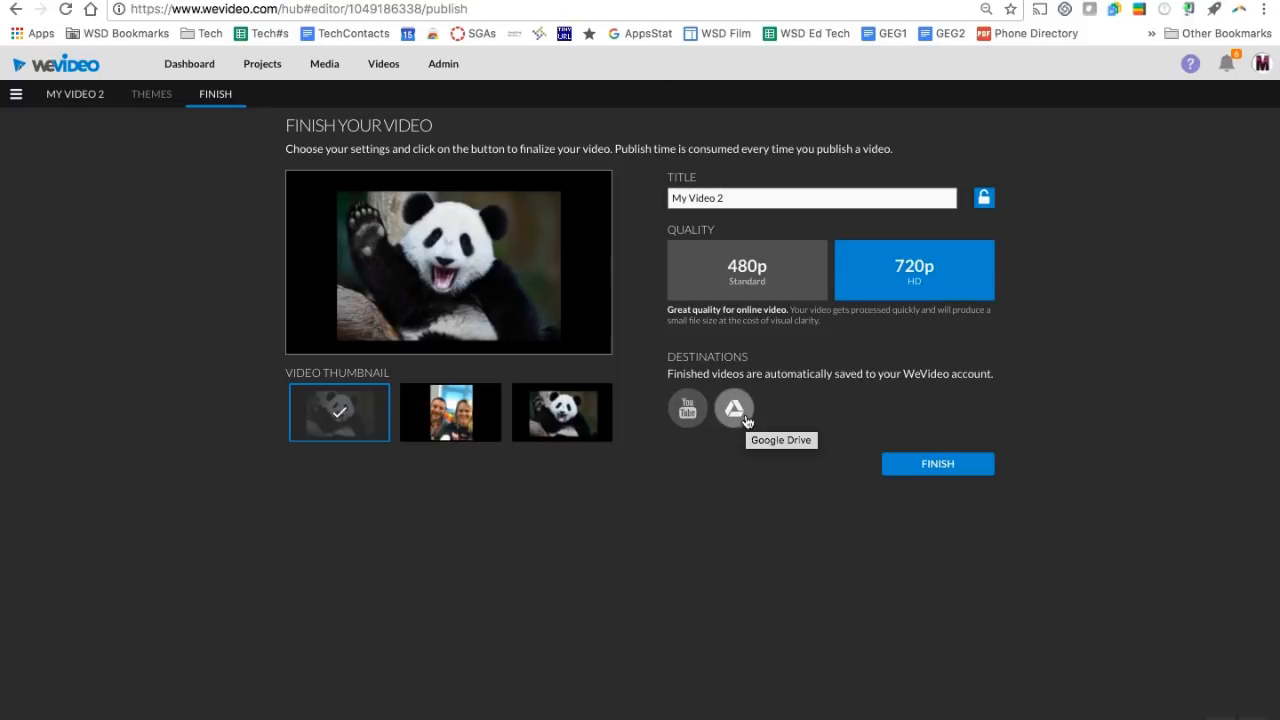
mouse_move(717, 419)
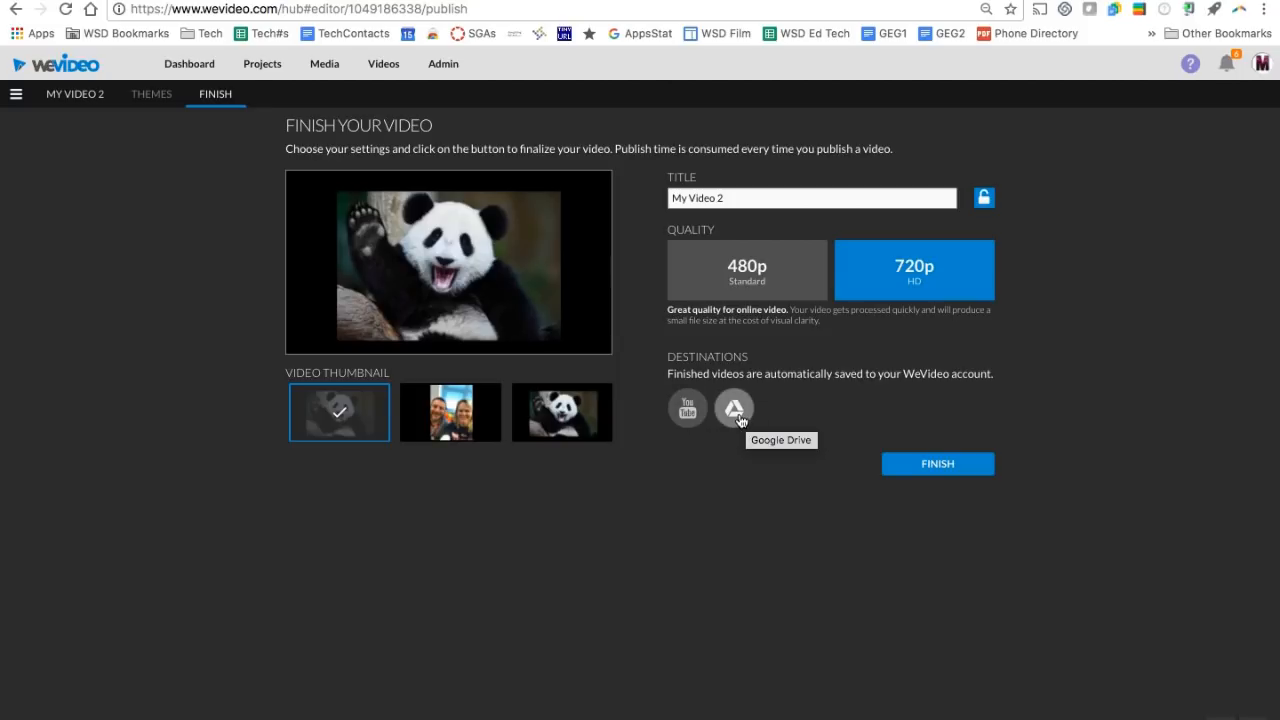
click(734, 408)
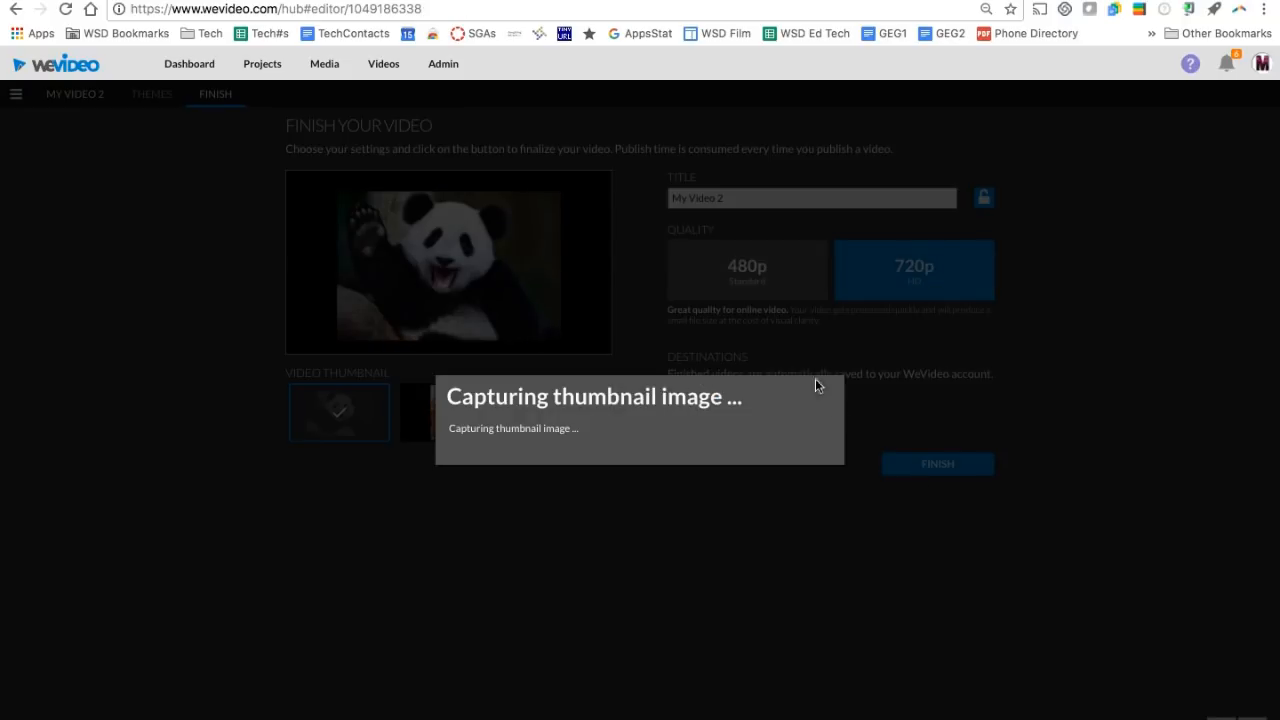
click(937, 464)
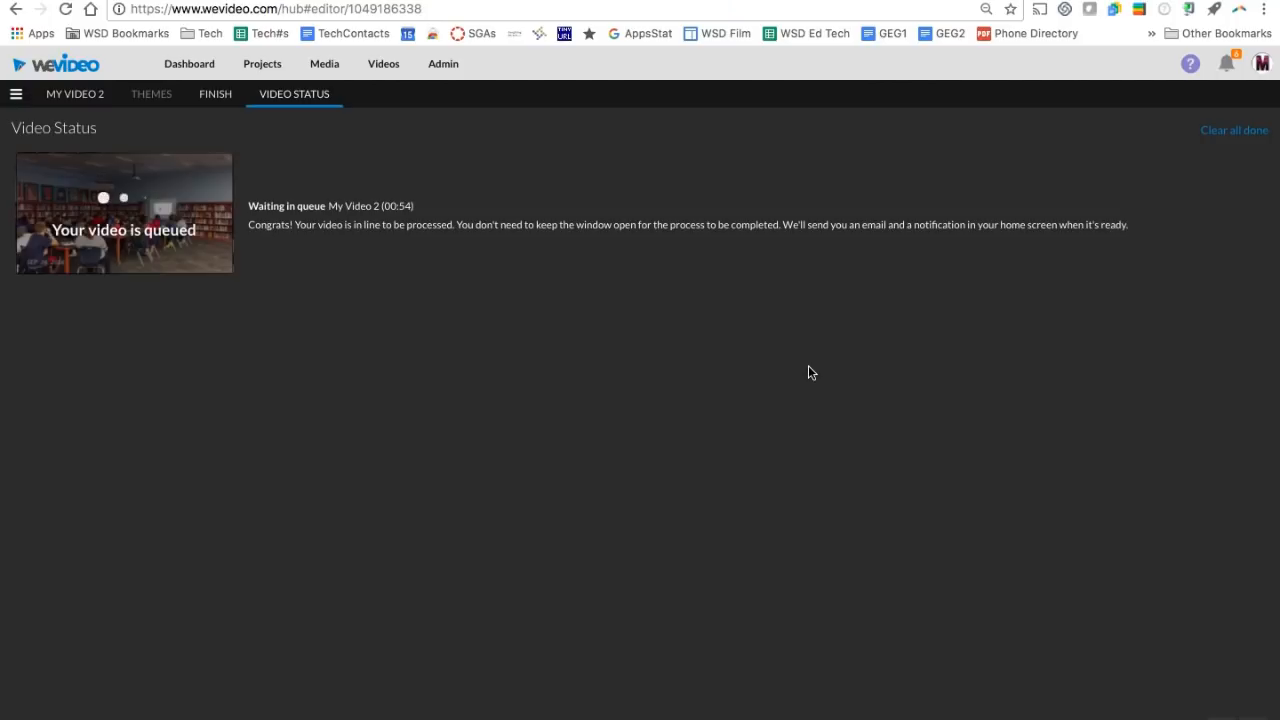